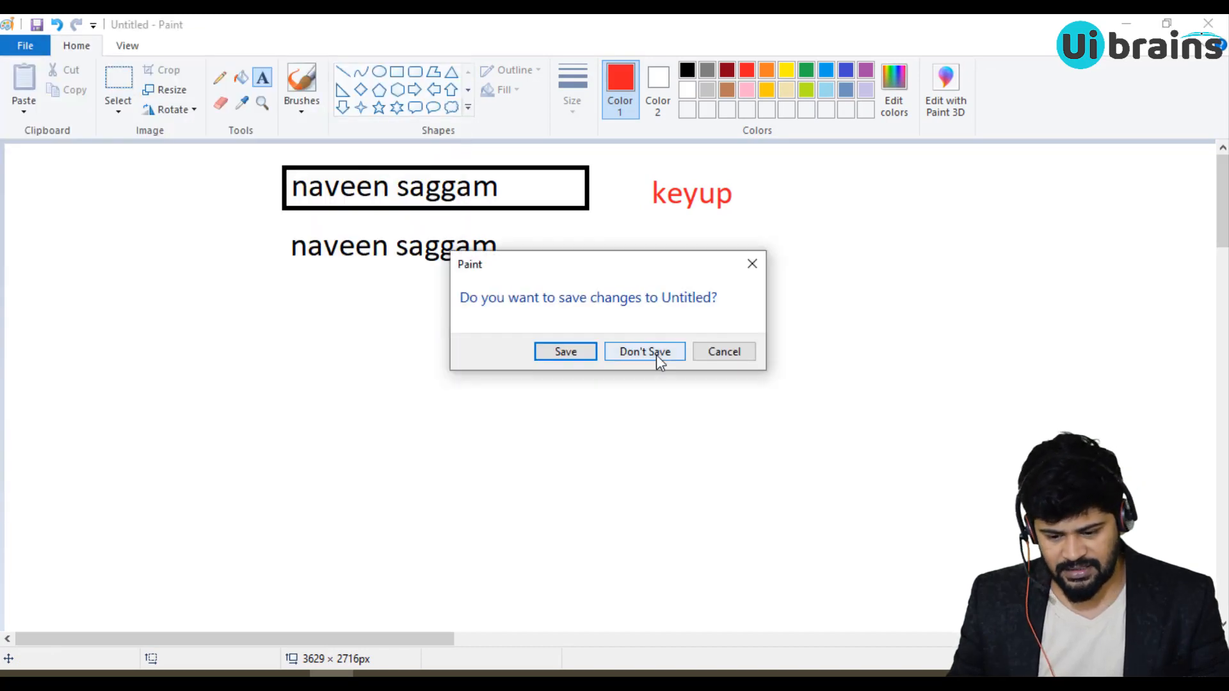
Discard the old sketch and draw a black select box with a red option list below it
click(644, 350)
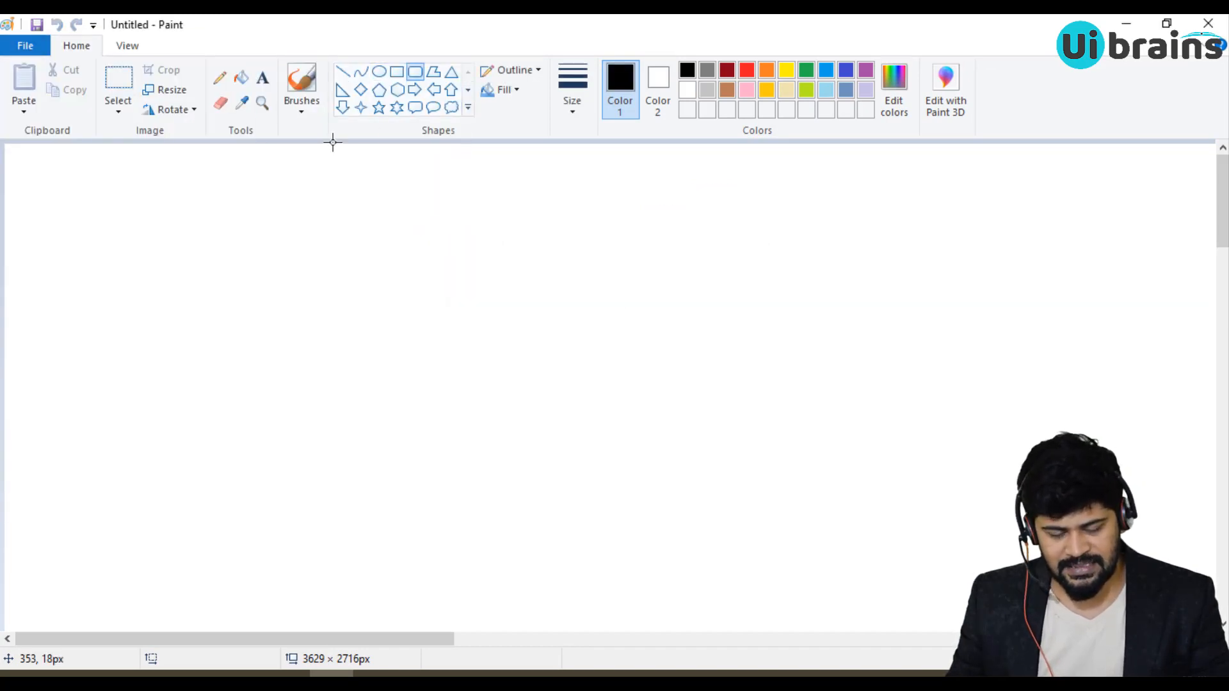
drag(310, 169, 633, 212)
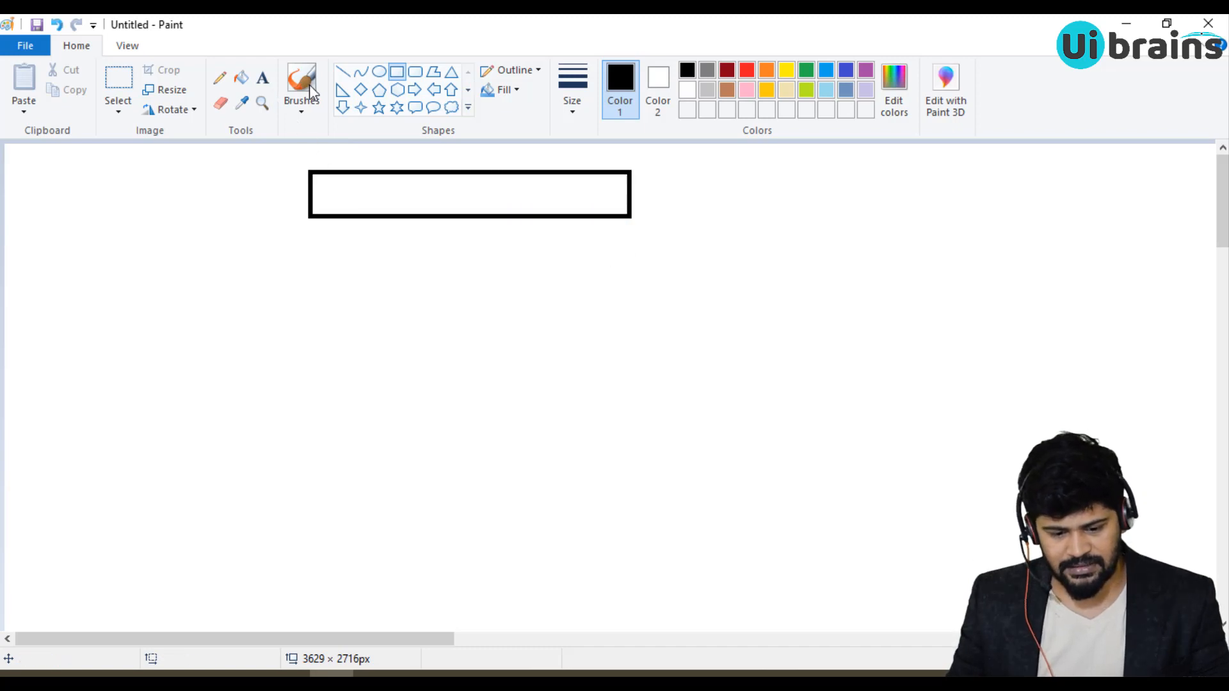
click(745, 70)
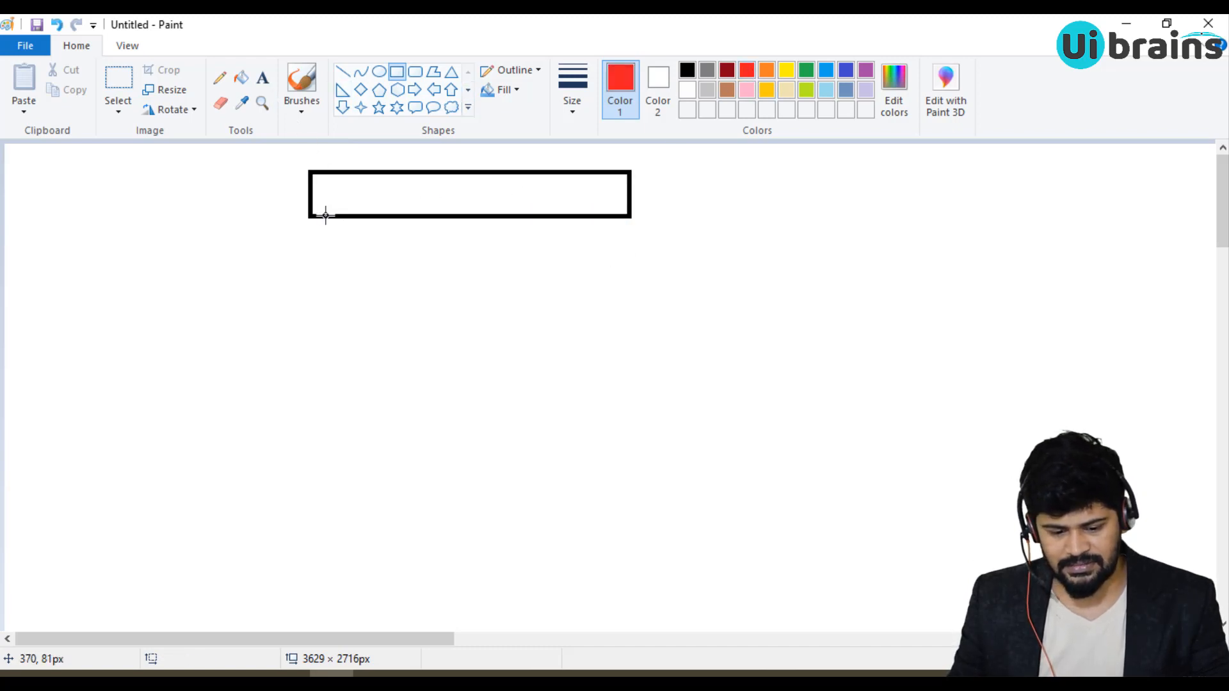
drag(324, 215, 632, 442)
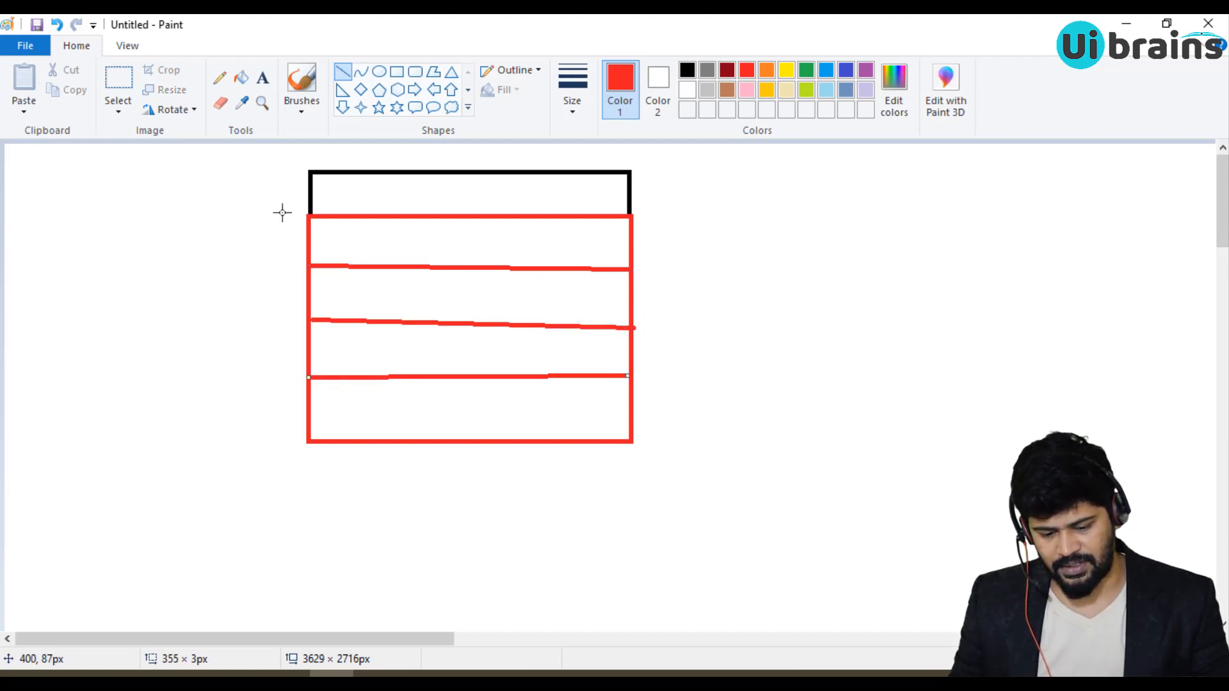
mouse_move(446, 234)
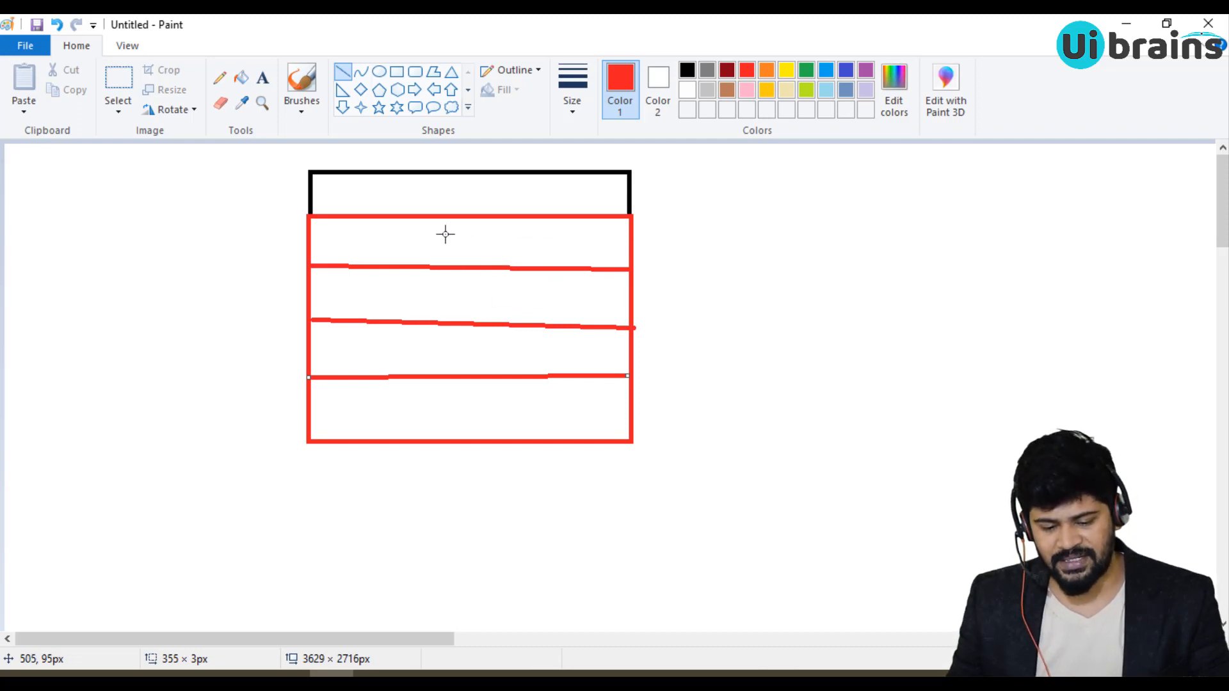
mouse_move(506, 298)
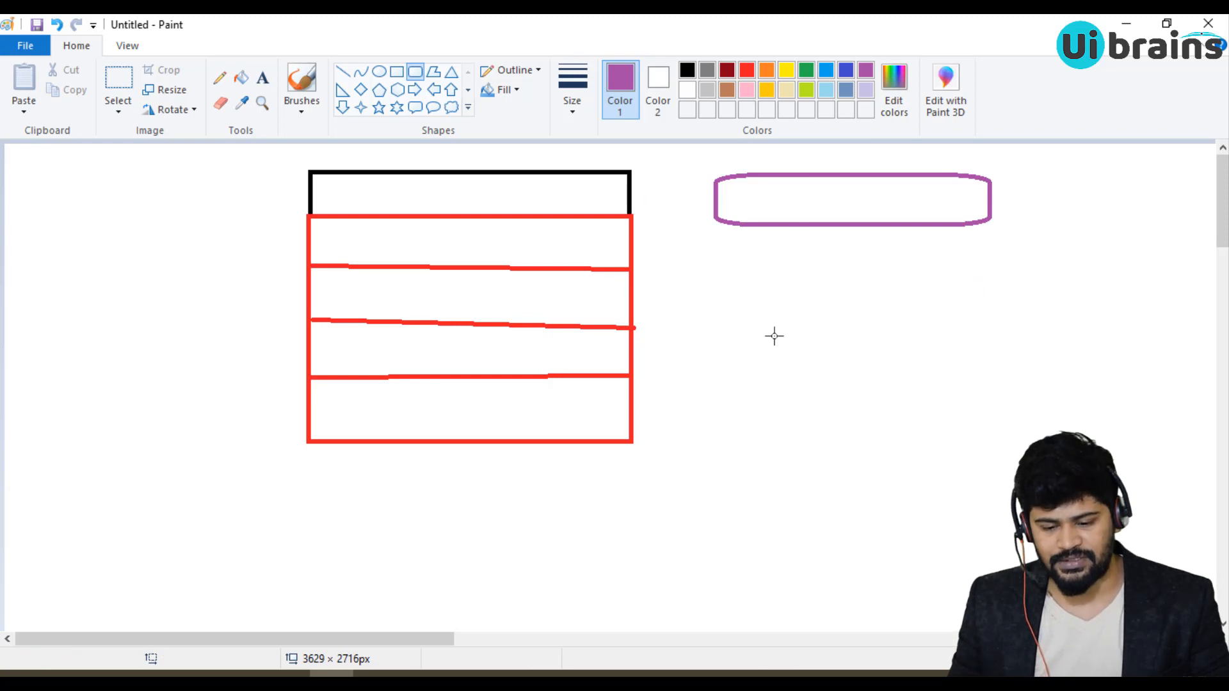
mouse_move(699, 279)
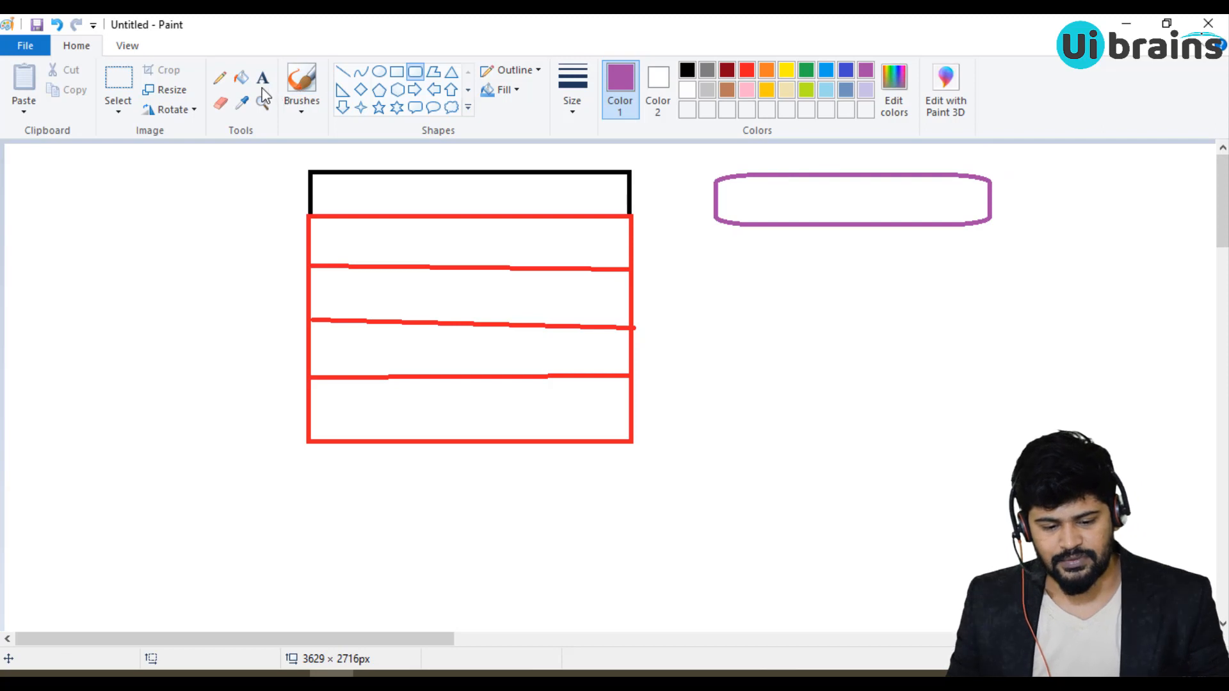
click(262, 78)
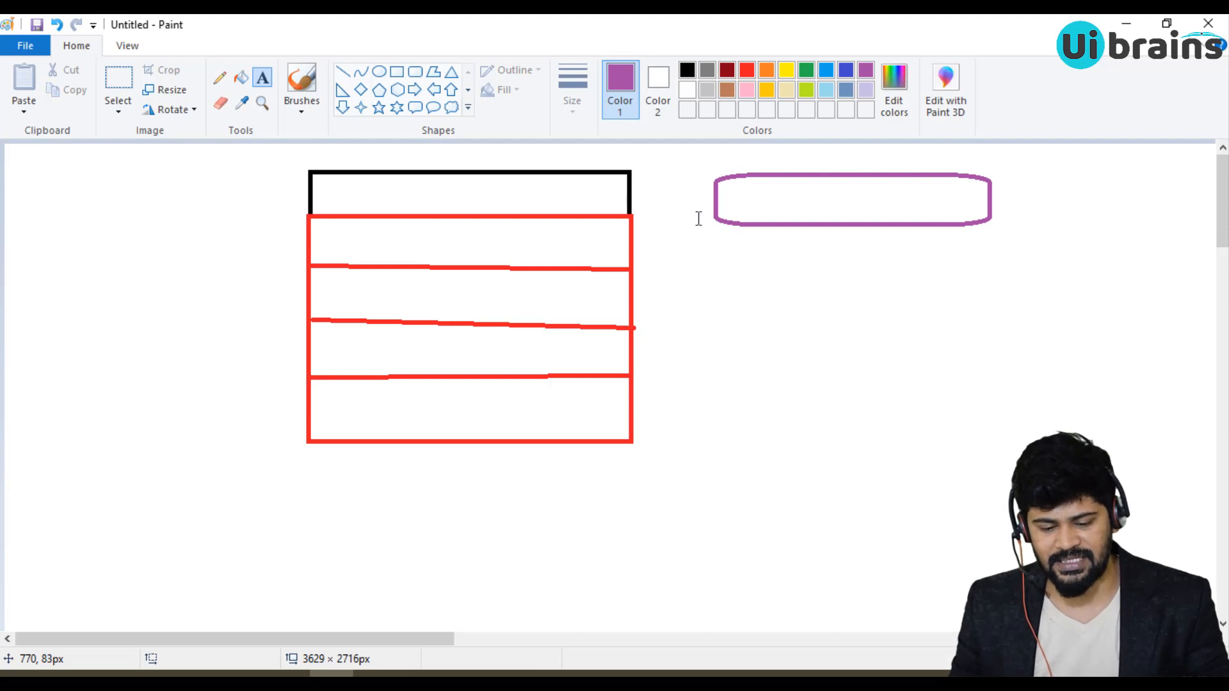
mouse_move(697, 300)
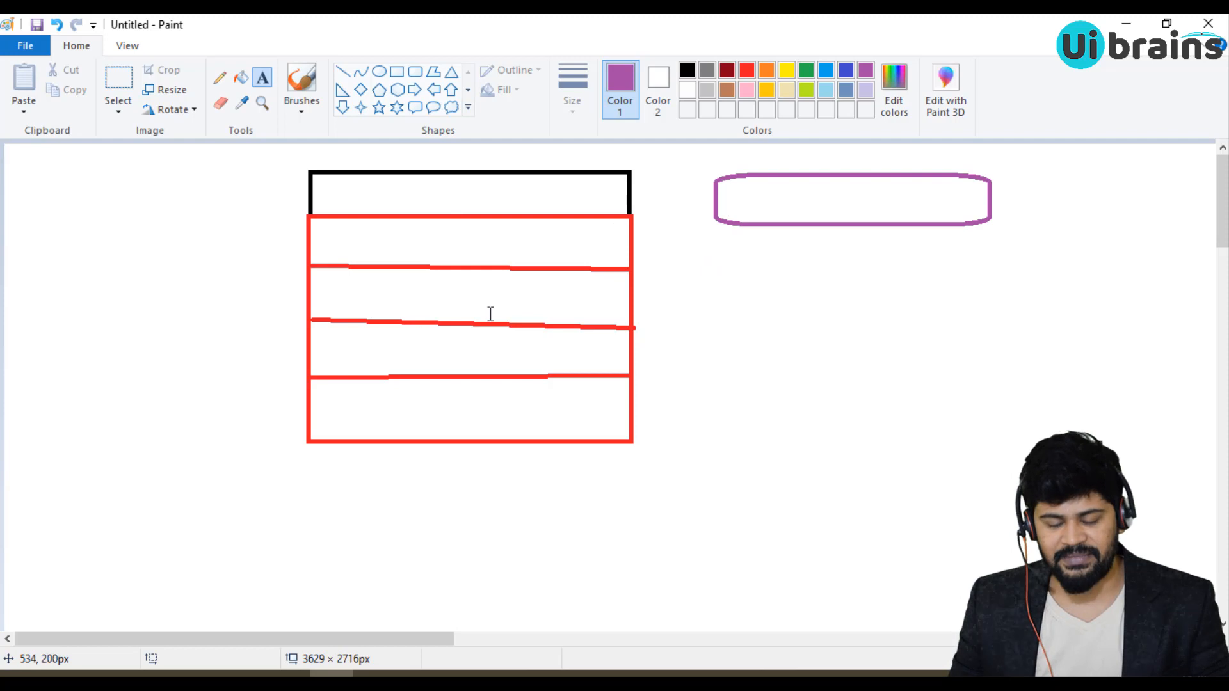
mouse_move(617, 337)
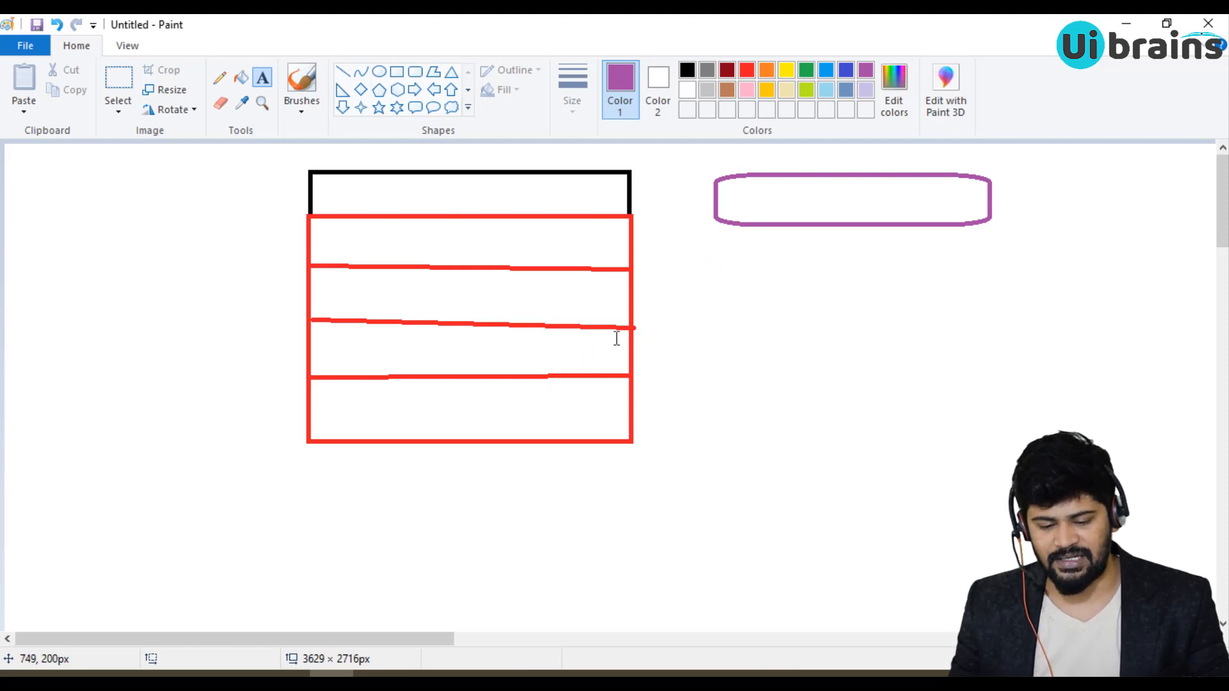
mouse_move(634, 348)
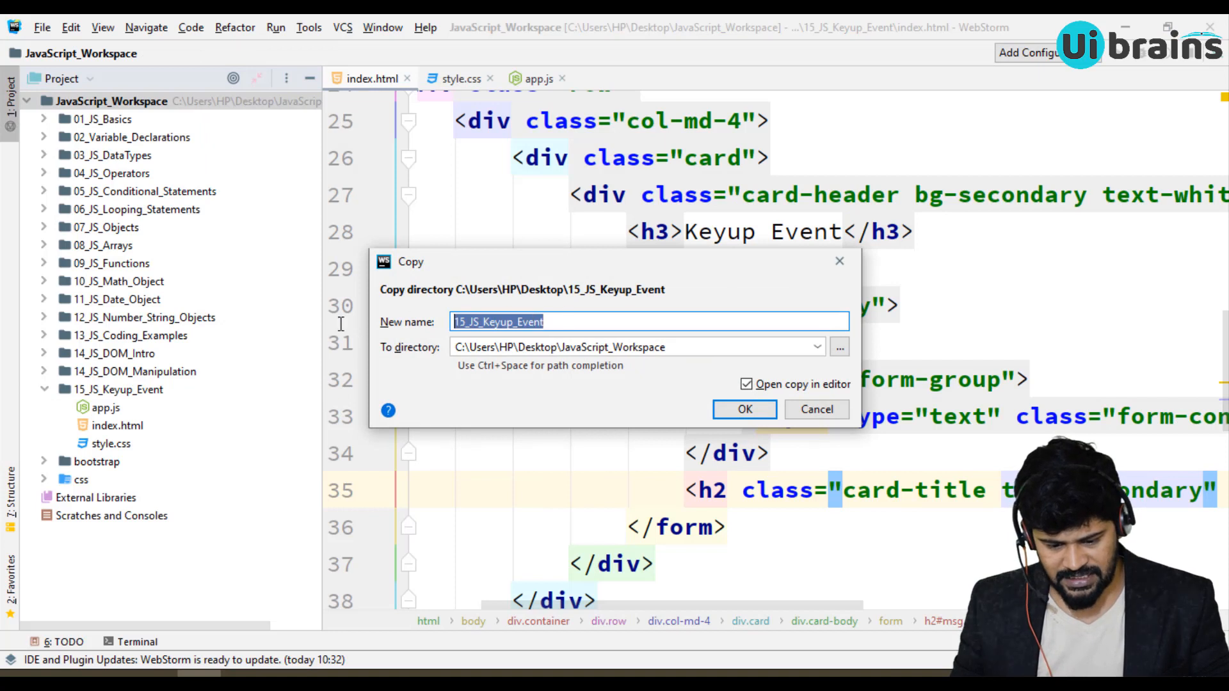
Copy 15_JS_Keyup_Event as a new folder named 16_JS_Change_Event_Select_Box
text(16_)
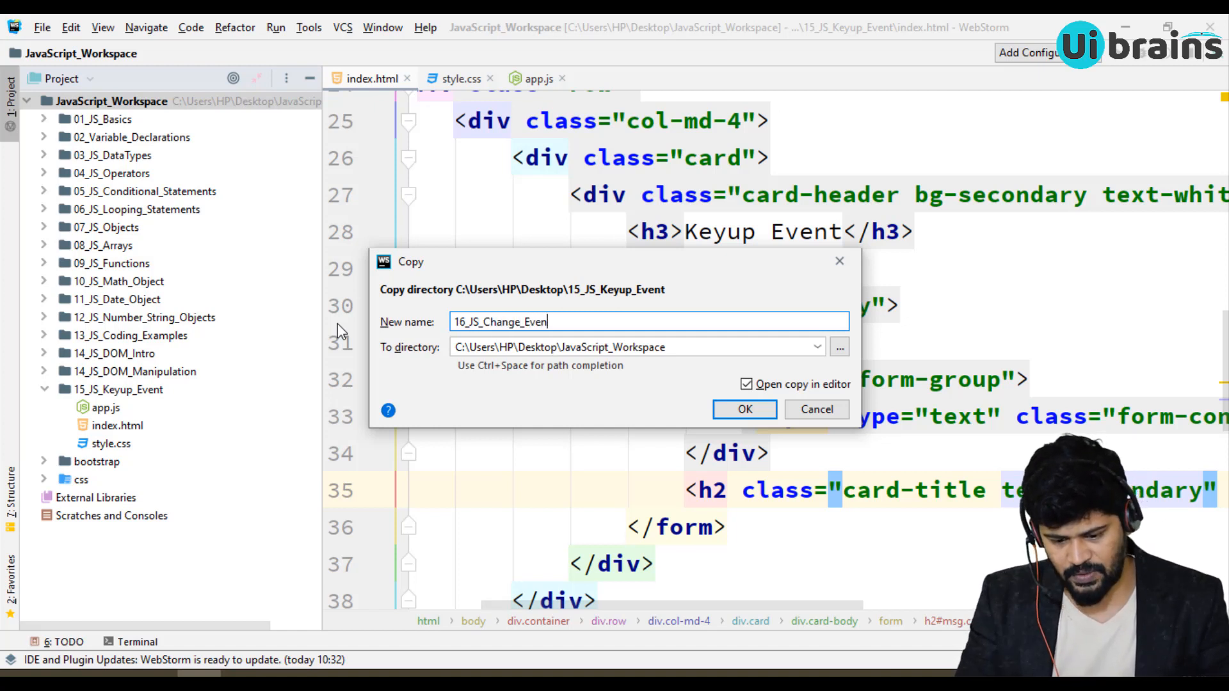
text(t_Select_)
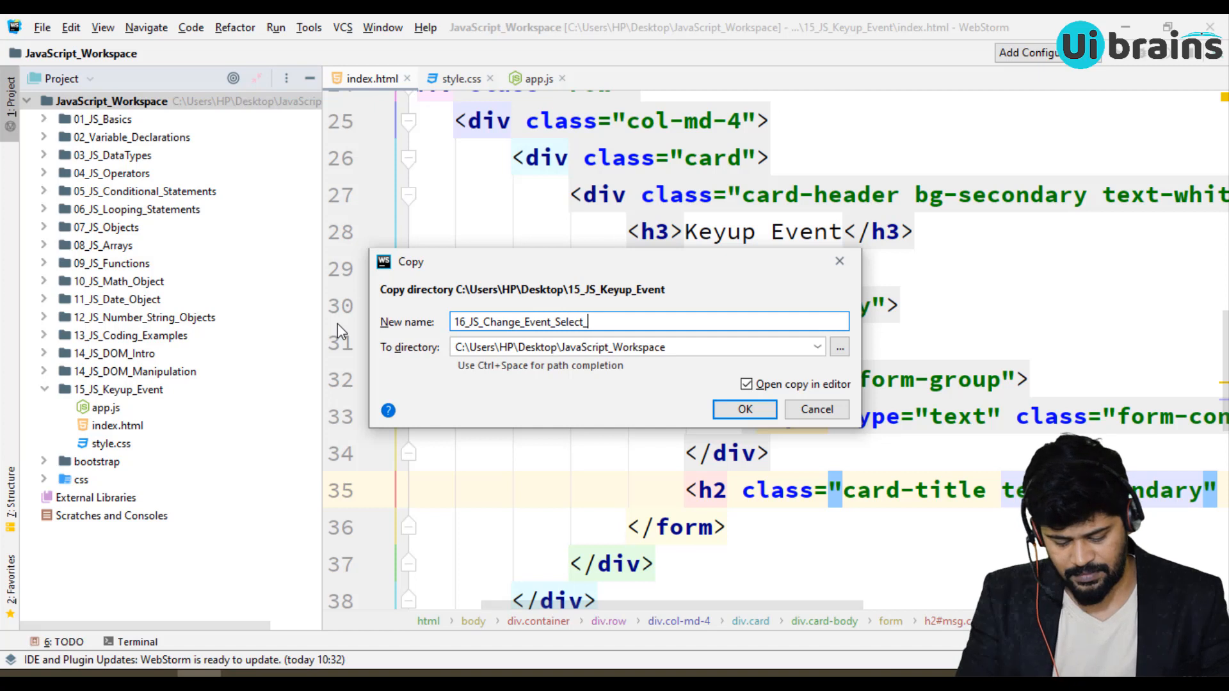
click(744, 410)
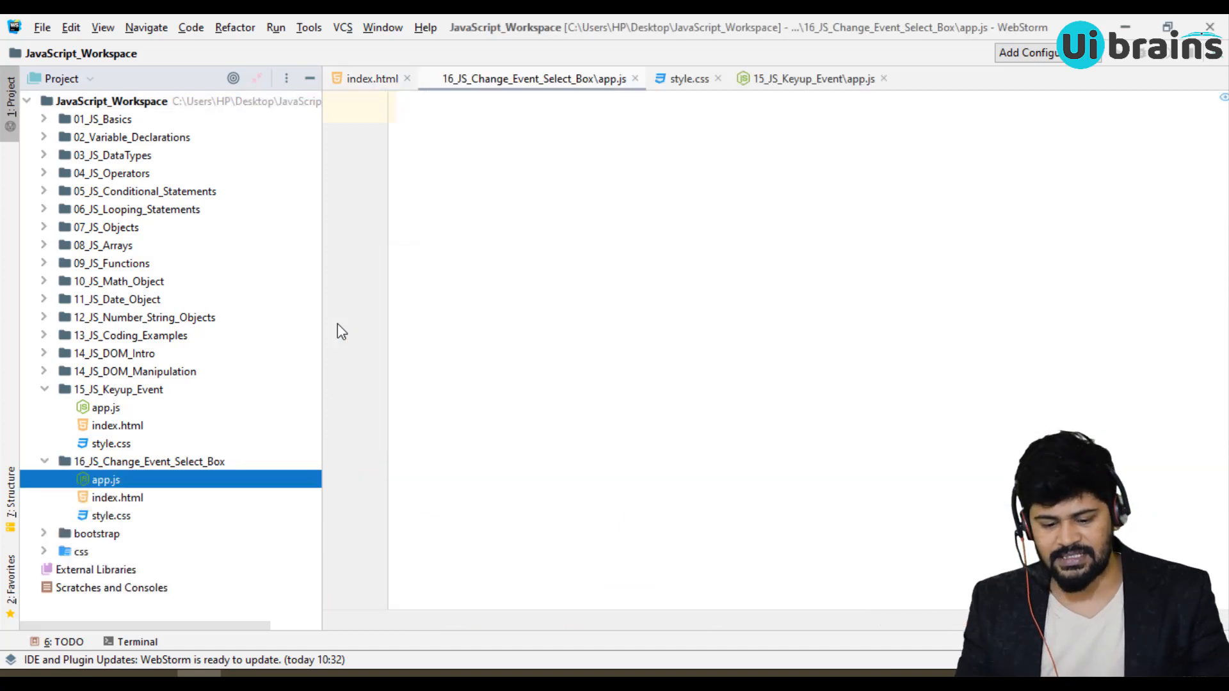
Close the copied app.js, collapse the old folder and open the new folder's index.html
click(531, 78)
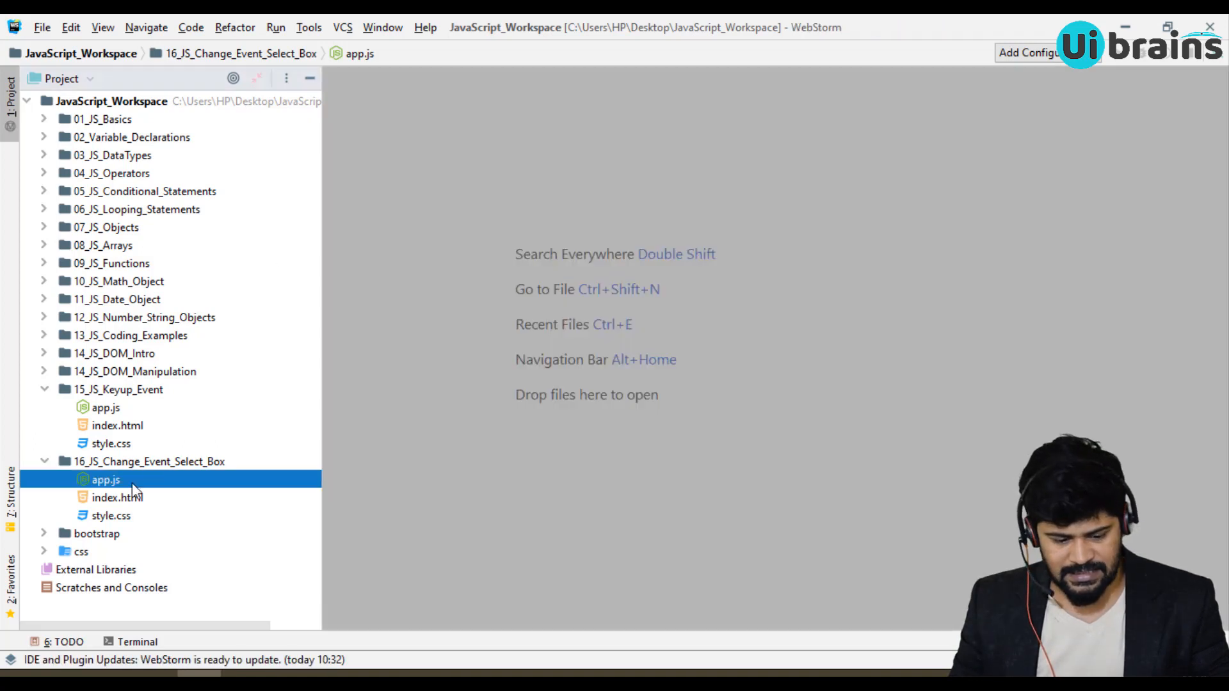
click(45, 390)
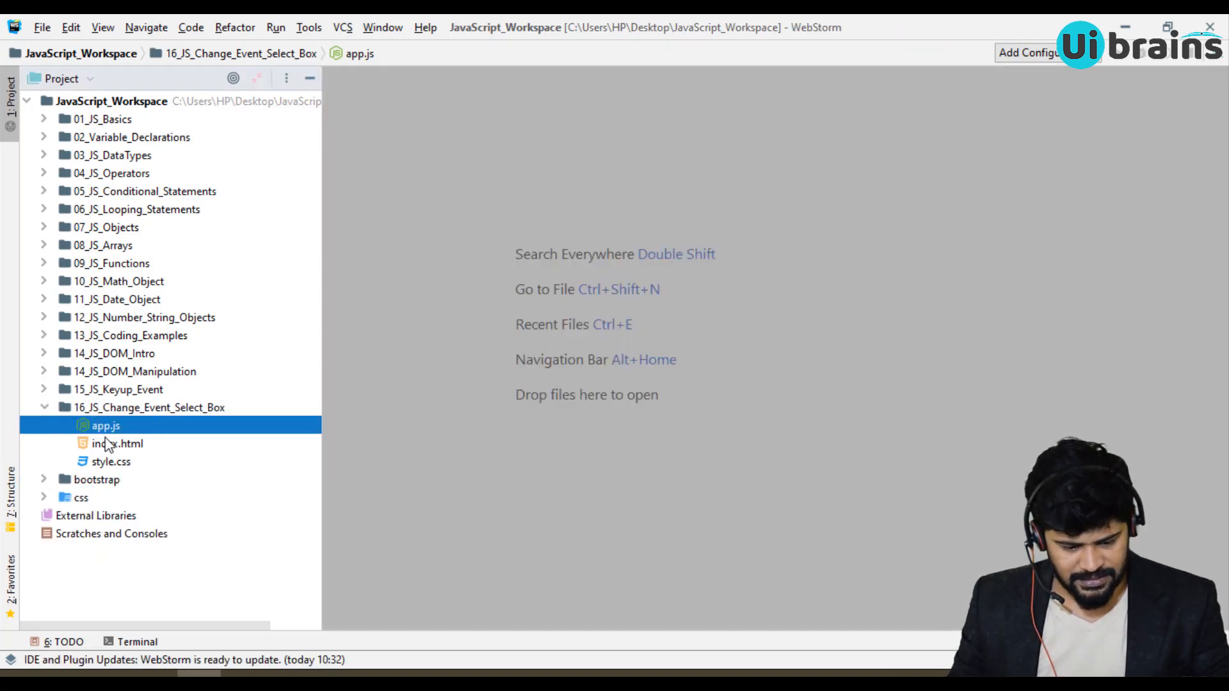
double_click(118, 444)
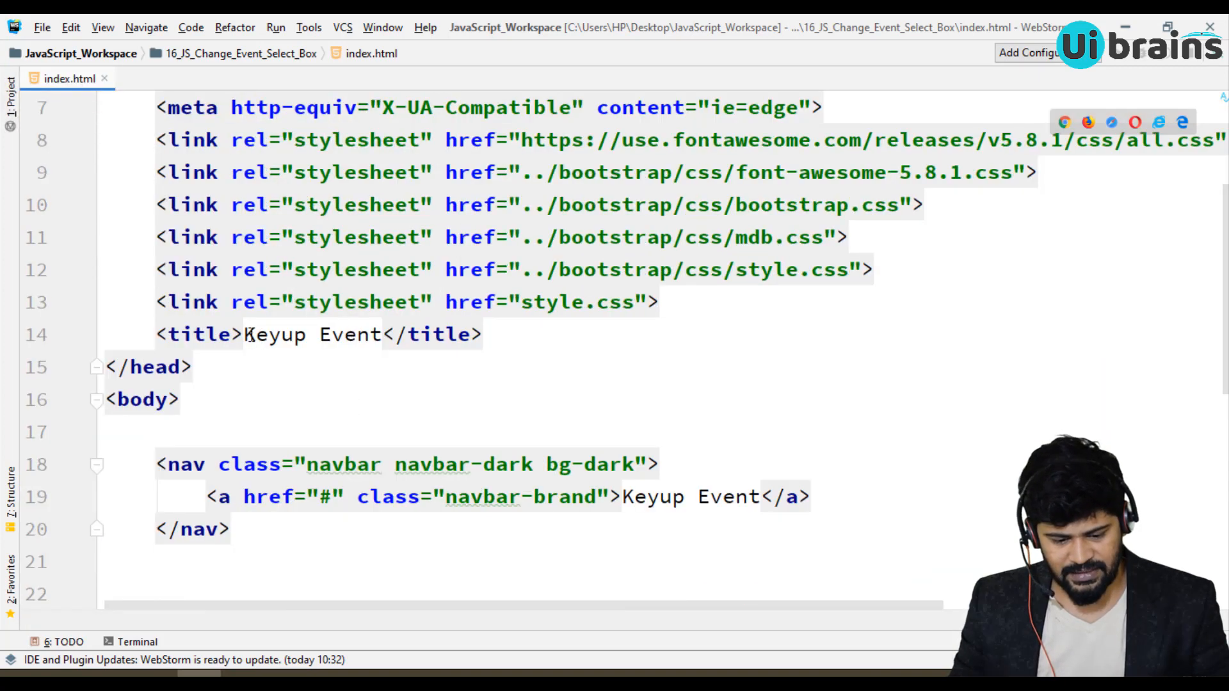
Change the page title to 'Change Event on Select Box' and select the navbar brand text
text(Chang)
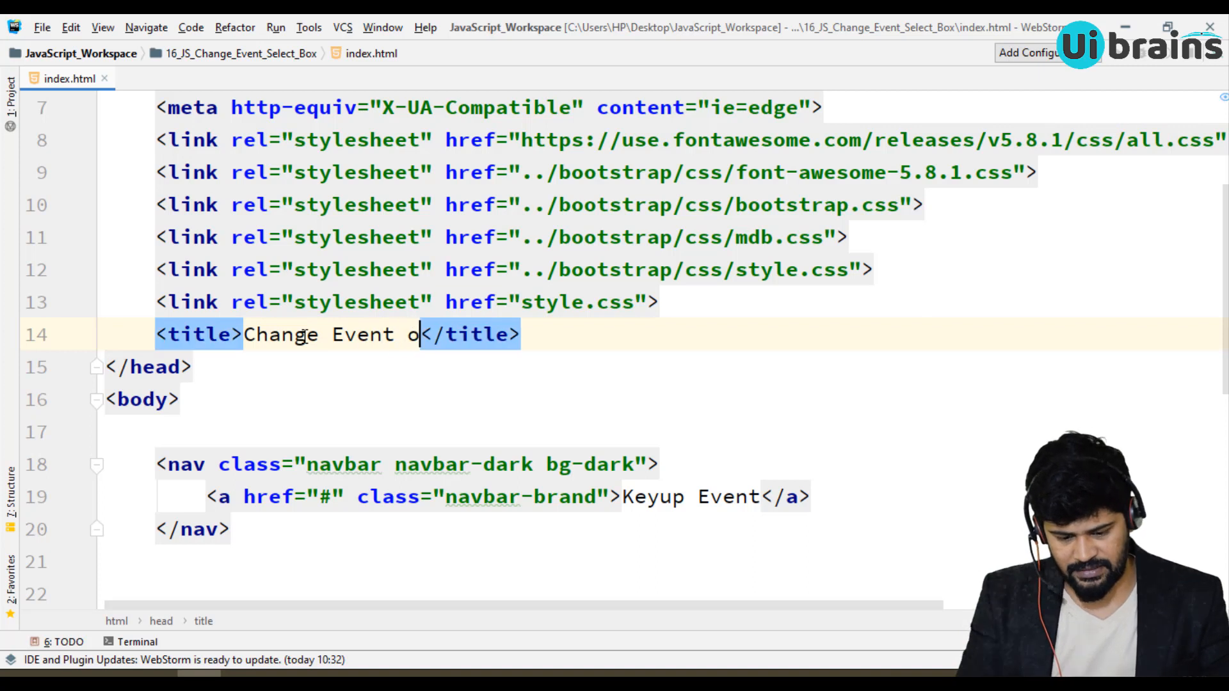
text(n Select Box)
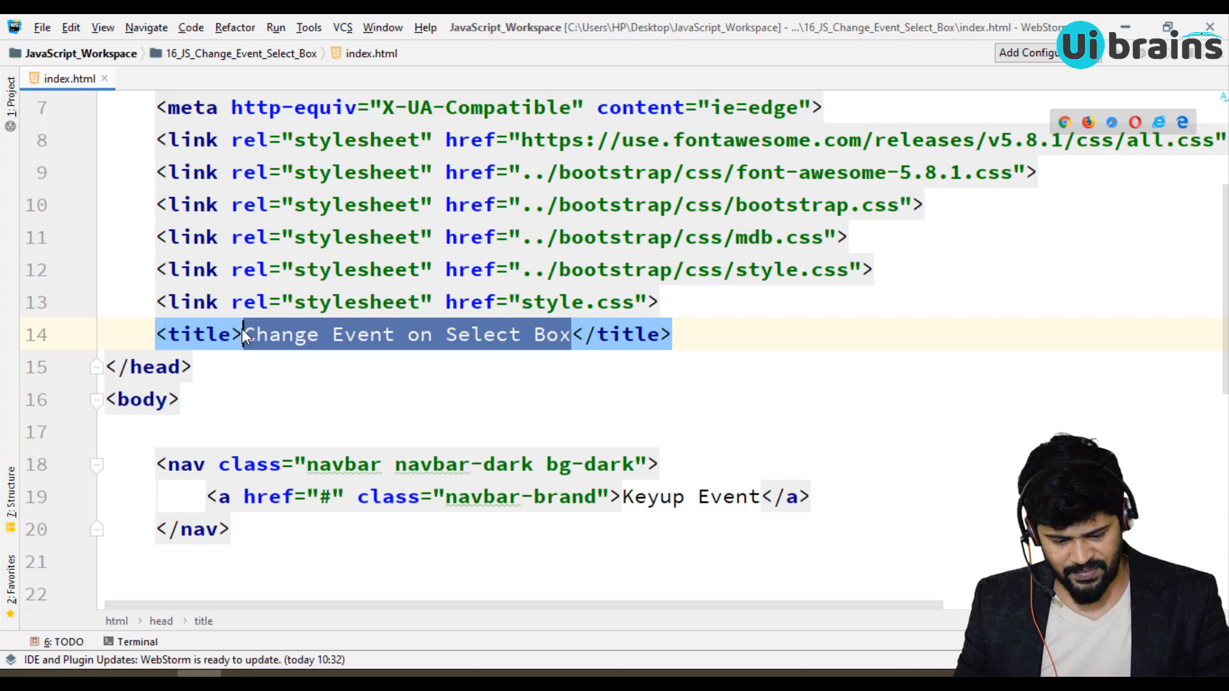
double_click(654, 497)
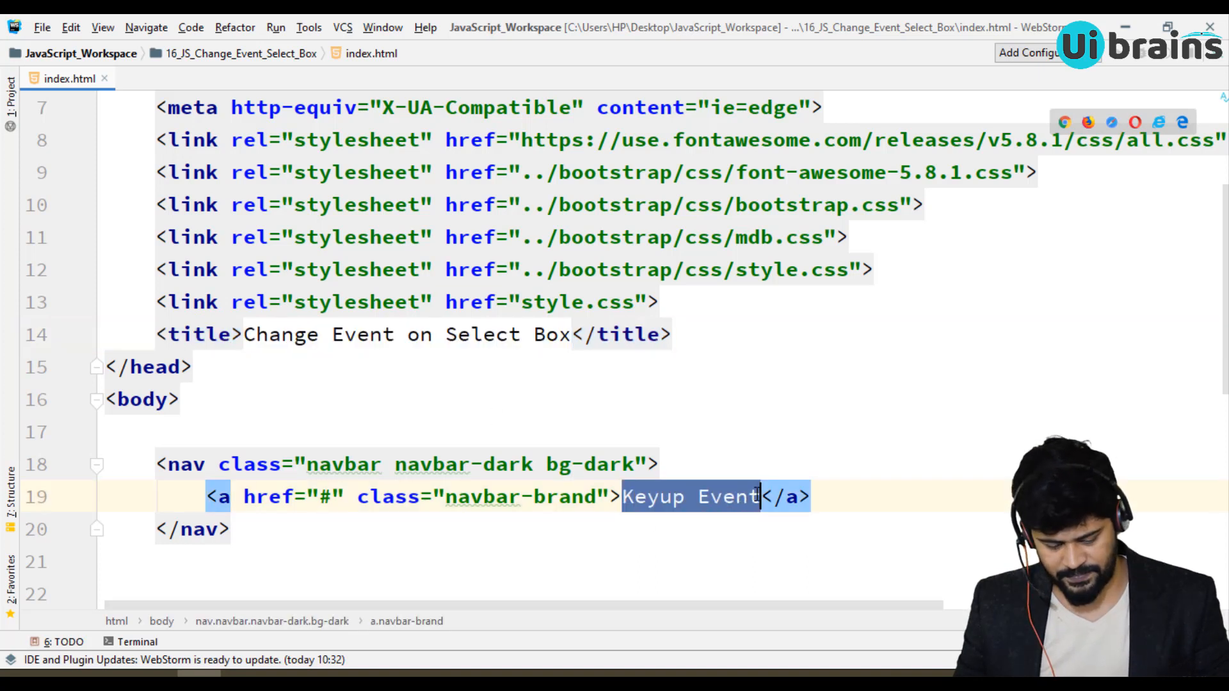
scroll(down, 3)
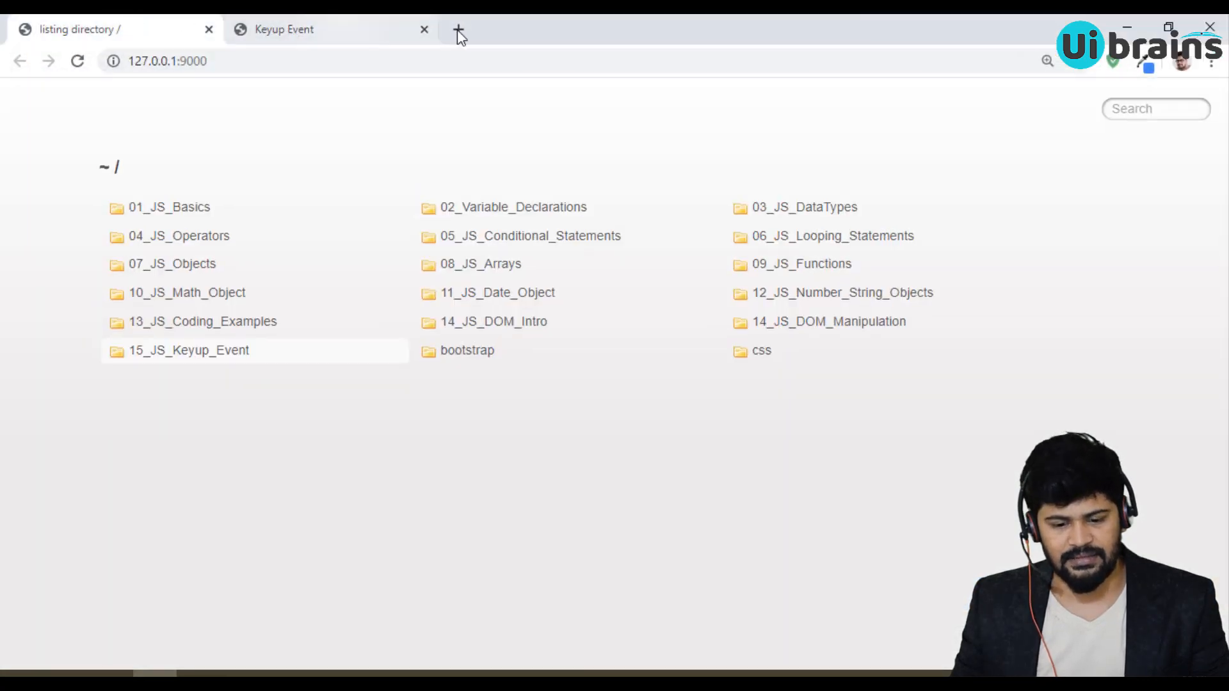
click(424, 30)
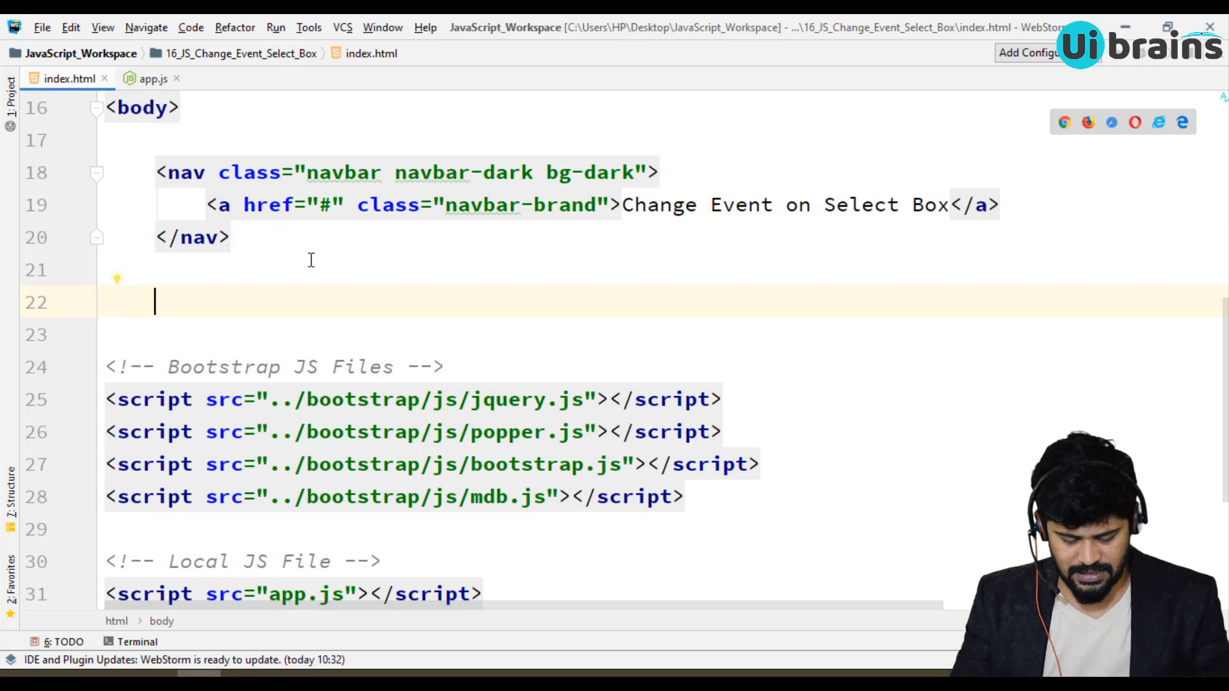
Add a 'Change Event Select Box' comment and a div.container with mb-3 spacing
text(<!-- Change Event on)
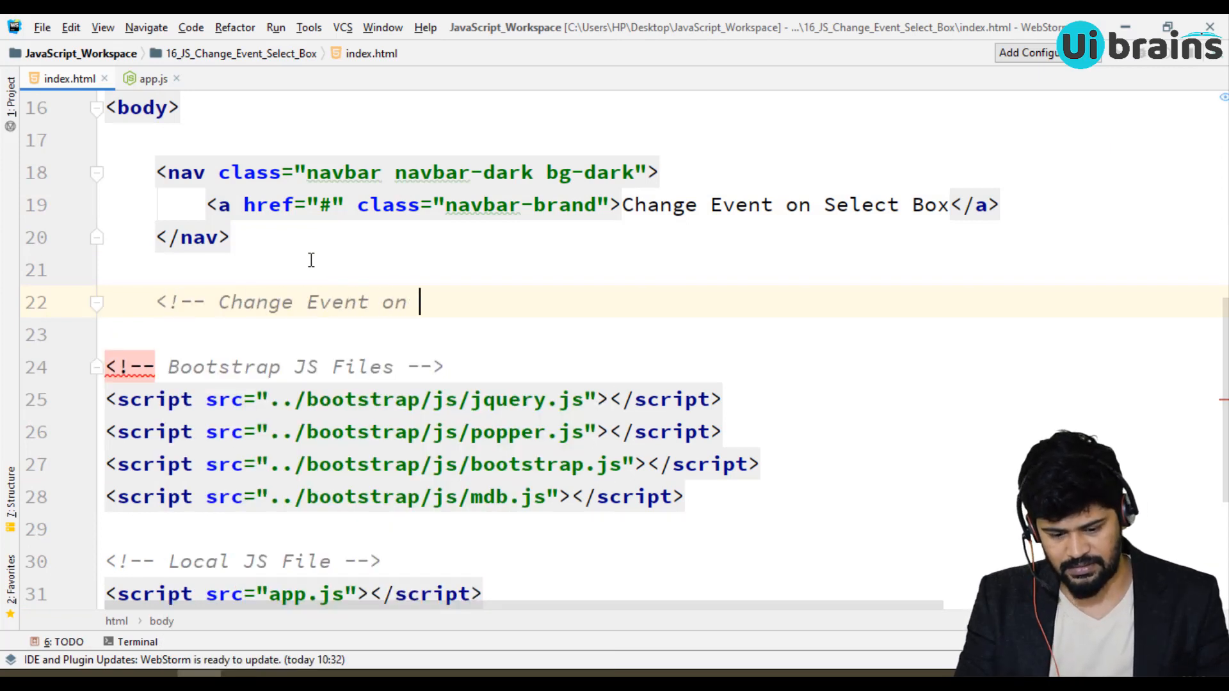
text(Select Box -->)
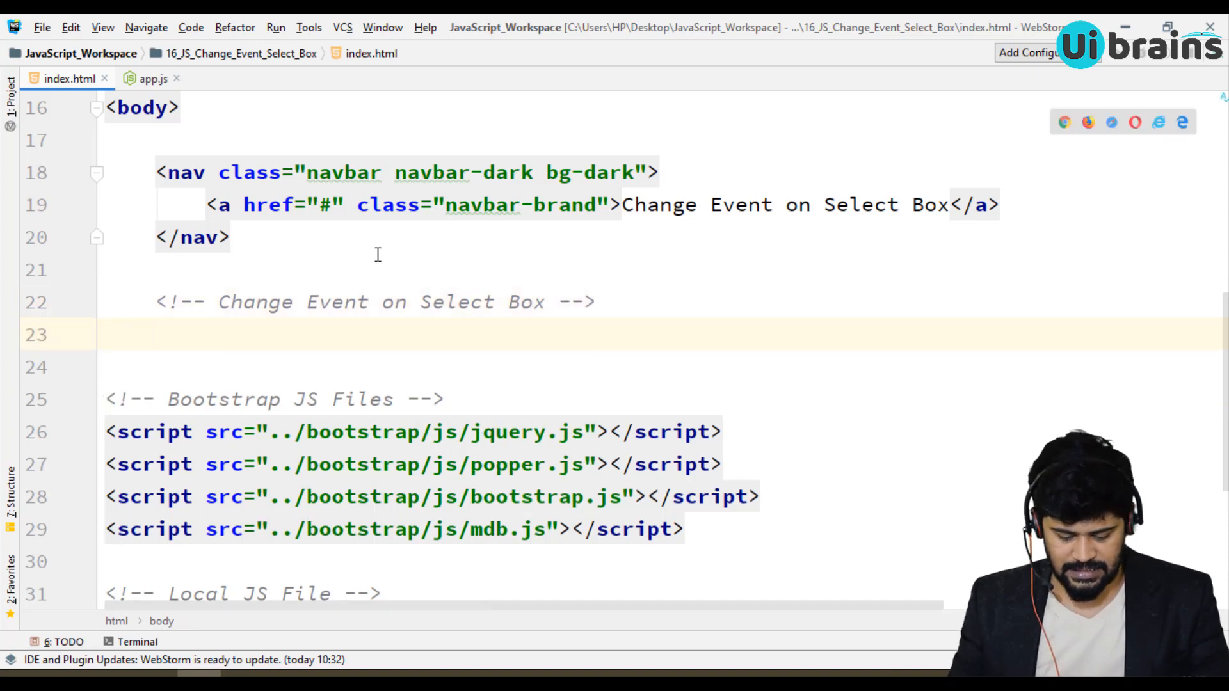
text(<div class="container"></div>)
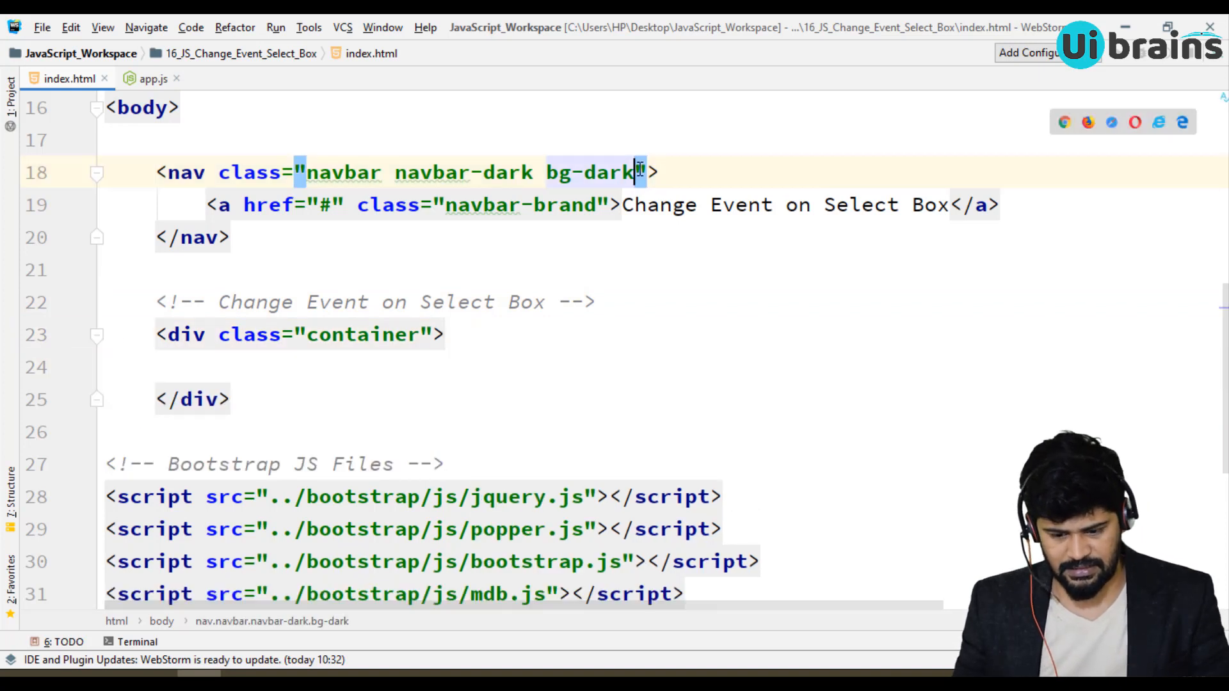
text(mb-3)
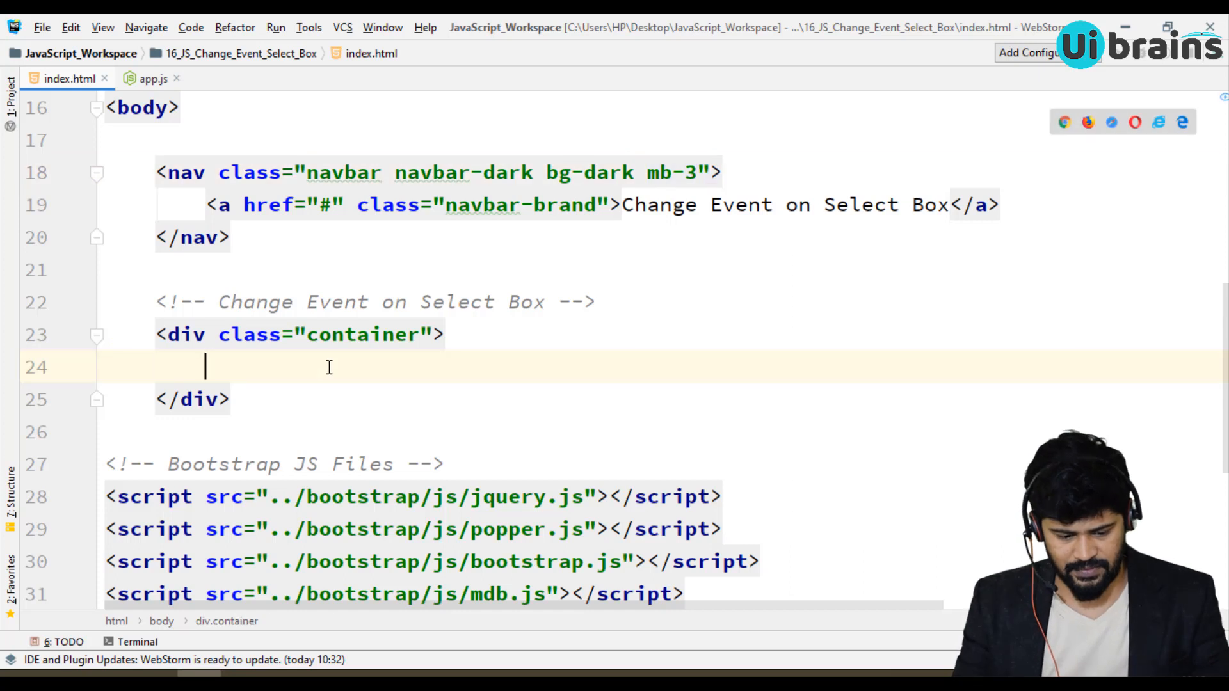
Nest row, col-md-8 and card divs with a bg-primary text-white card-header
text(.ro)
text(.co)
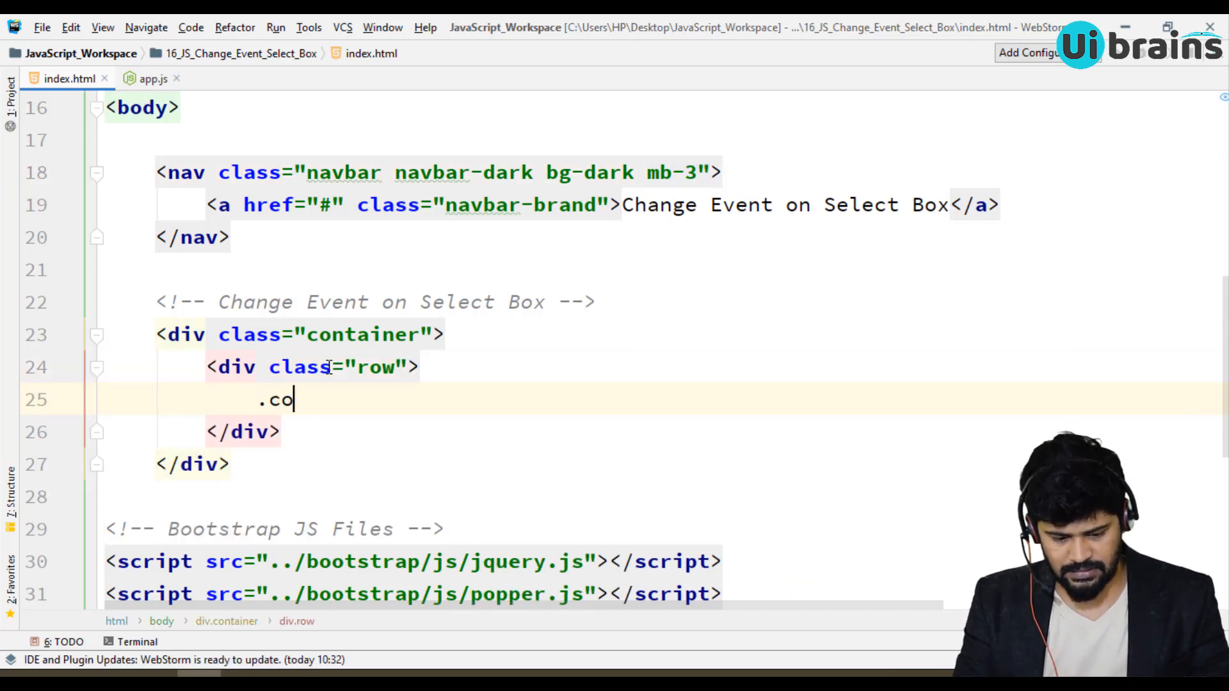
text(l-md-8">)
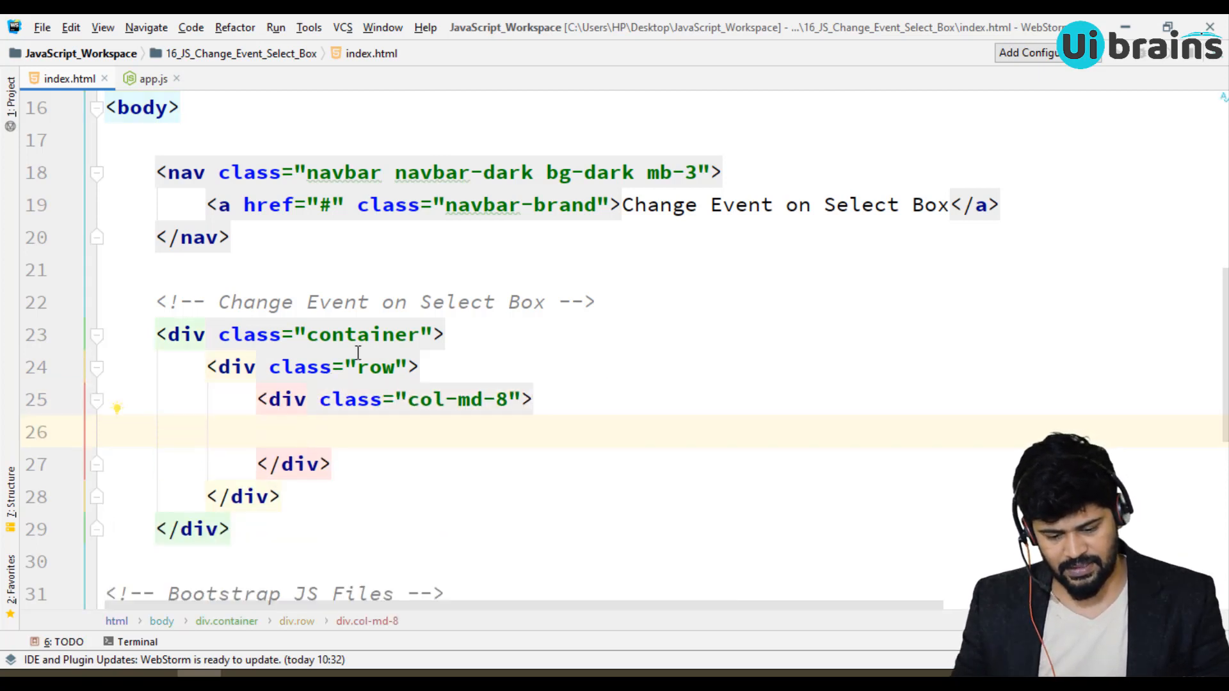
text(.)
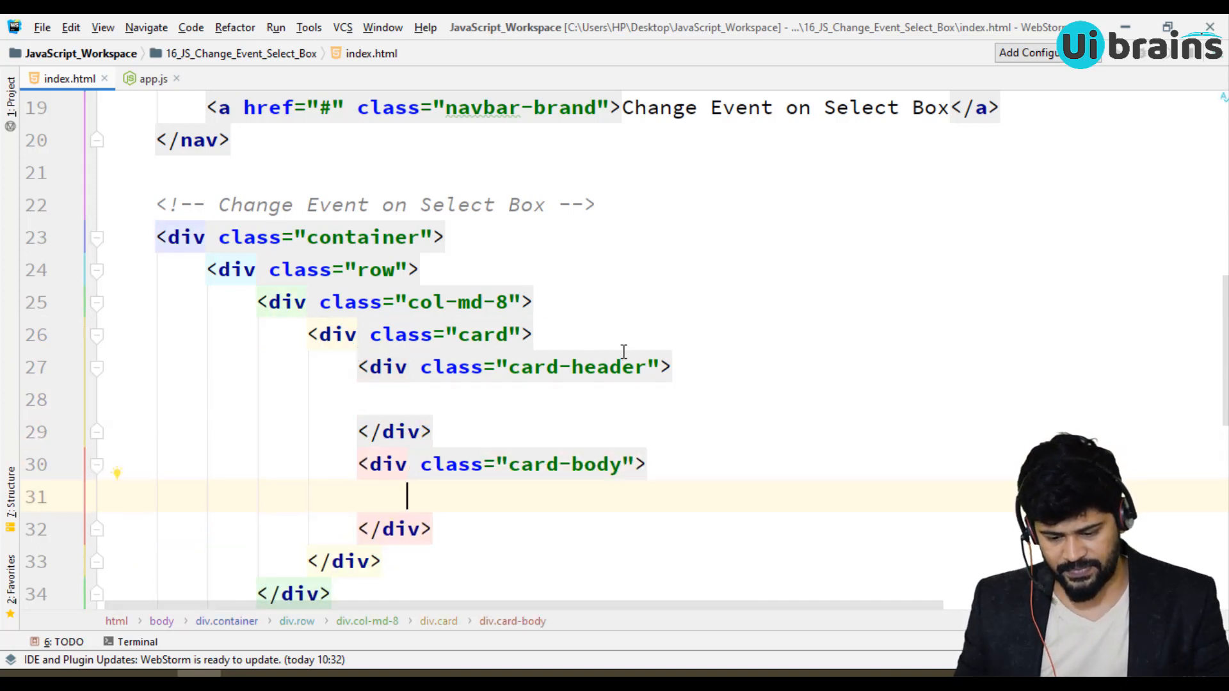
text(bg-)
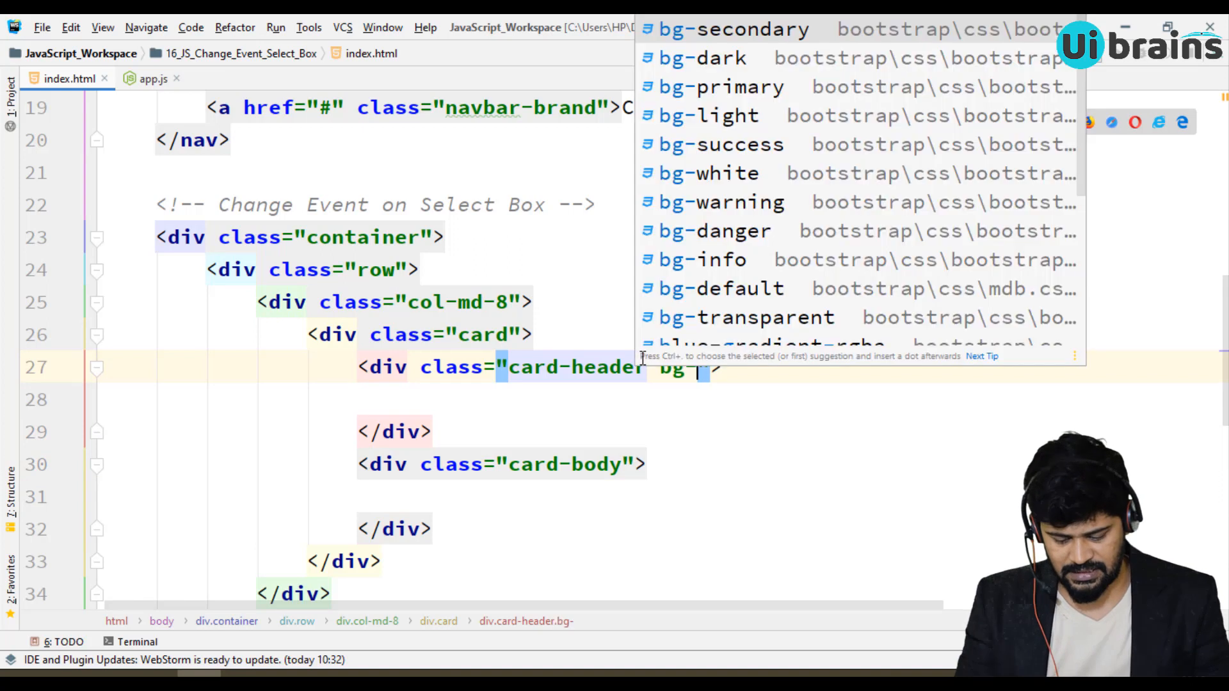
text(primary textw)
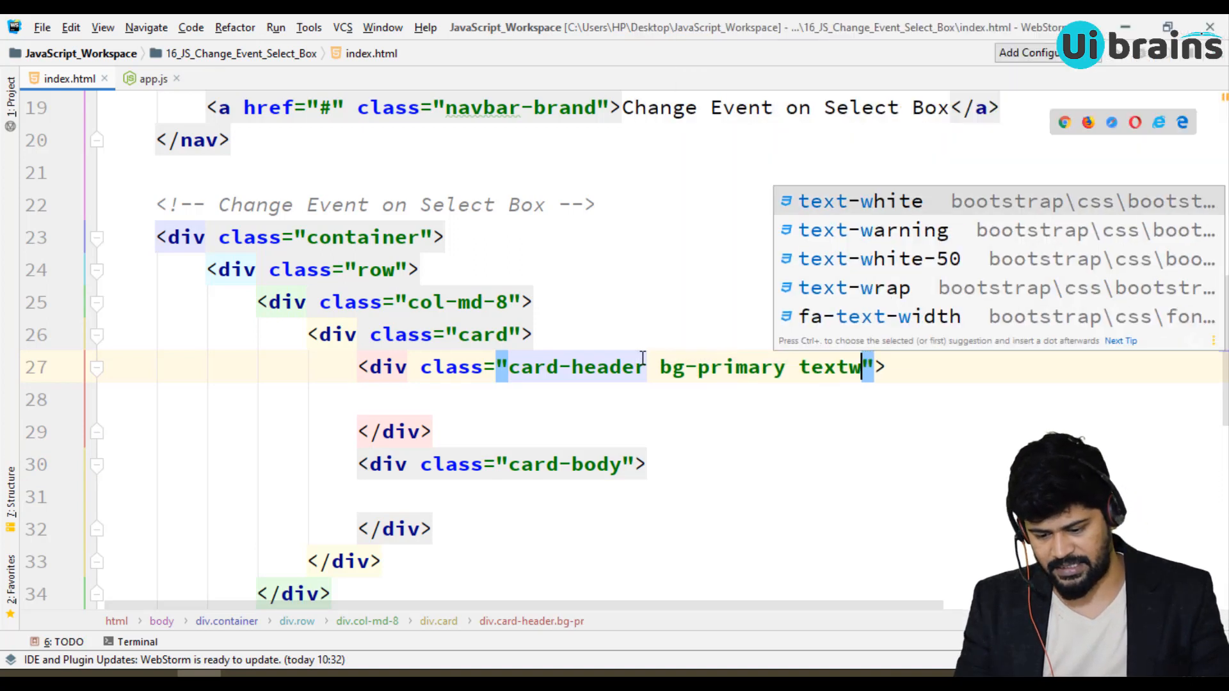
key(Enter)
text(<h3>Change Event</h3>)
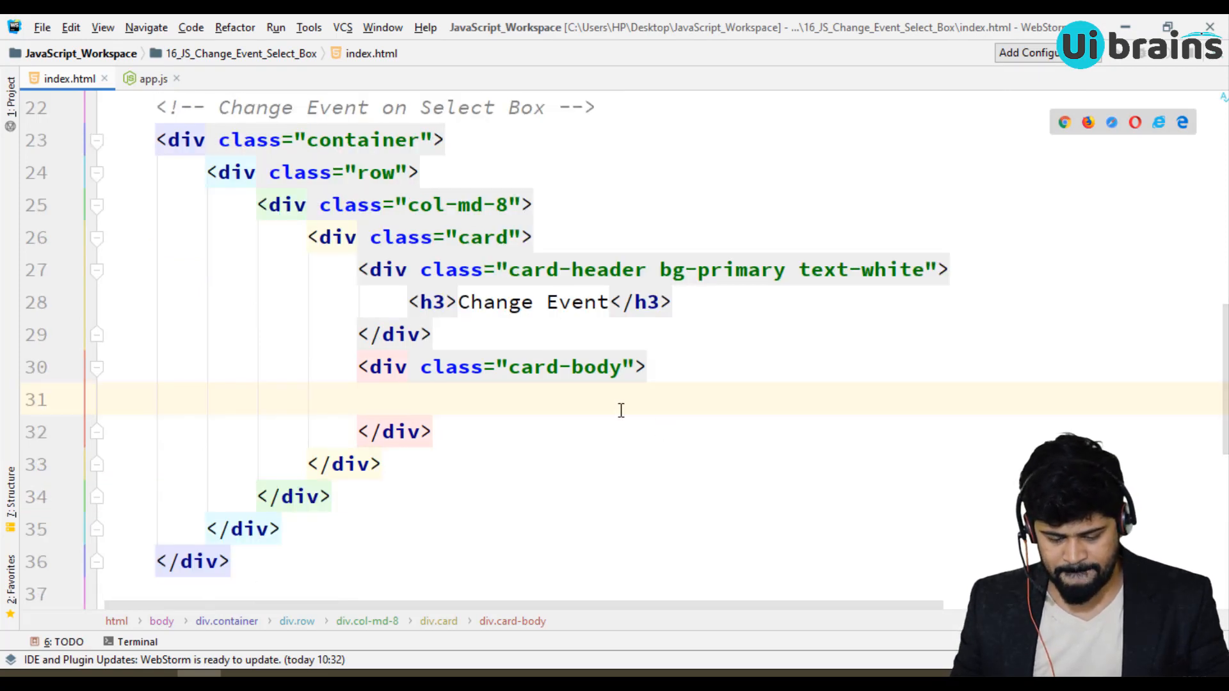
Add a row of two col divs inside the card body via Emmet
text(.c)
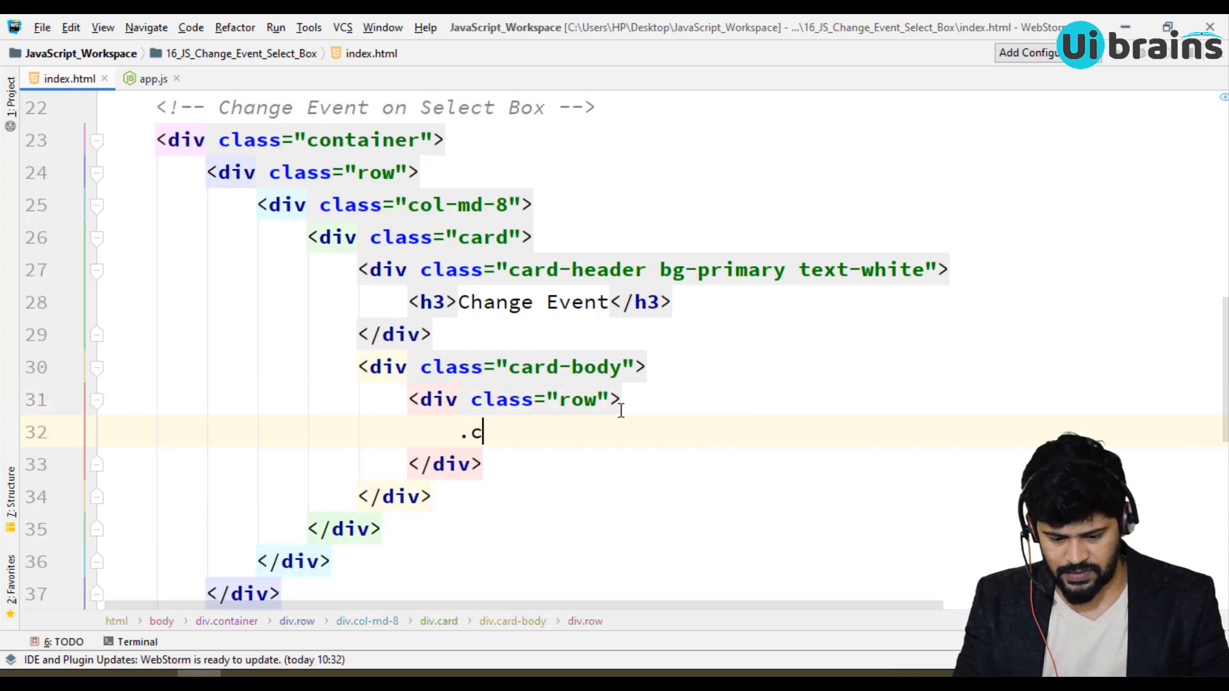
key(Tab)
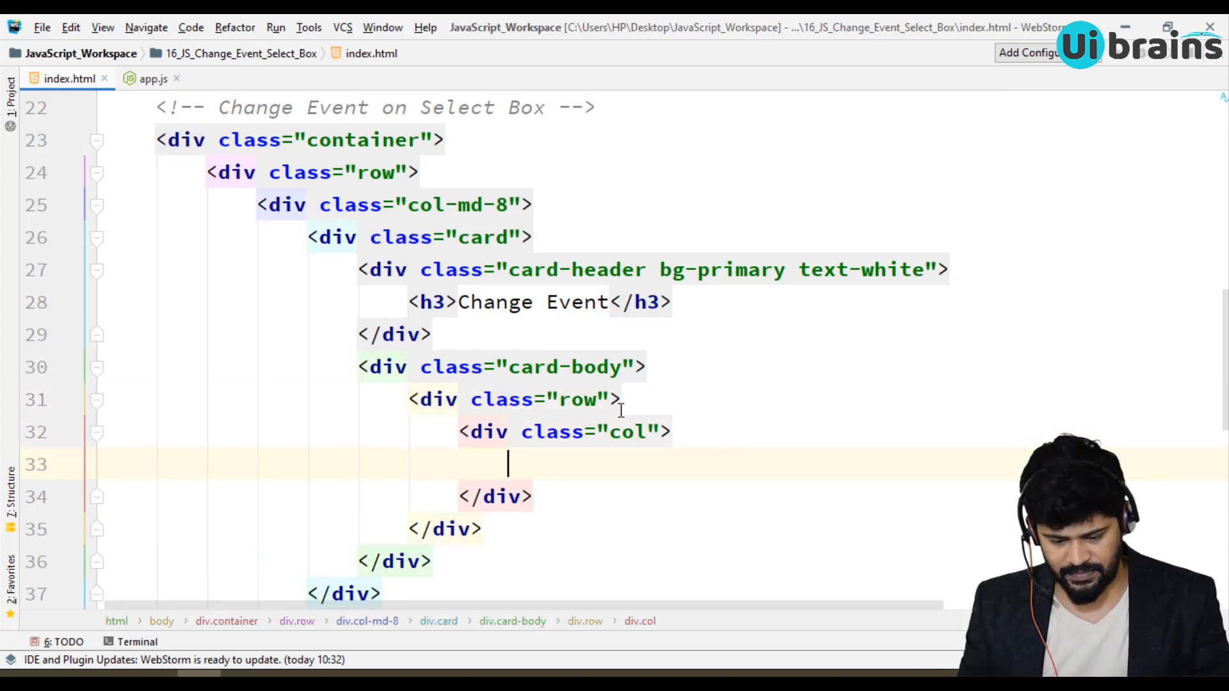
text(.co)
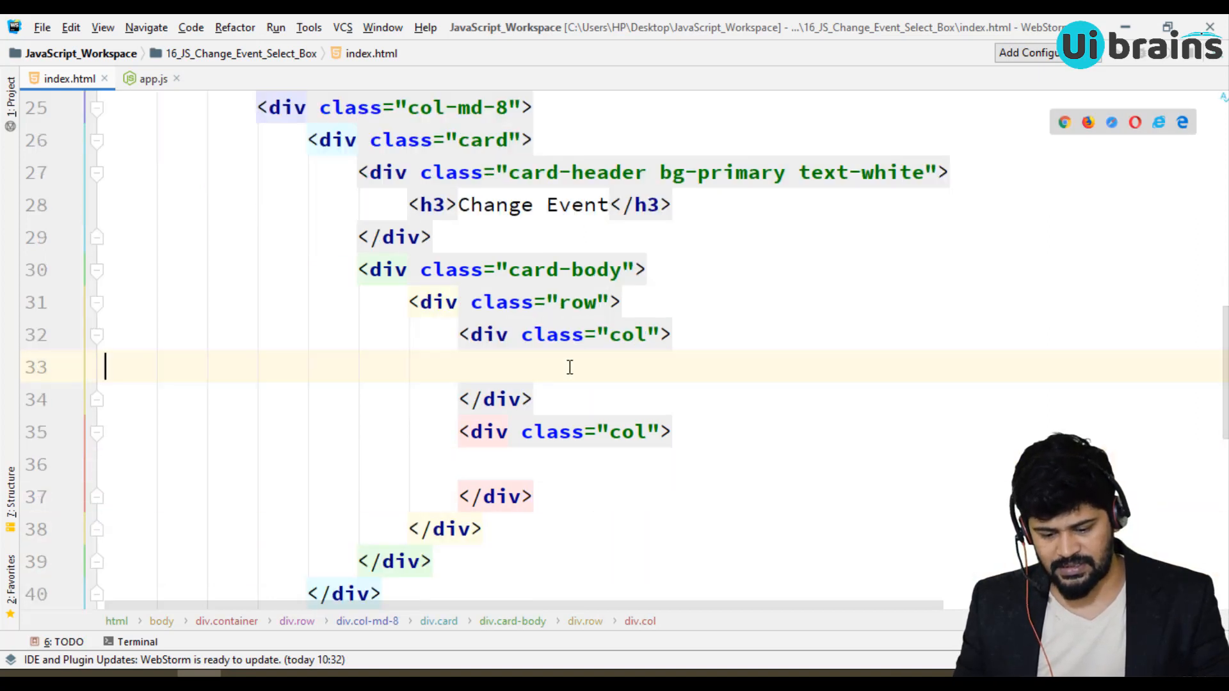
click(508, 367)
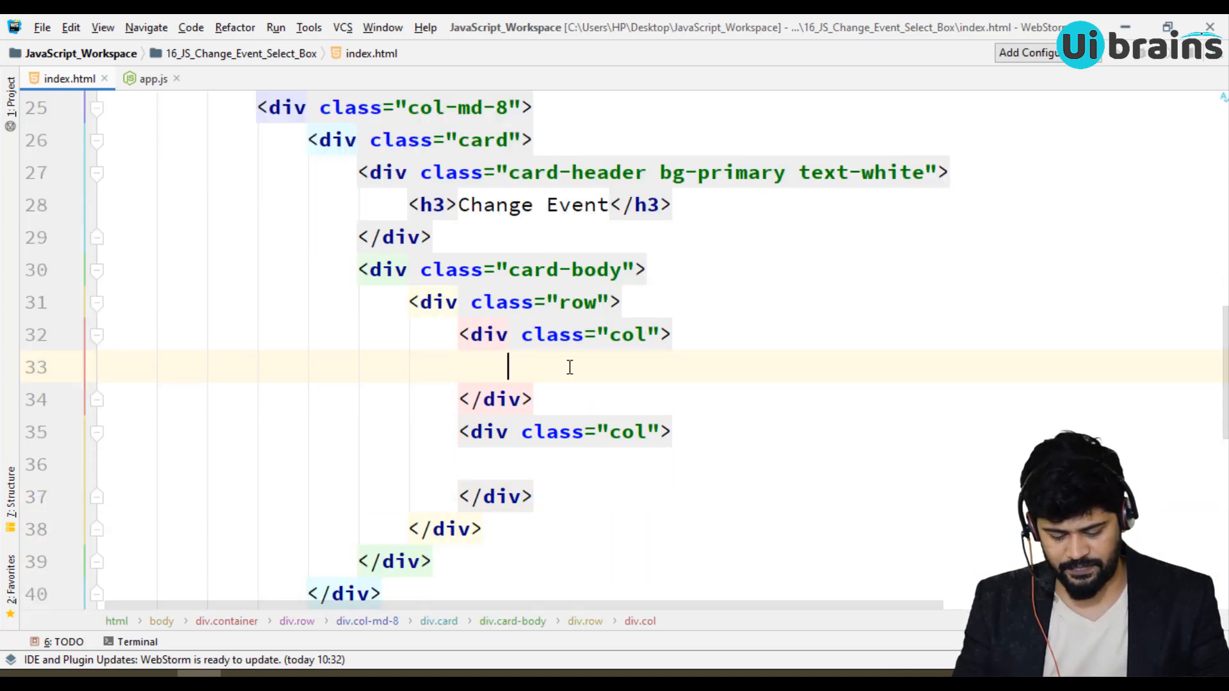
Add a form containing a div.form-group in the first column
text(<form>)
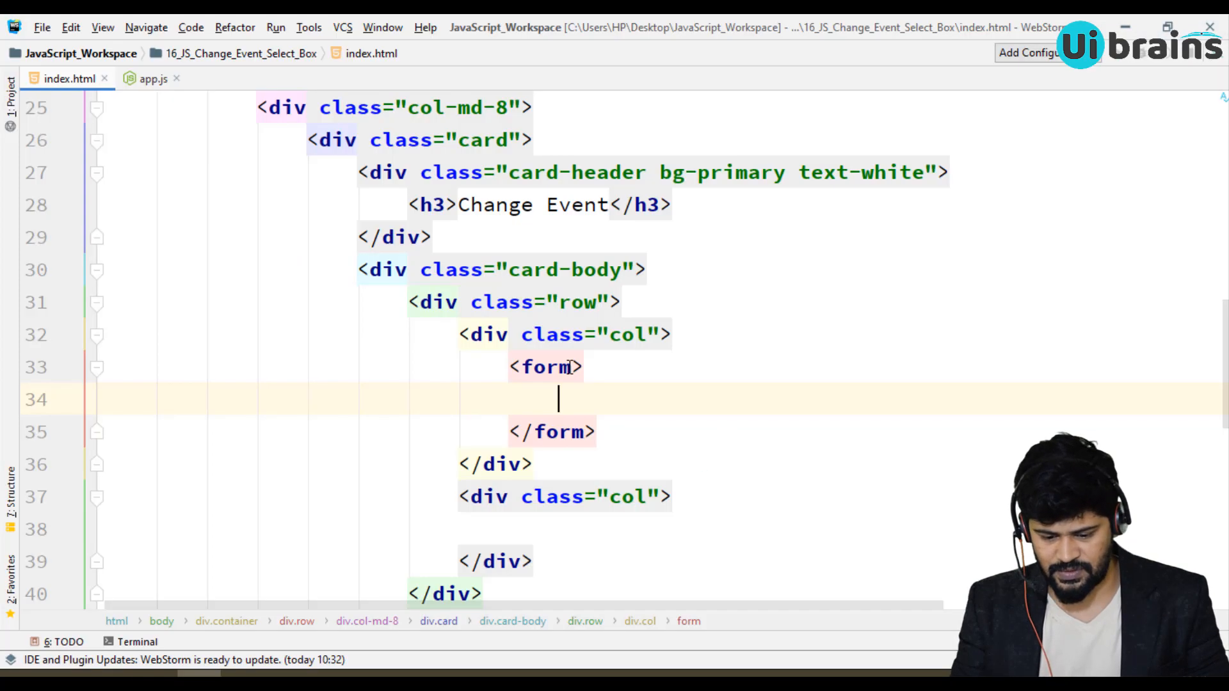
text(<div)
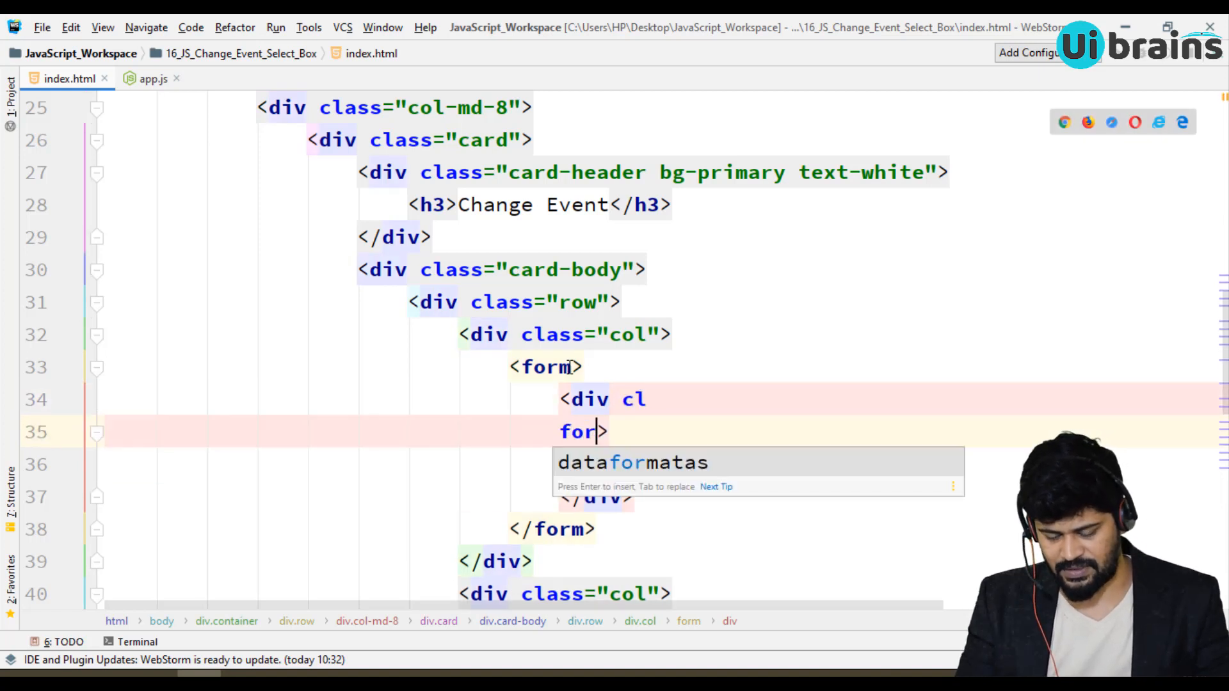
text(class="for">)
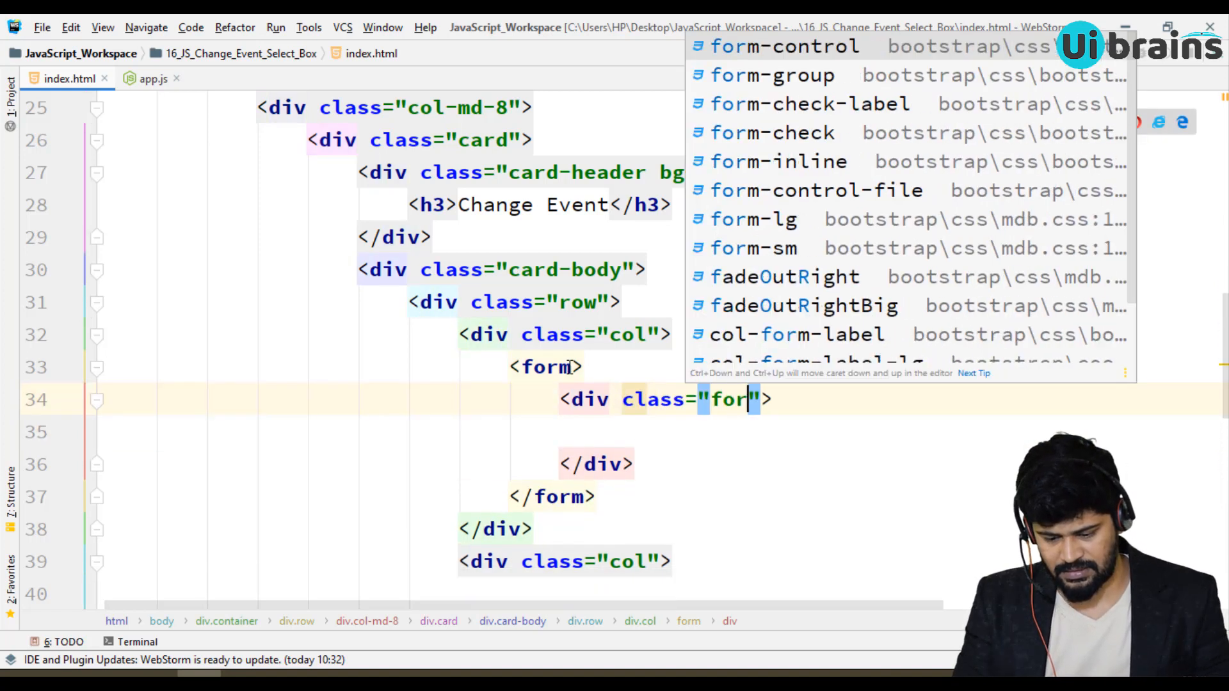
text(group)
click(662, 431)
text(<se)
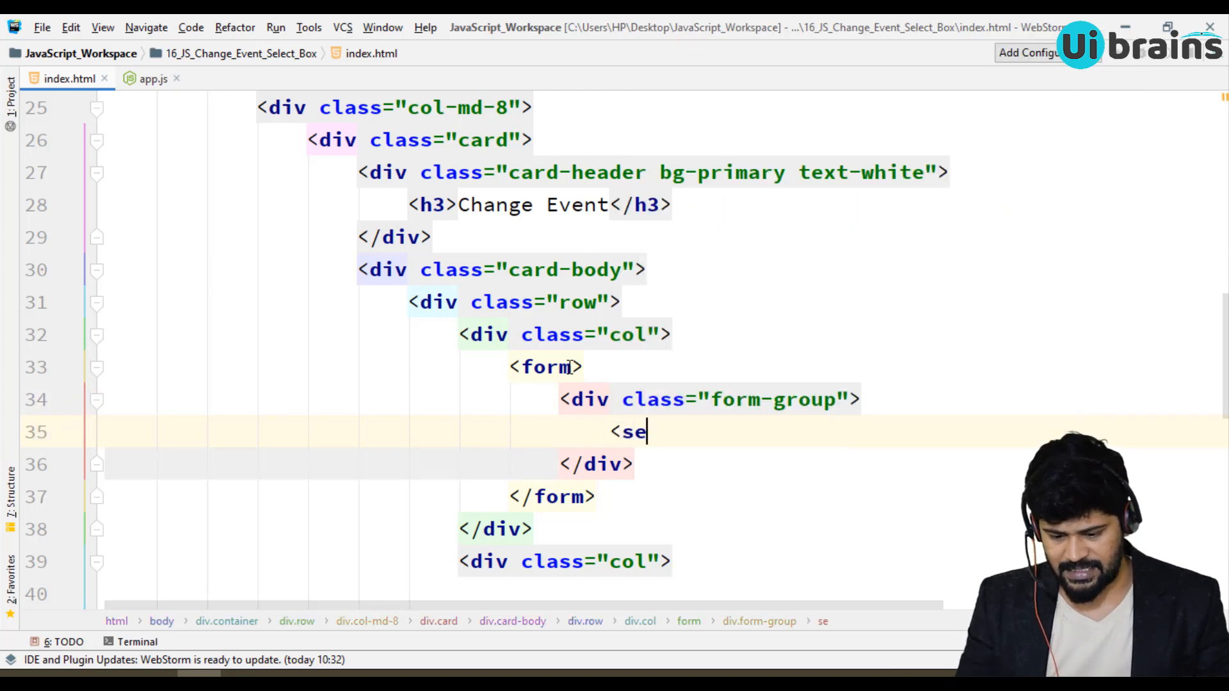
Add a form-control select with options Select a Language, HTML, CSS, JavaScript, React JS, Angular
text(lect >)
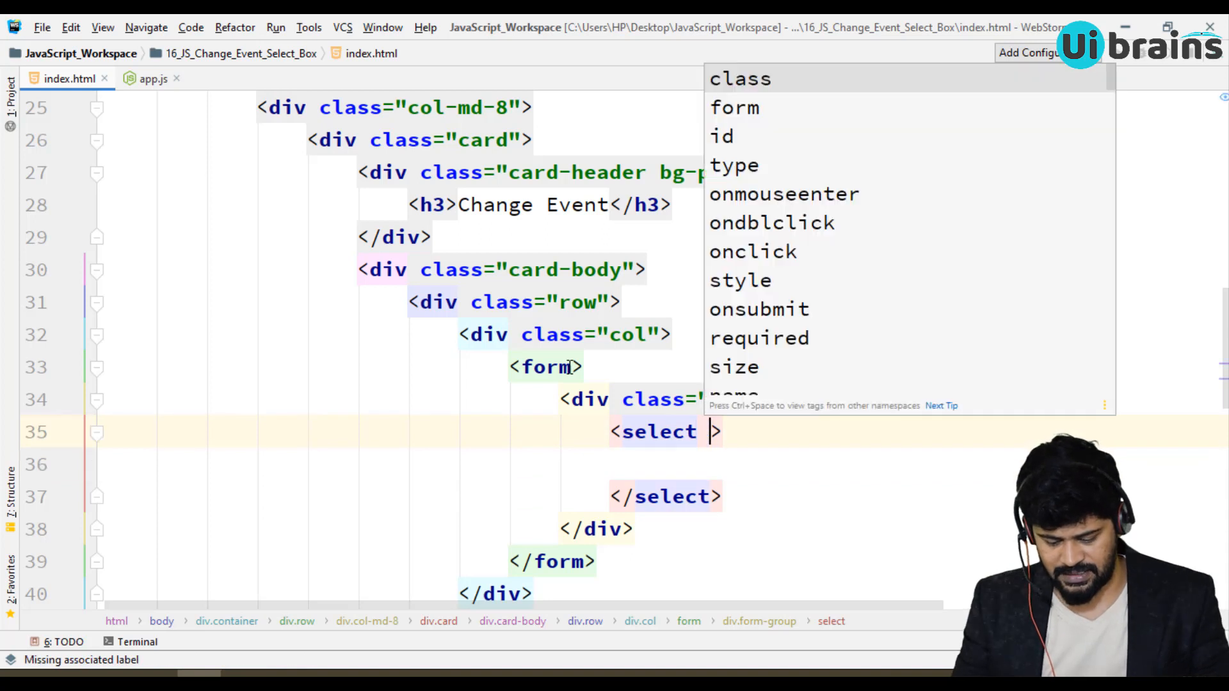
text(class="form-control")
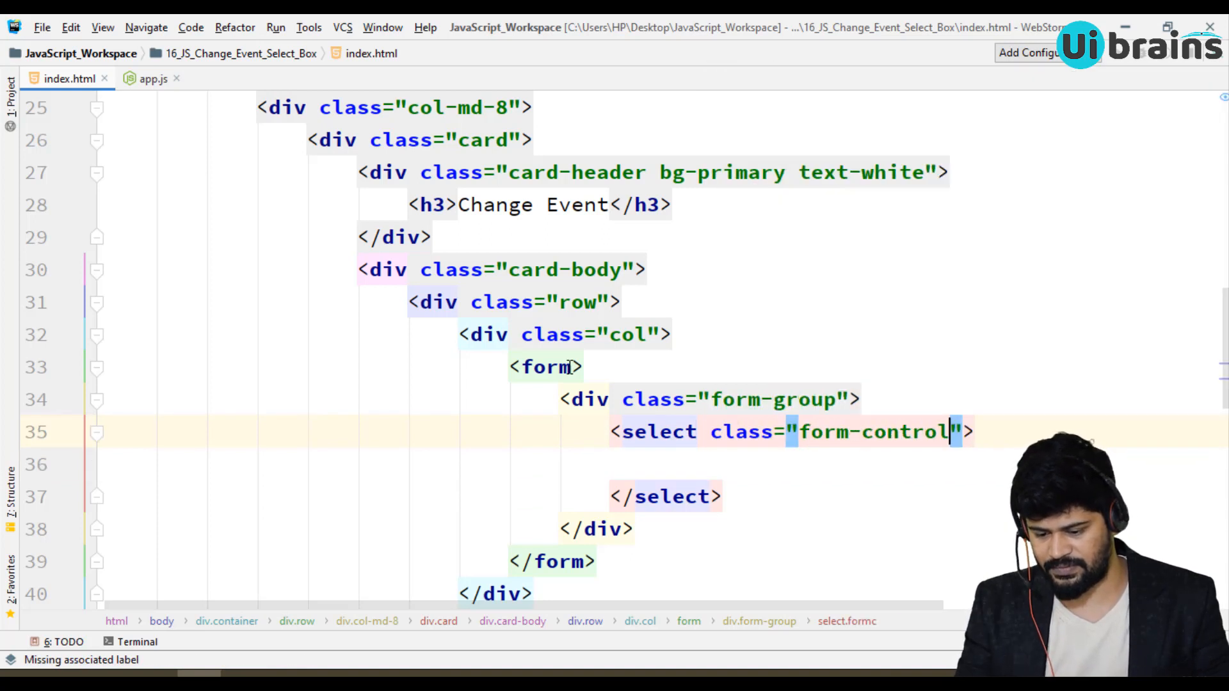
text(option value="">Select a Language</option>)
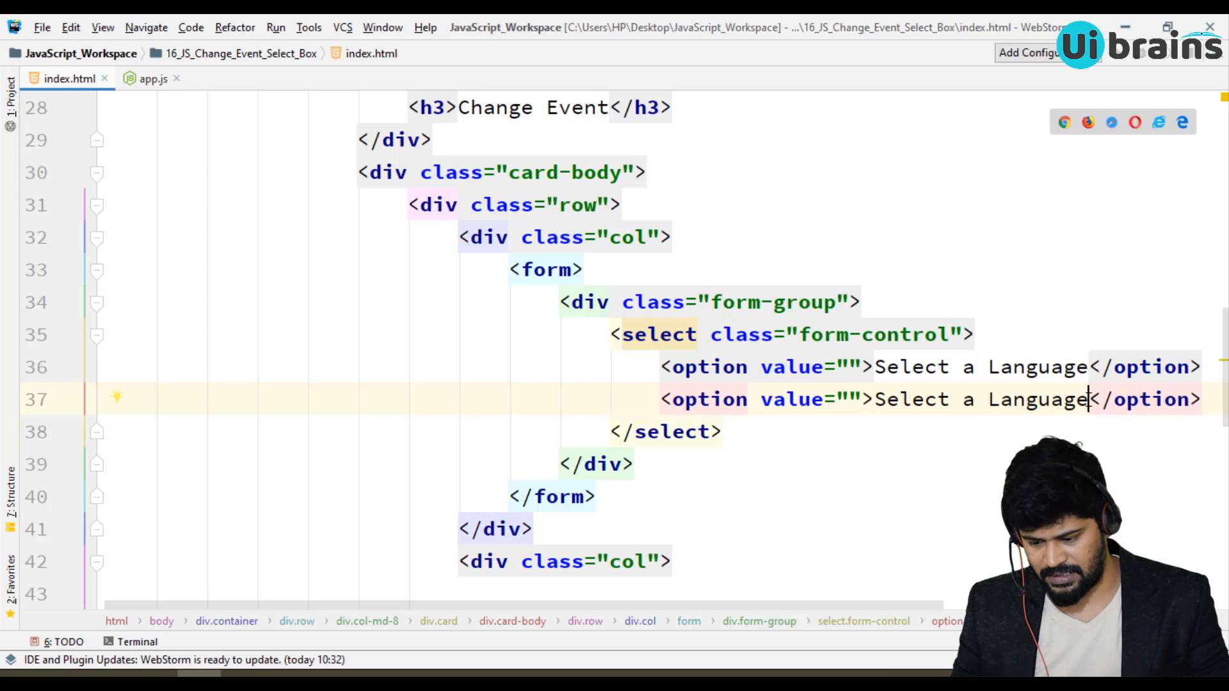
text(HTM)
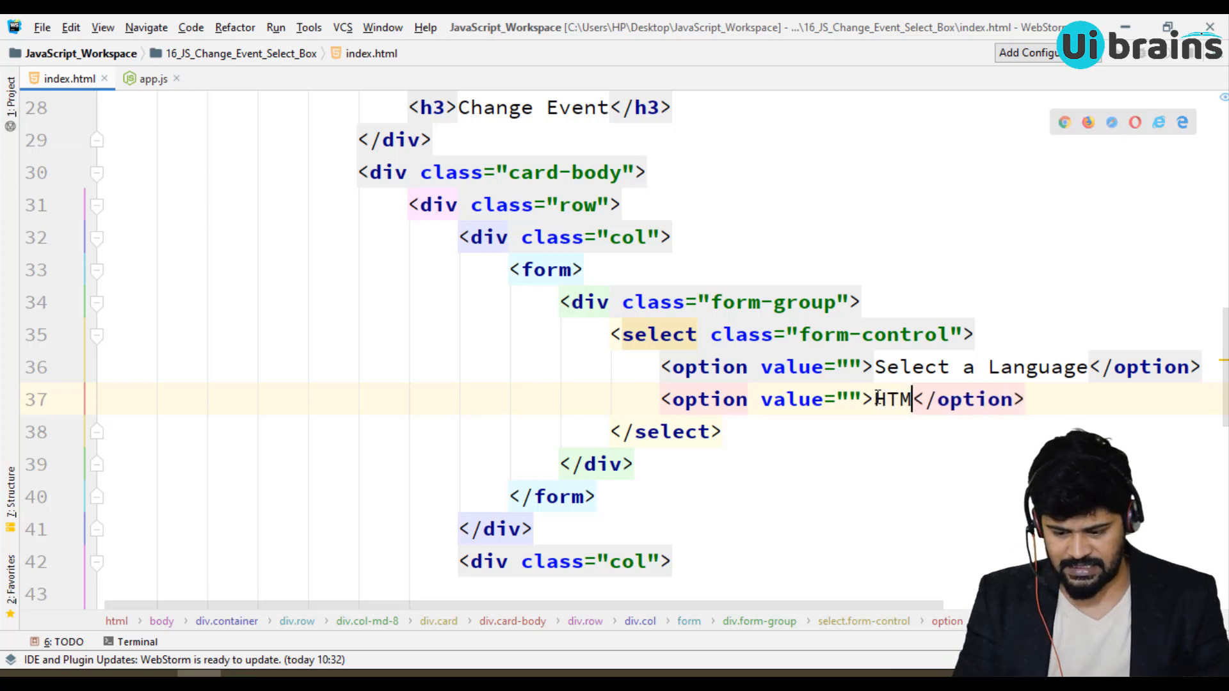
text(L)
key(Enter)
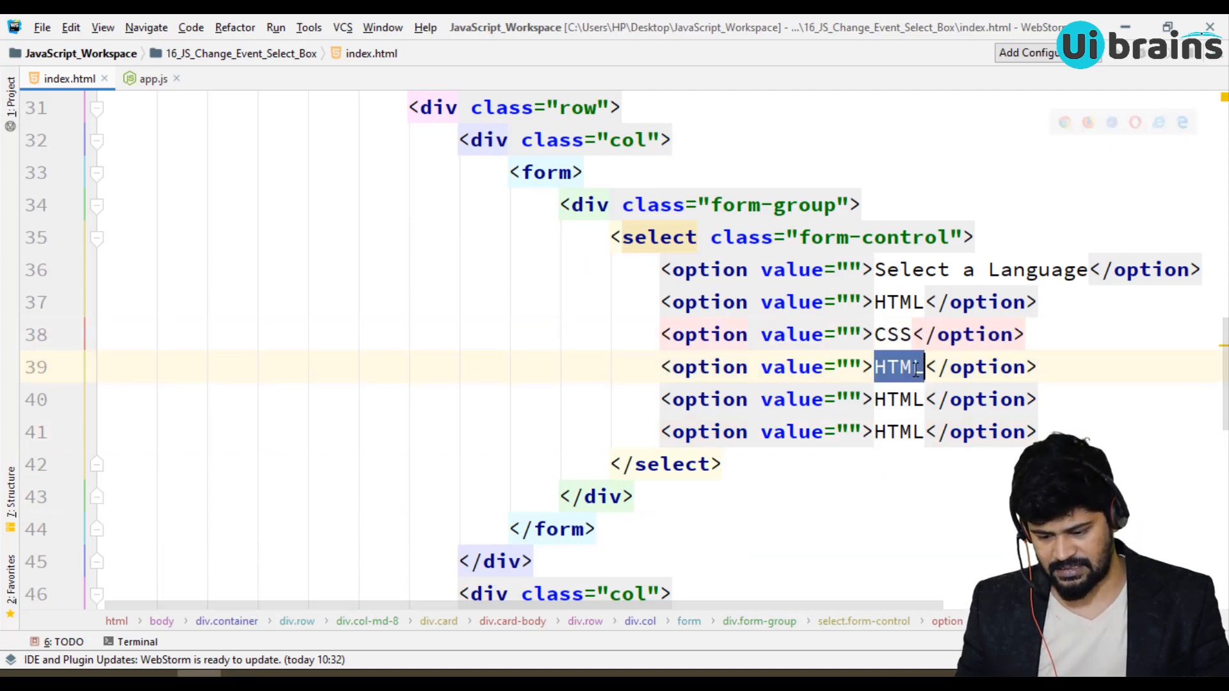
text(JavaScript)
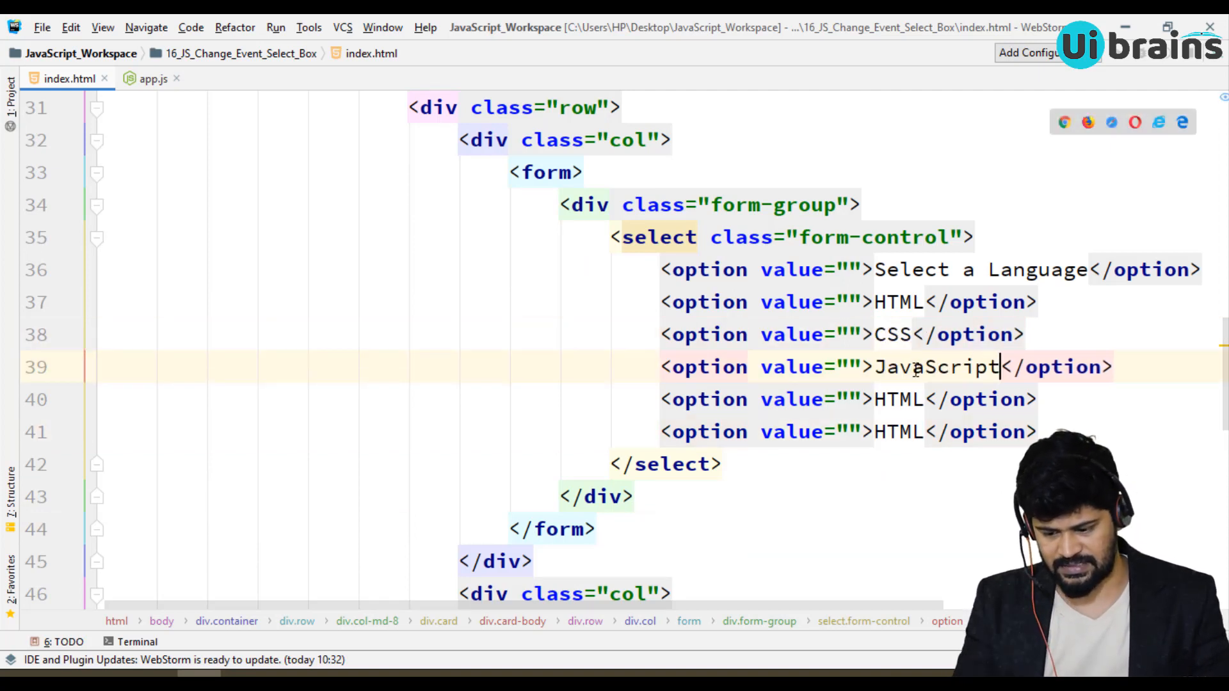
double_click(897, 399)
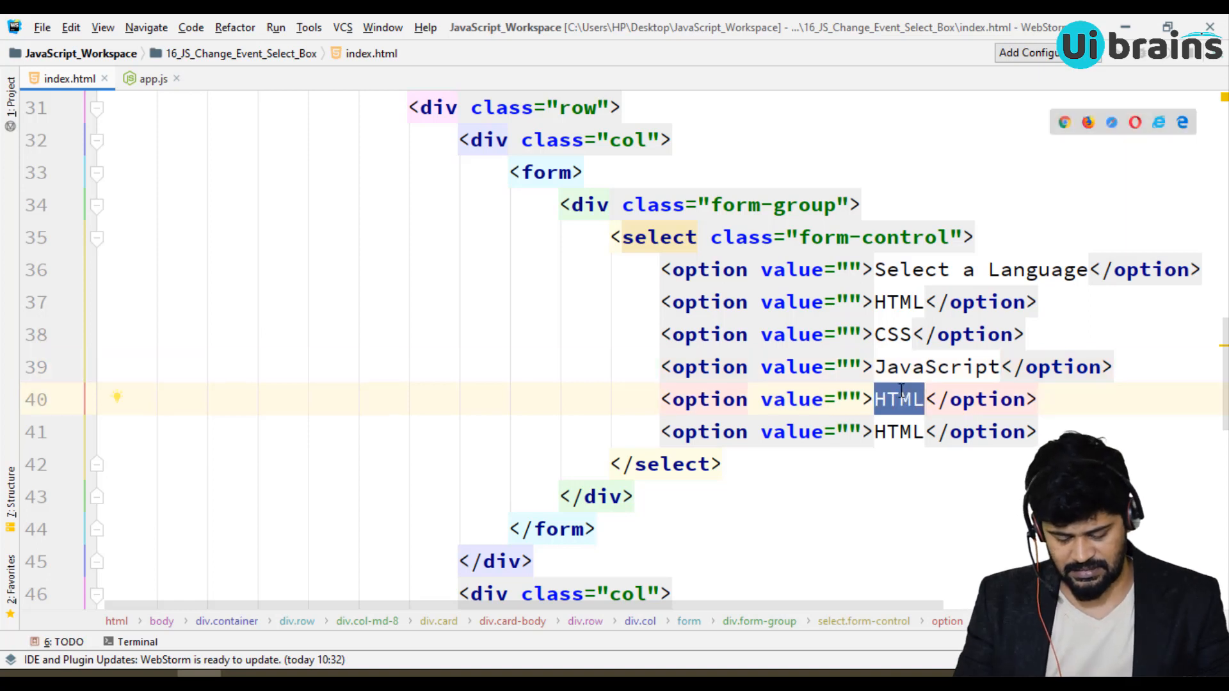
text(React JS)
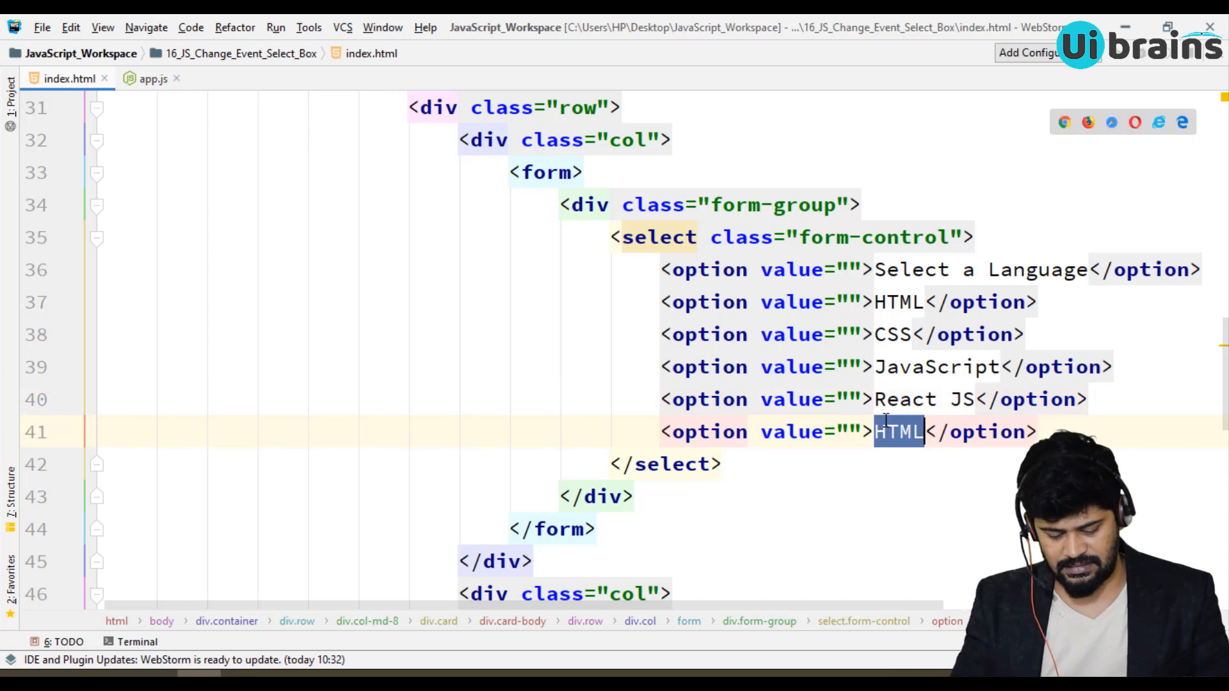
text(Angular)
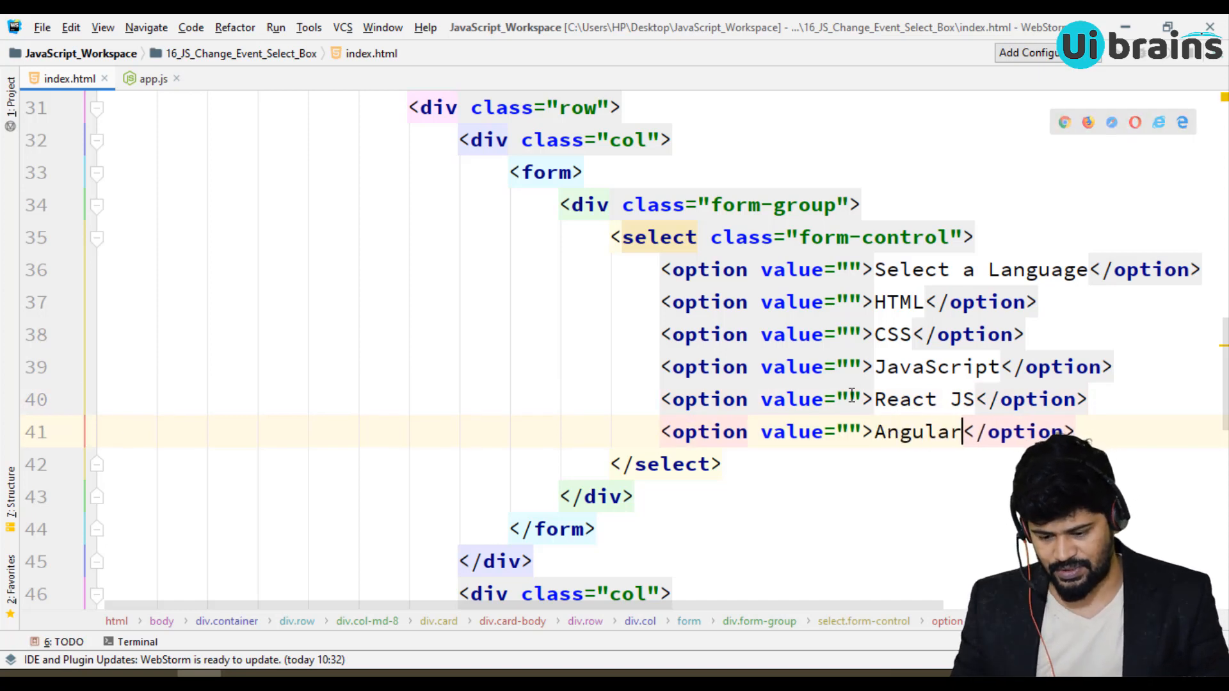
Give the options value attributes HTML, CSS, JavaScript and React JS matching their labels
text(HTML)
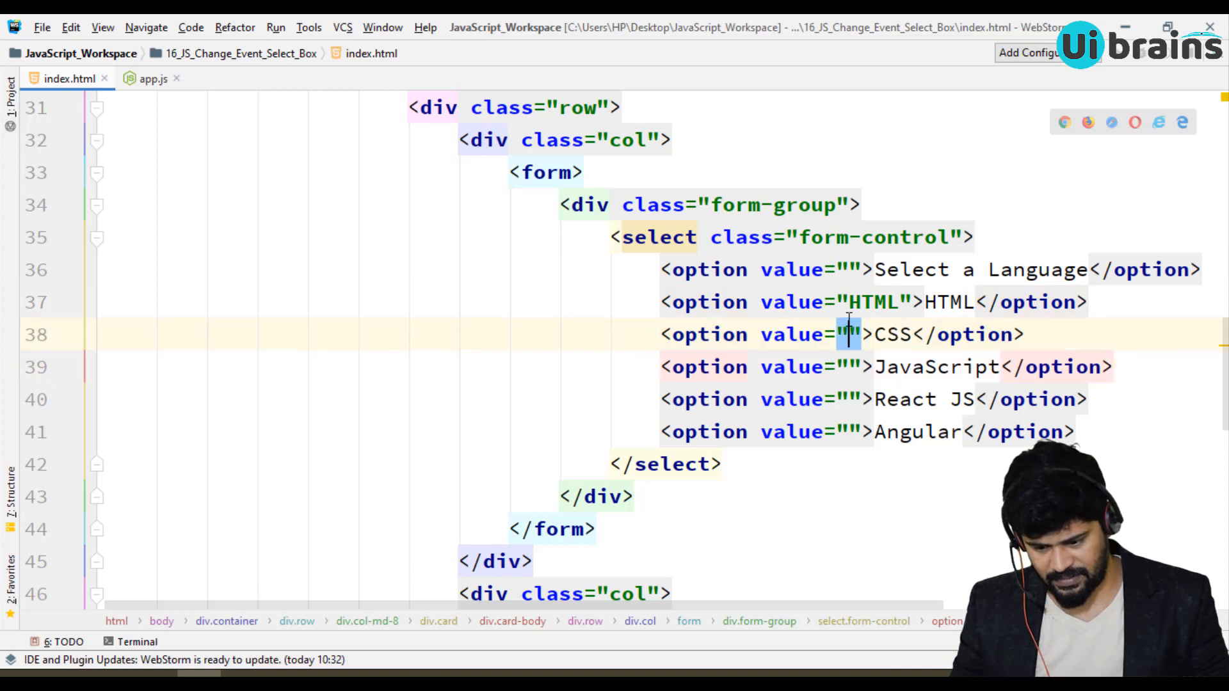
text(CSS)
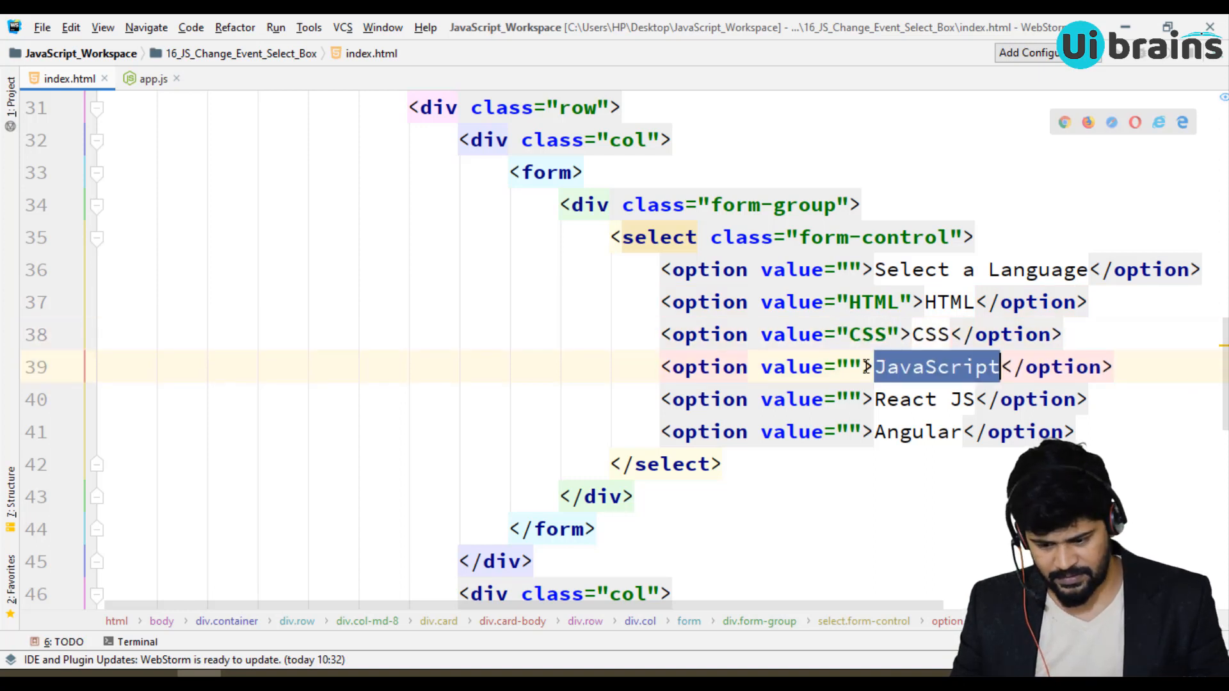
text(JavaScript)
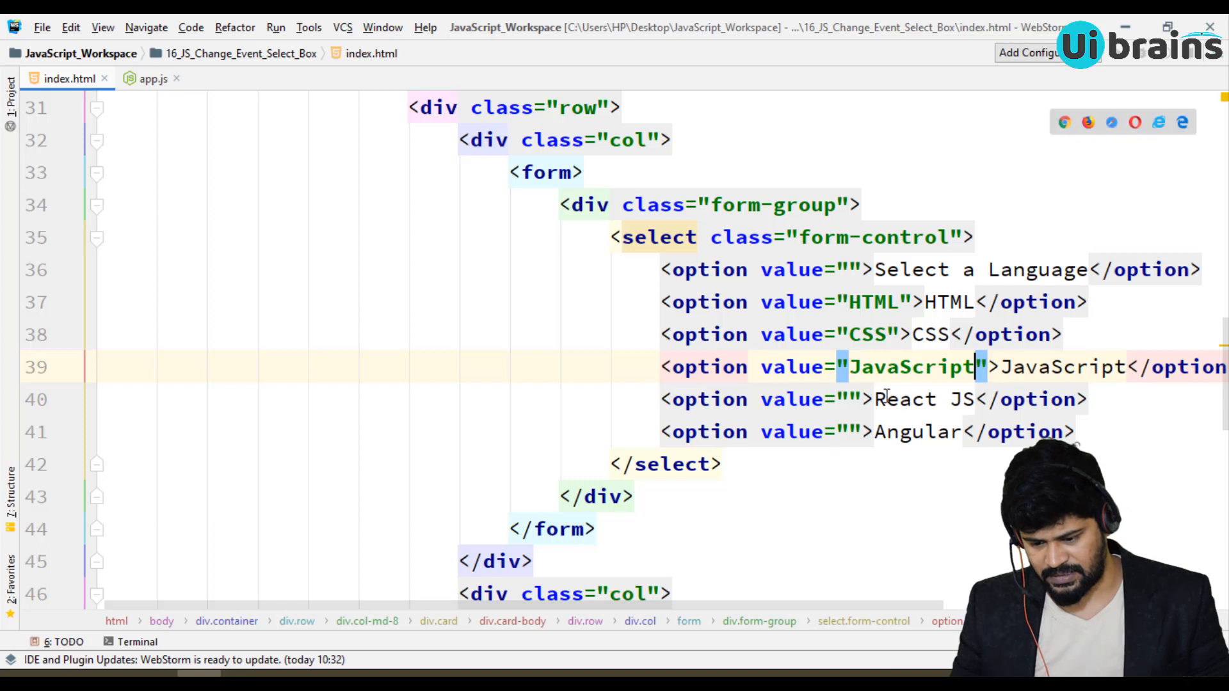
double_click(924, 400)
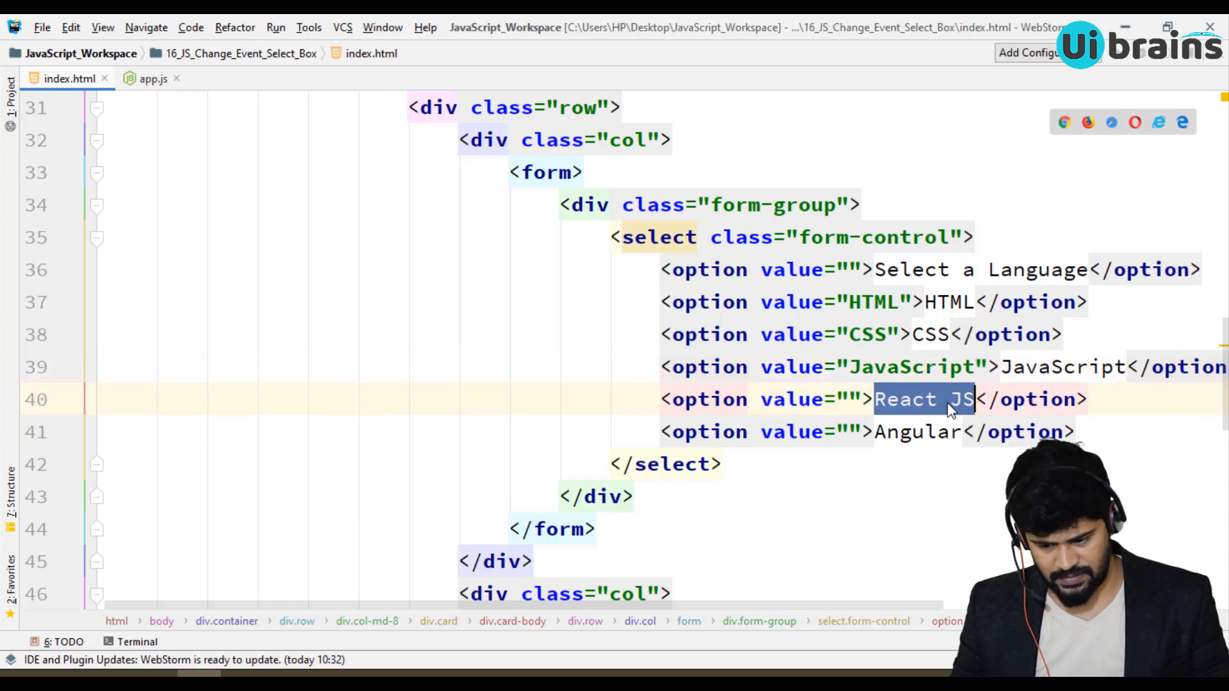
text(React JS)
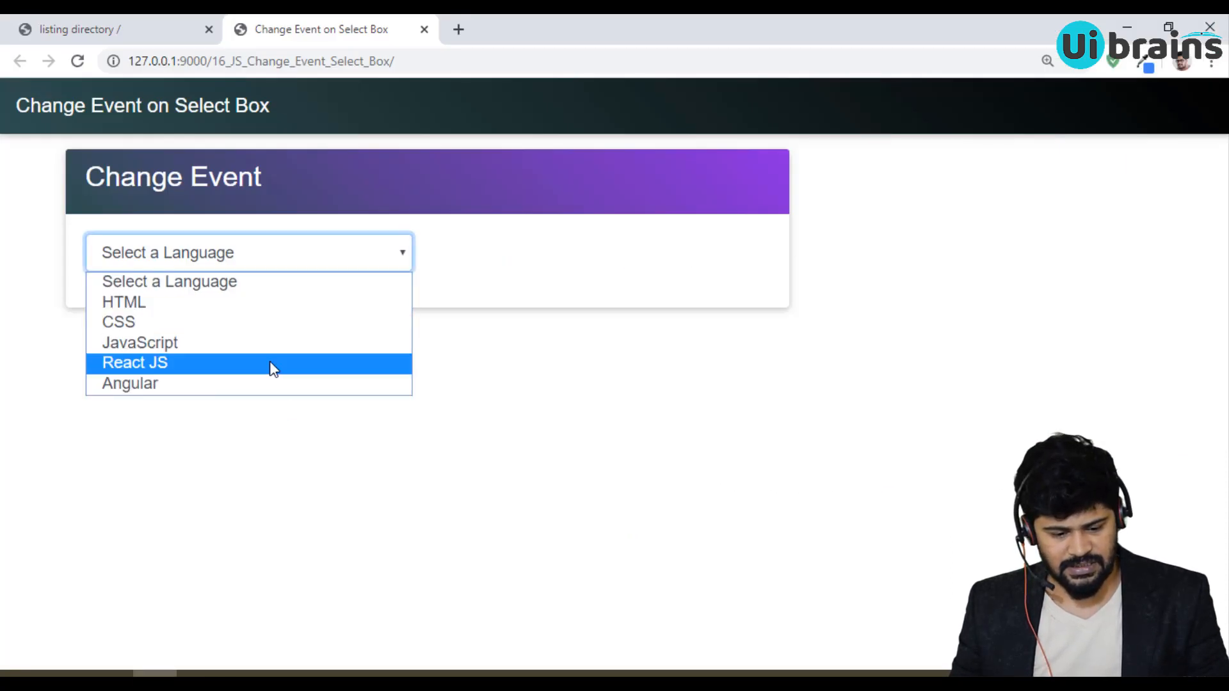
Pick React JS, CSS, HTML and JavaScript in turn from the language select
click(134, 362)
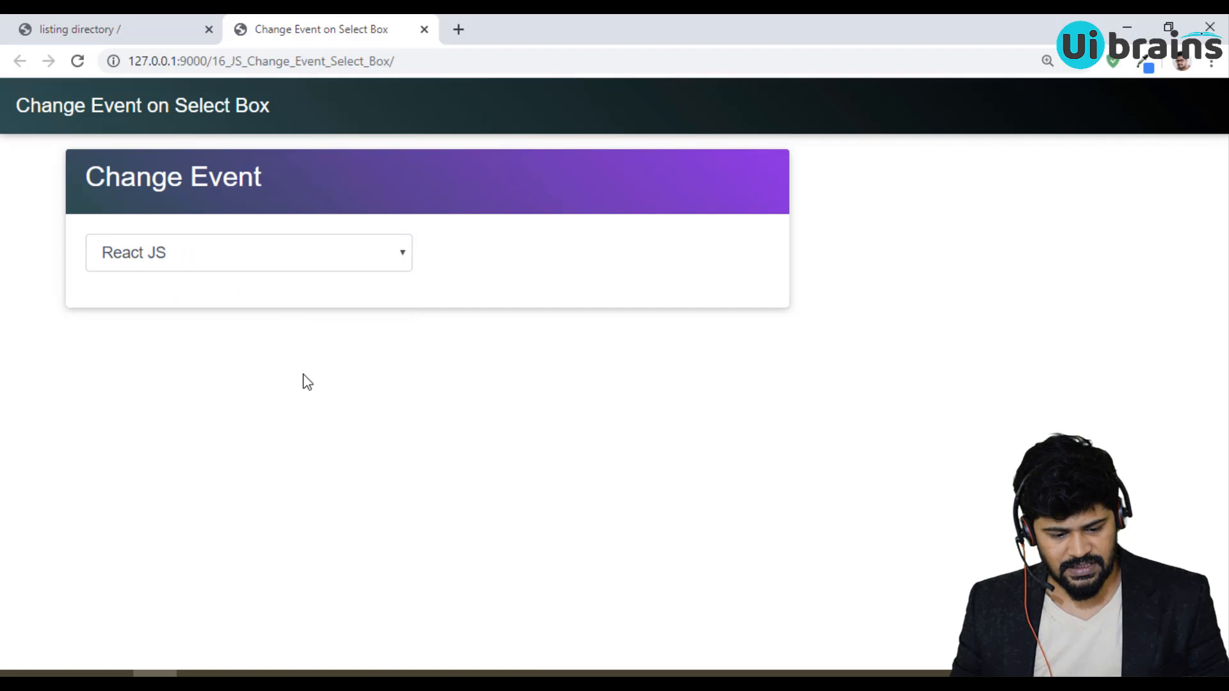
click(247, 252)
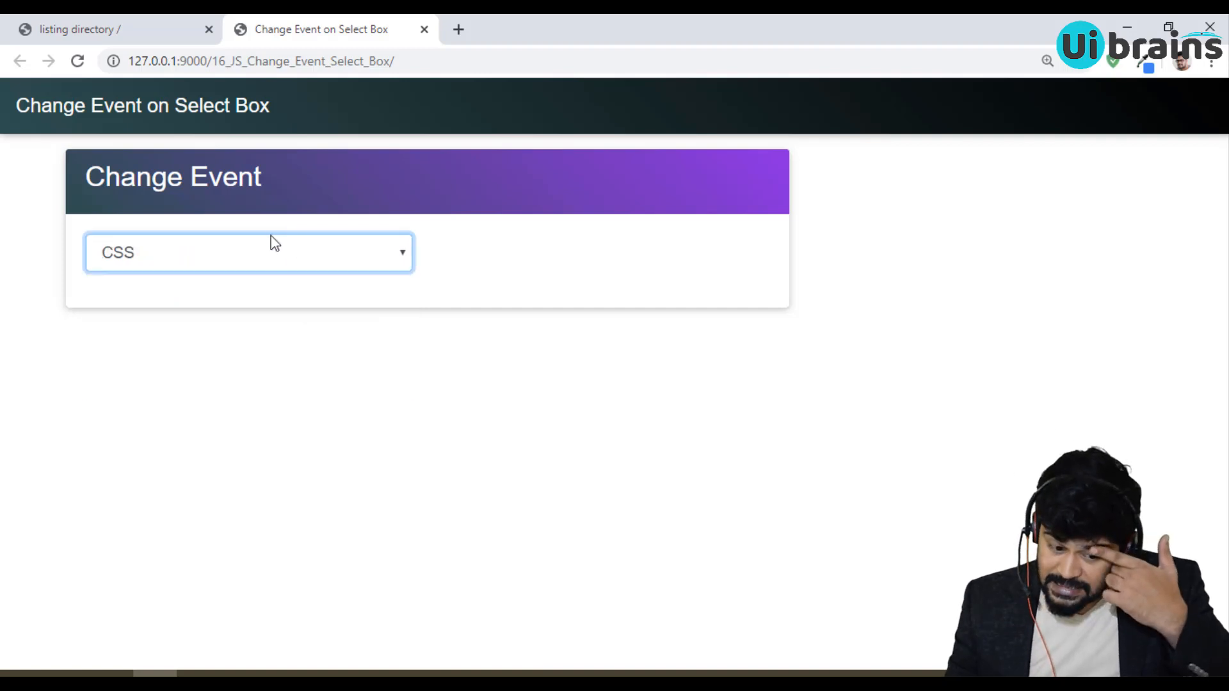
click(249, 253)
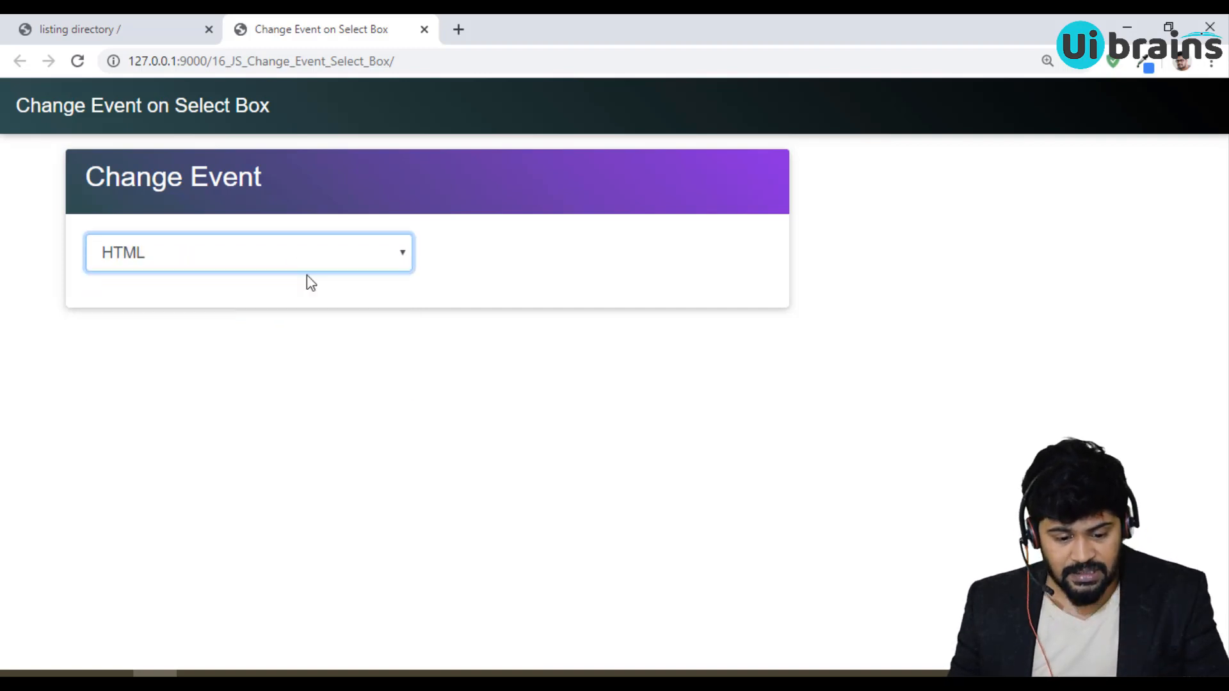
click(248, 252)
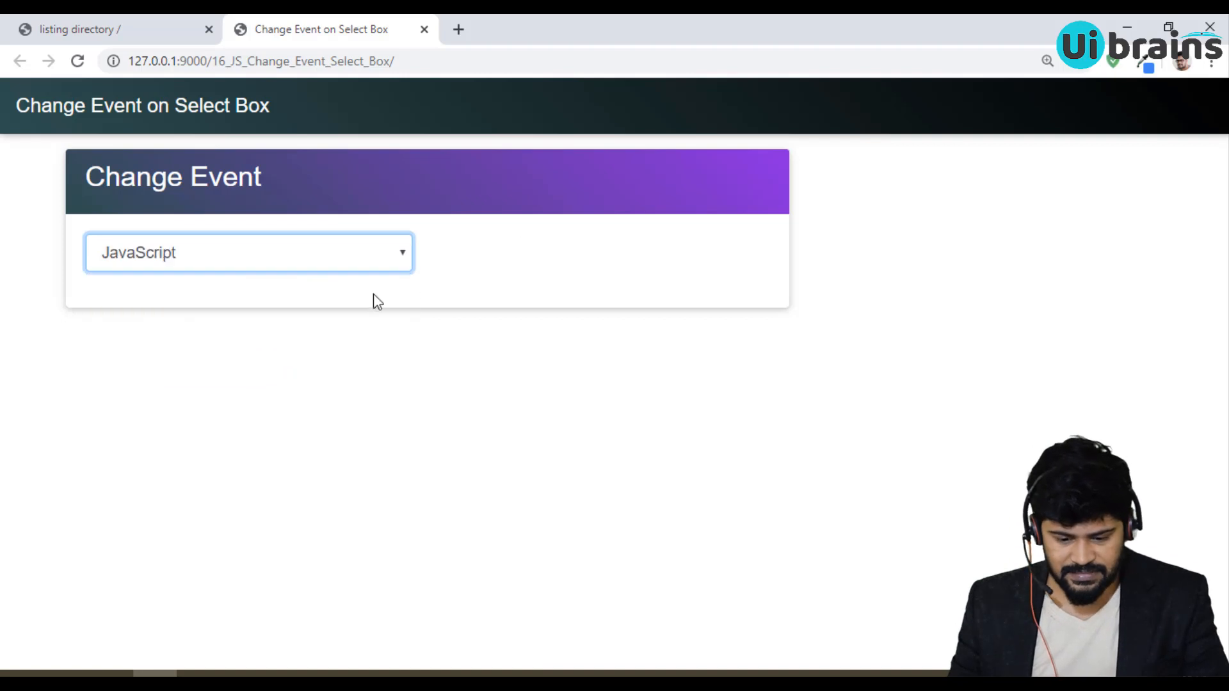
mouse_move(551, 291)
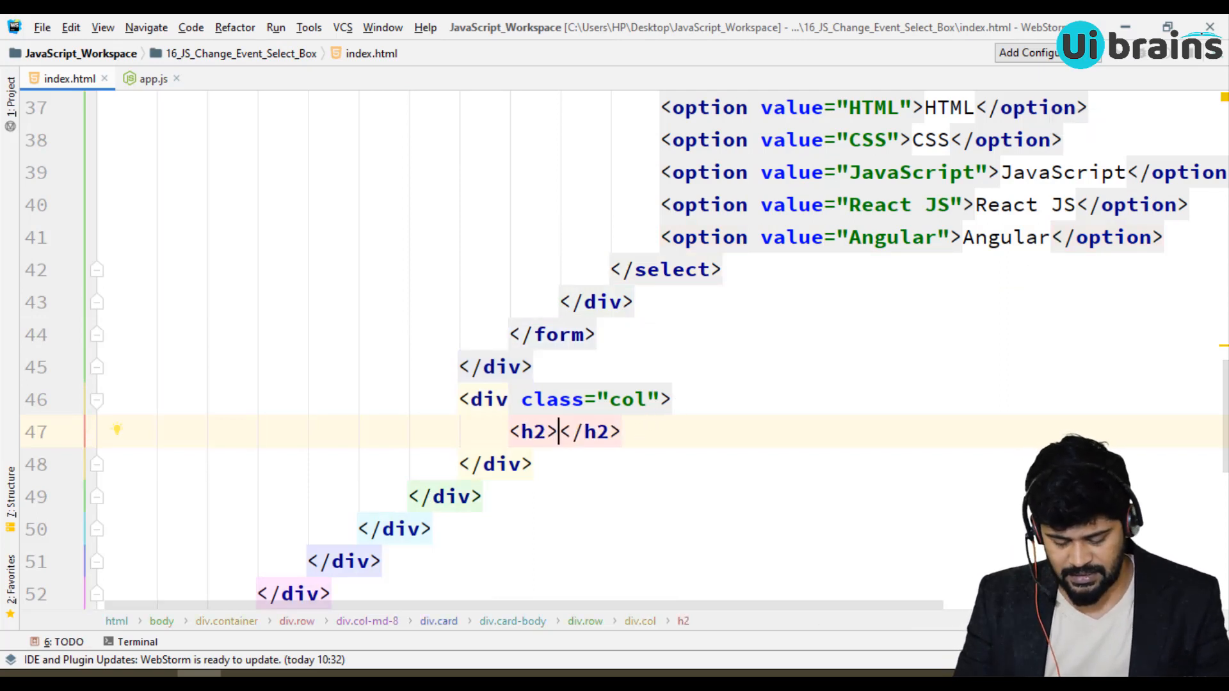
Write CSS as placeholder text inside the second column's empty h2
text(CSS)
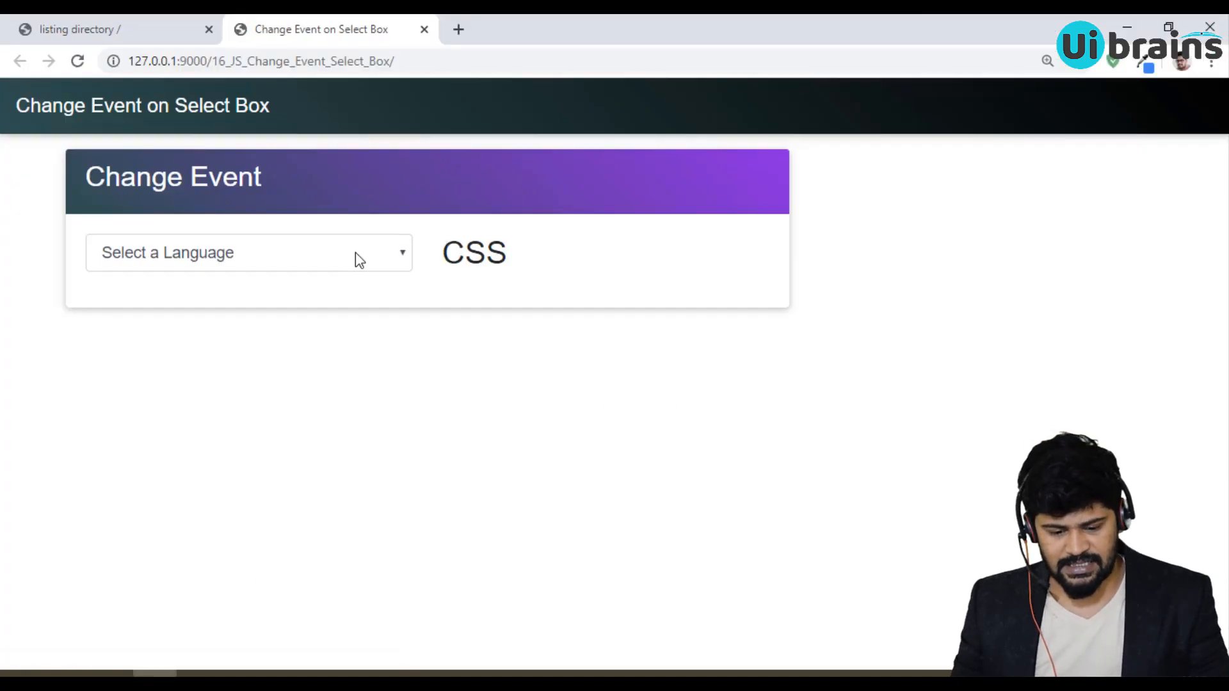
Choose React JS, CSS and CSS again; the h2 beside the select still reads CSS
click(248, 252)
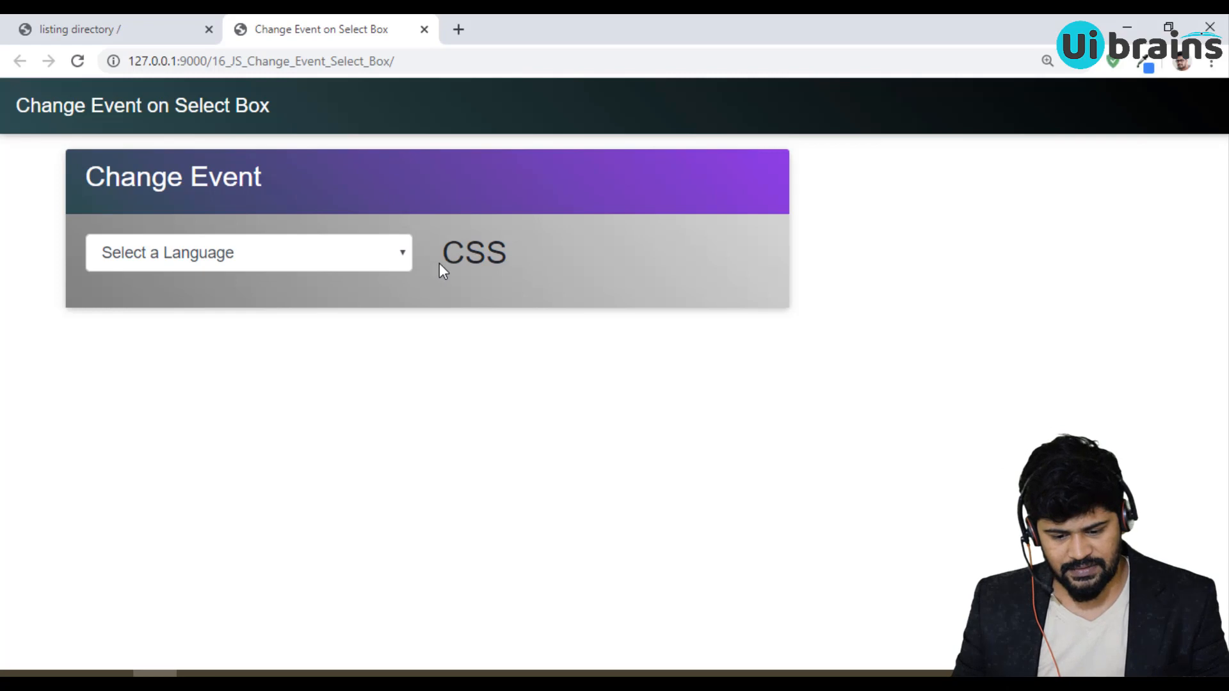
click(247, 252)
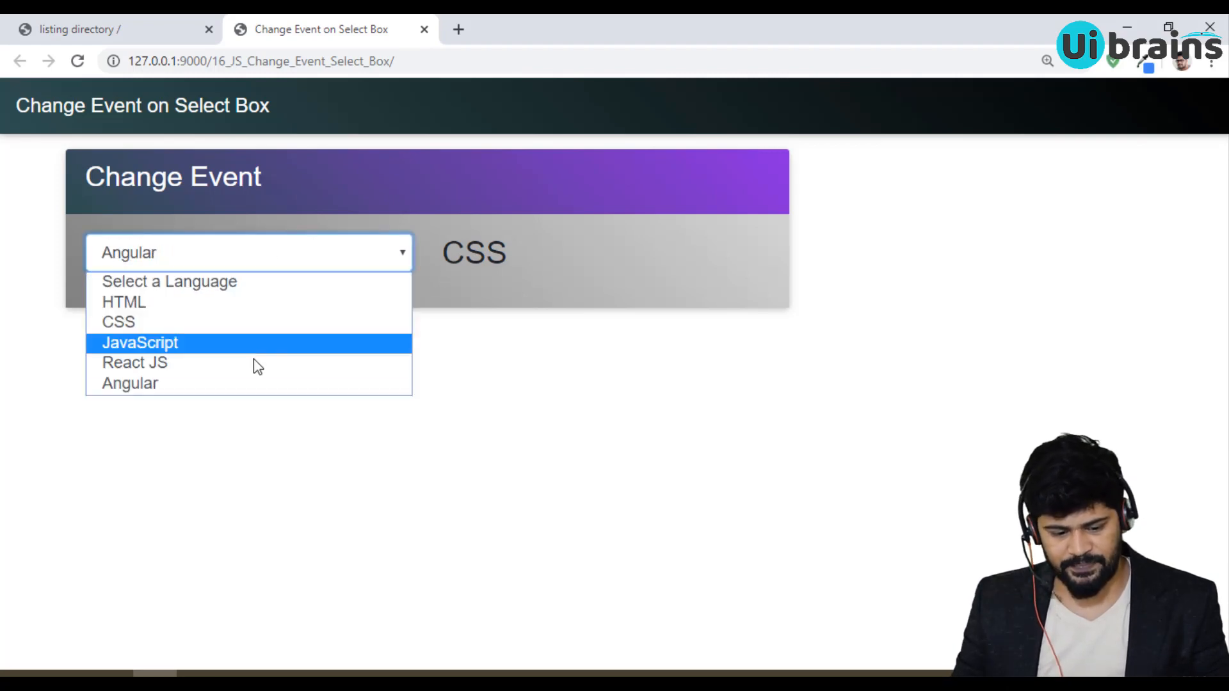
click(135, 362)
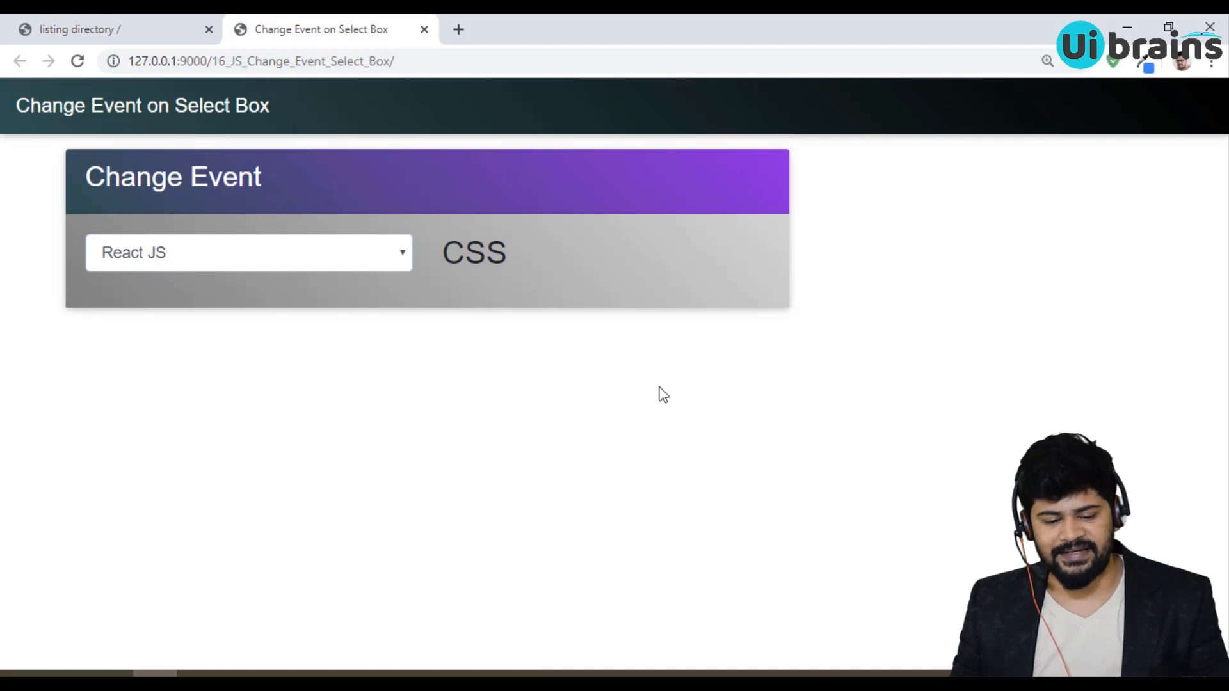
mouse_move(650, 369)
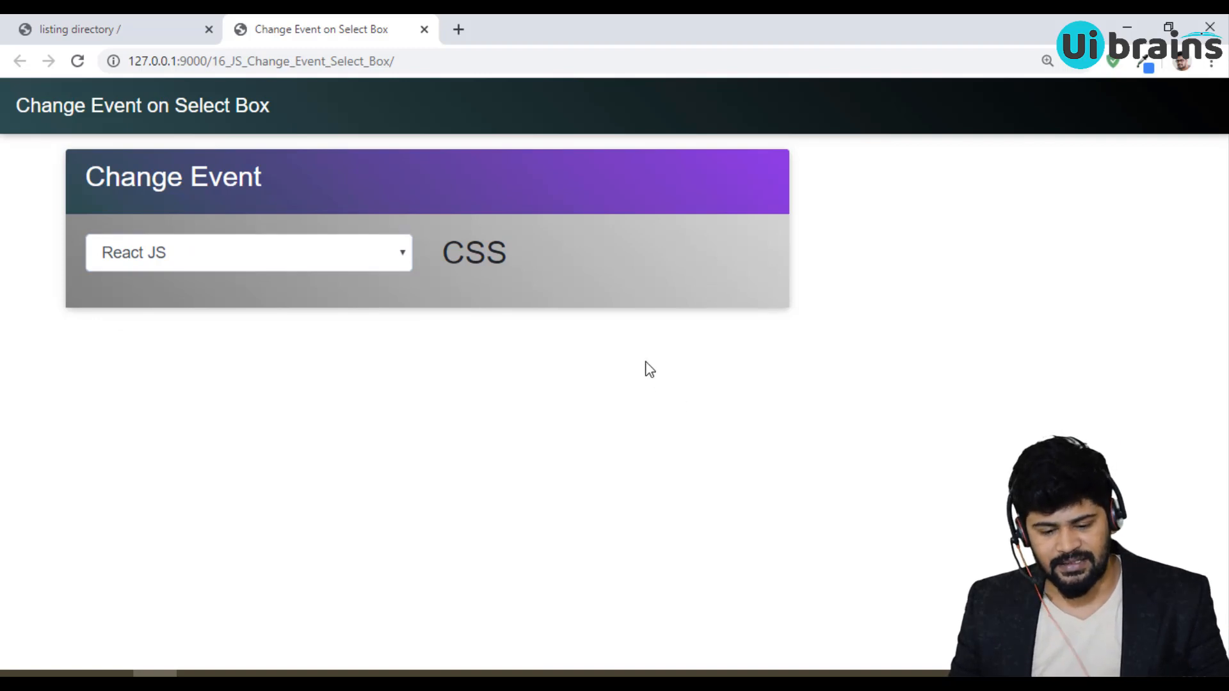
click(247, 252)
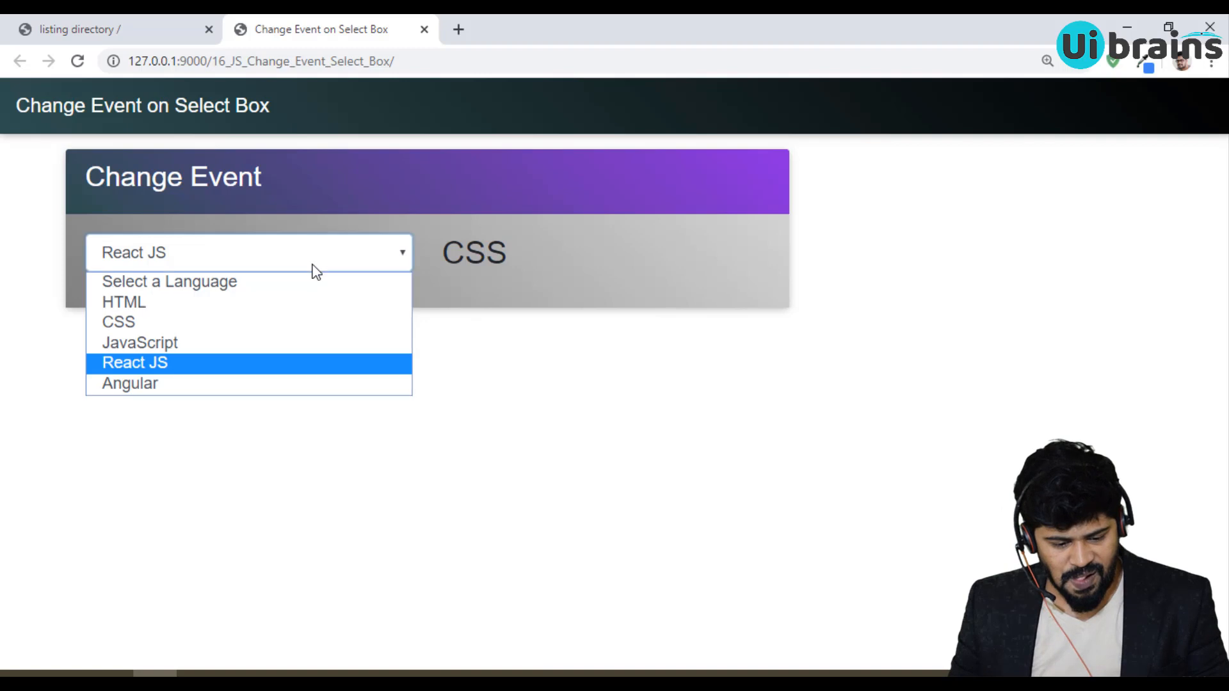
click(118, 321)
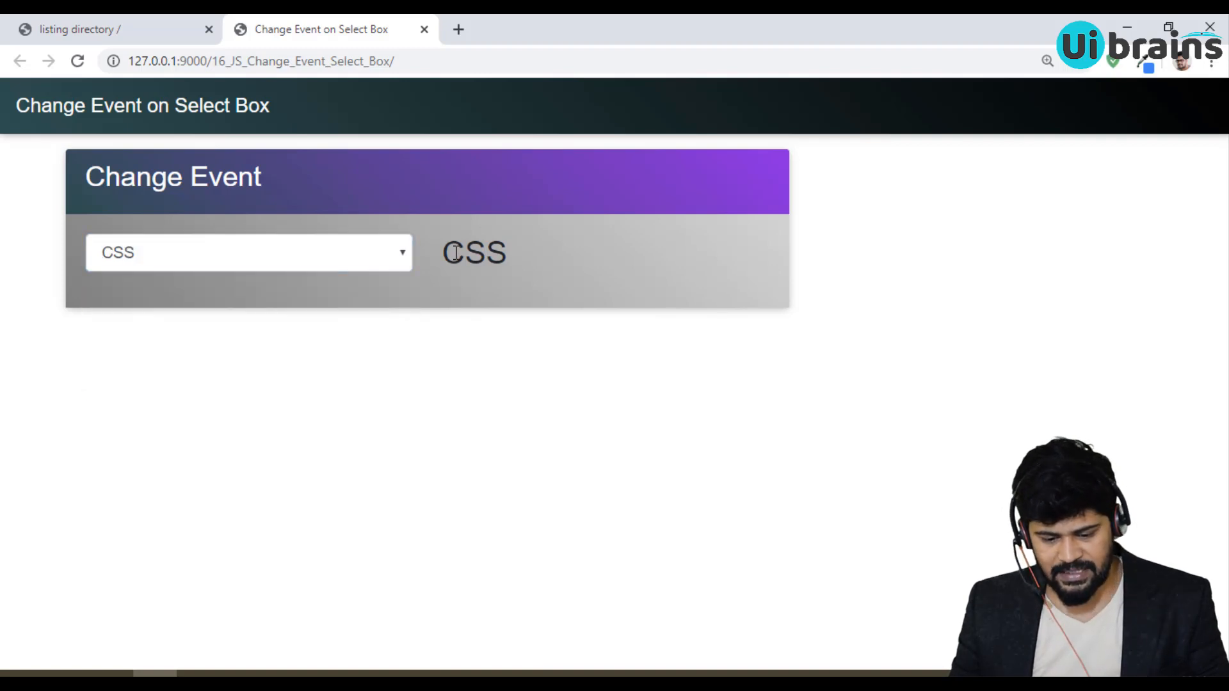
click(247, 253)
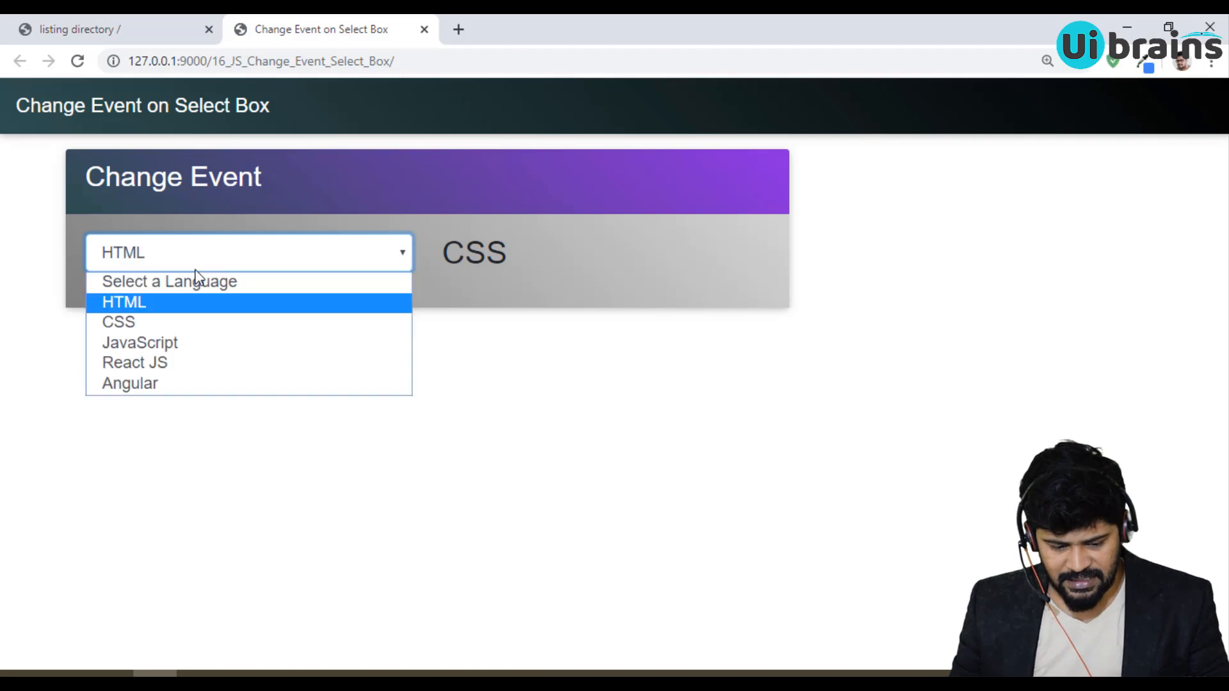
click(118, 321)
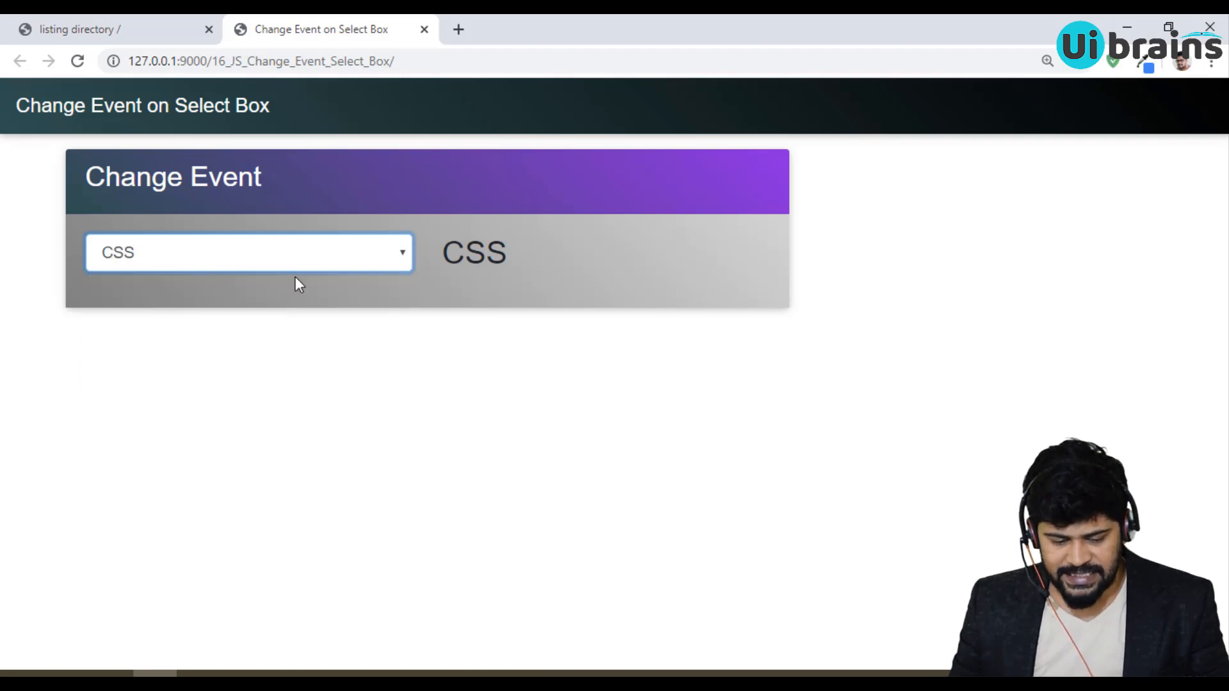
mouse_move(271, 296)
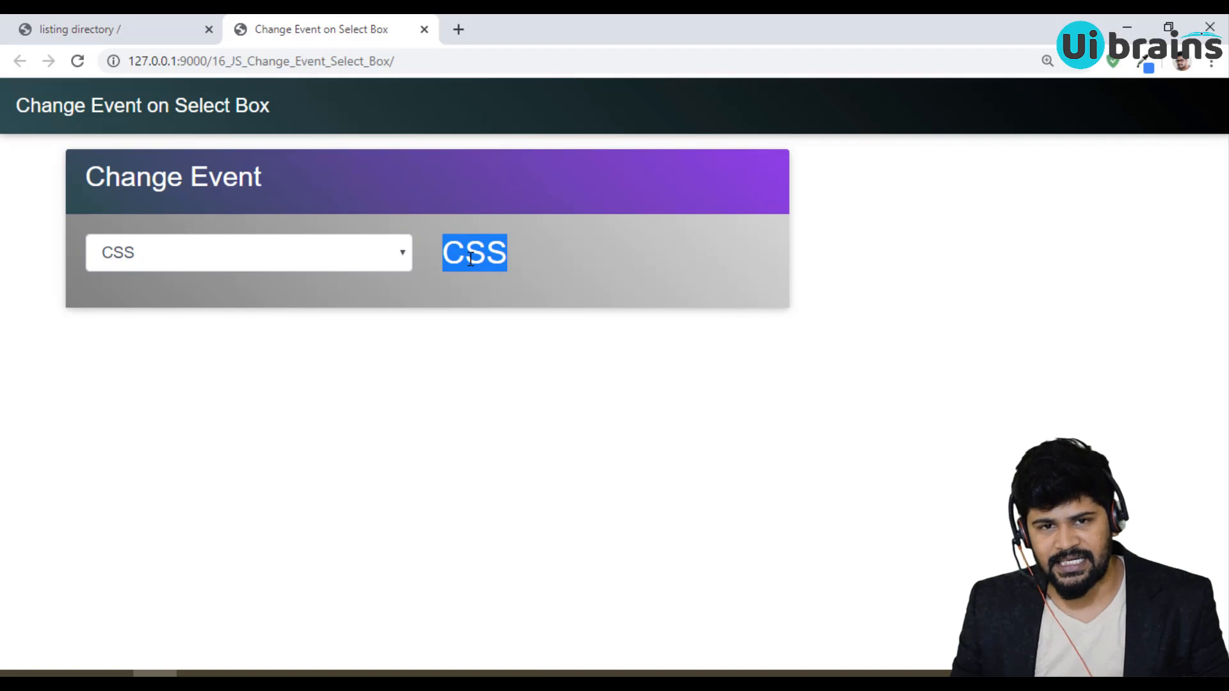
mouse_move(546, 263)
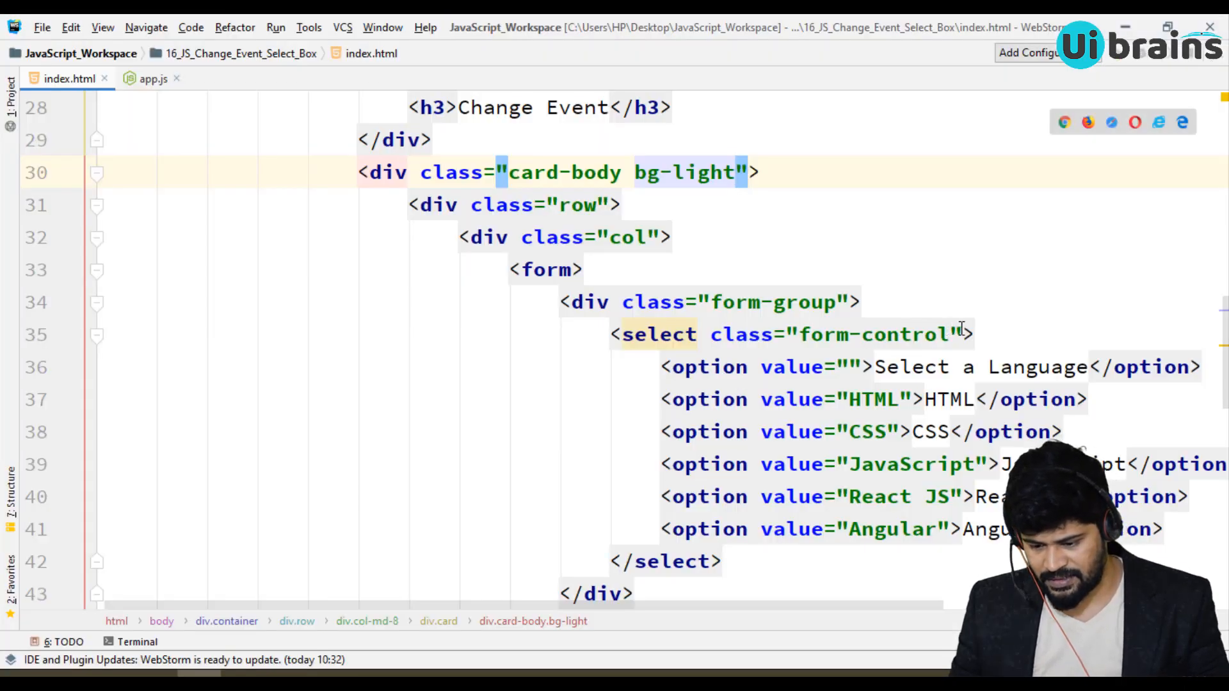
Give the select id lang-select and the h2 id lang-option
text(id="")
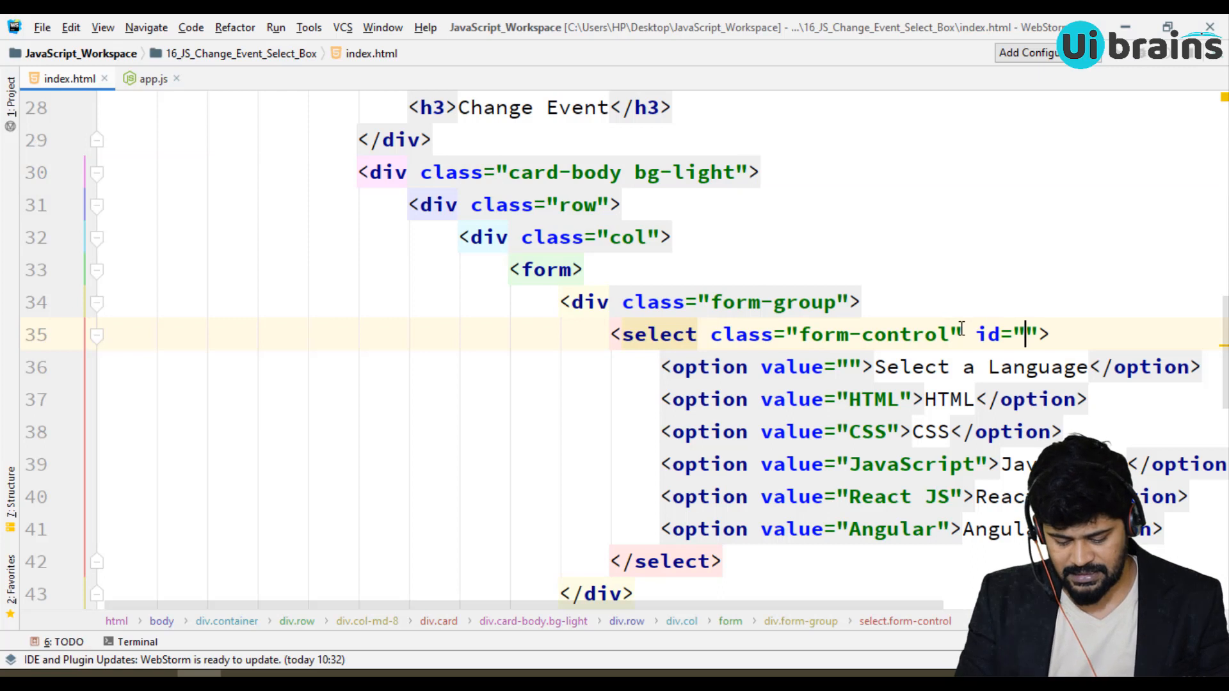
text(lang-select)
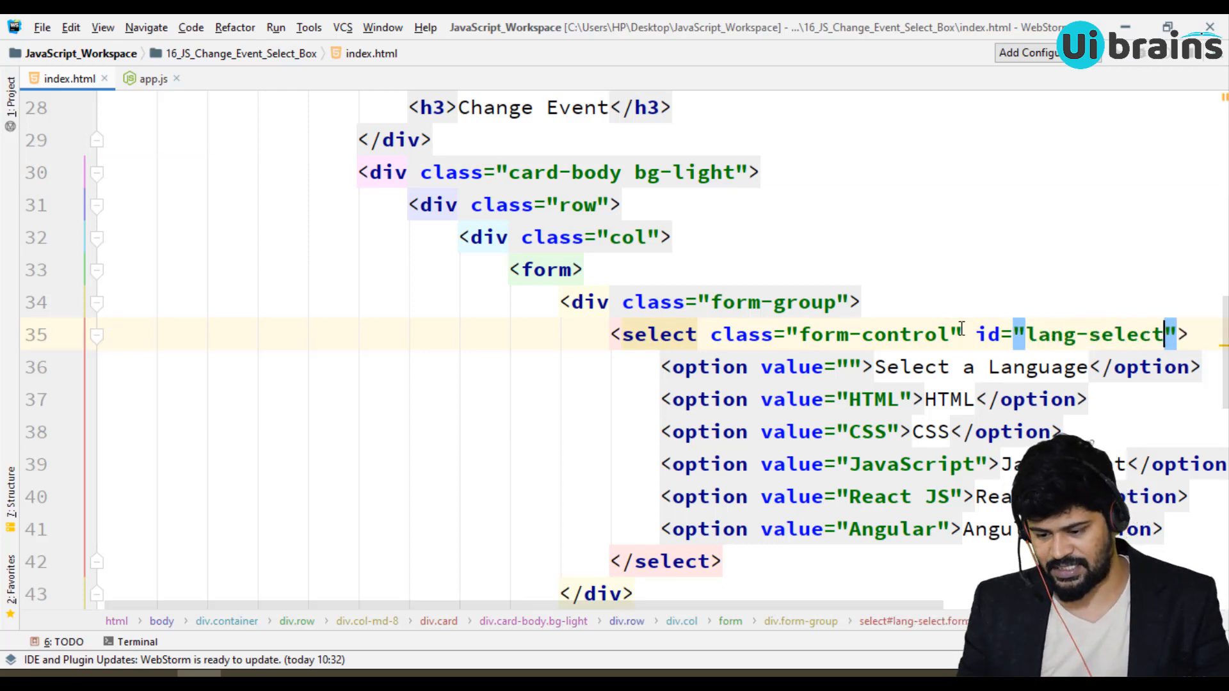
scroll(down, 3)
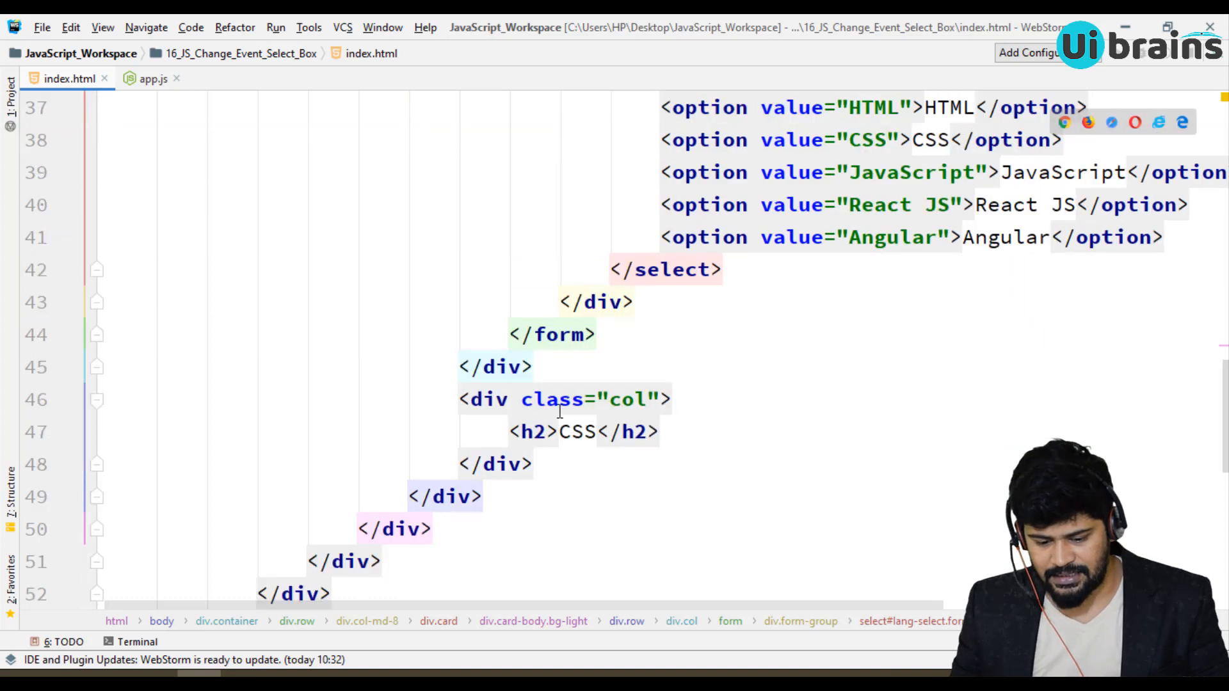
text(id="")
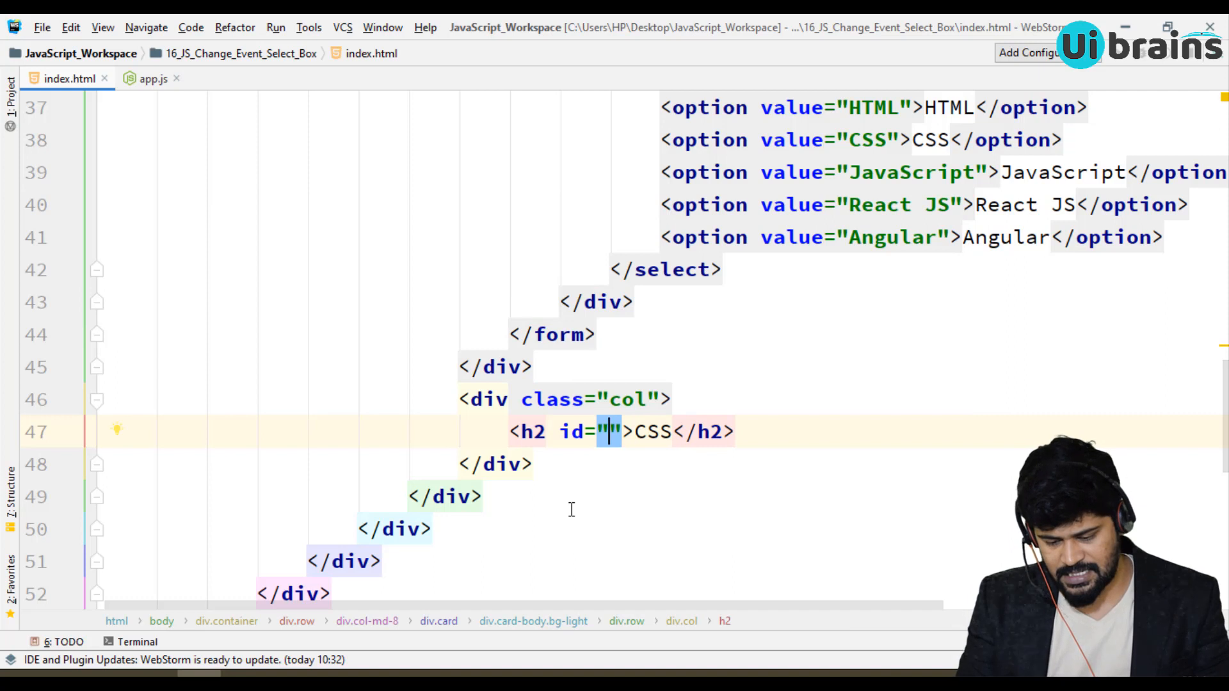
text(la)
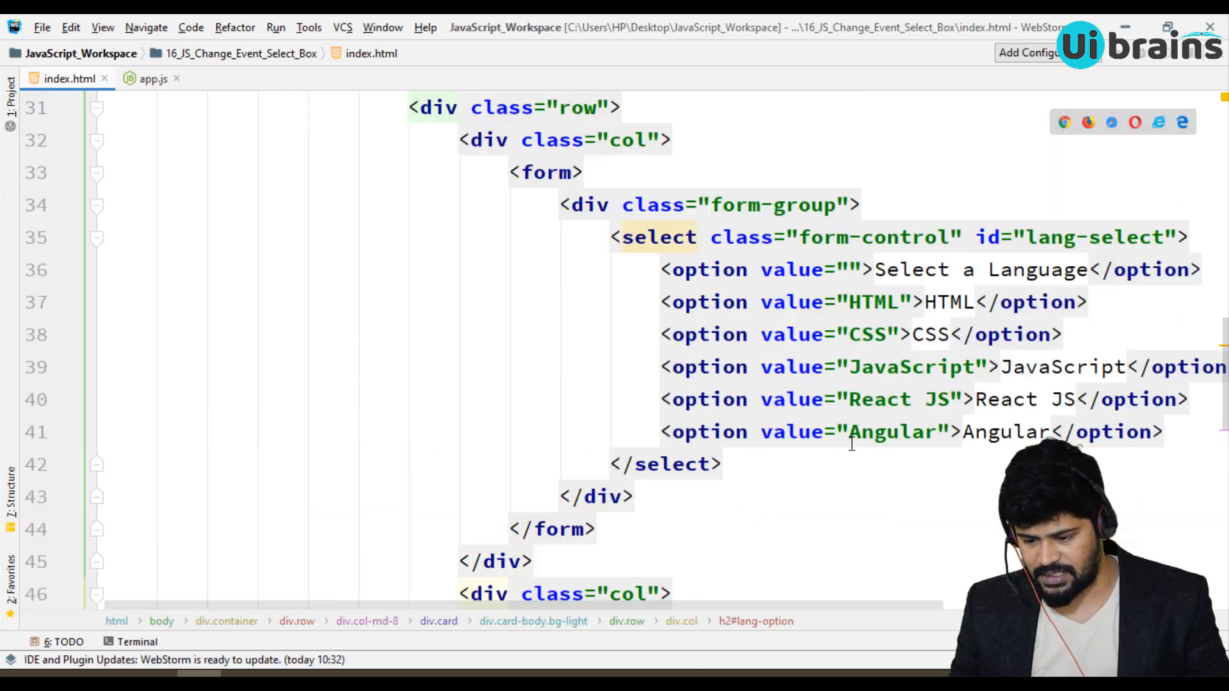
Remove the placeholder CSS text from the h2
scroll(down, 3)
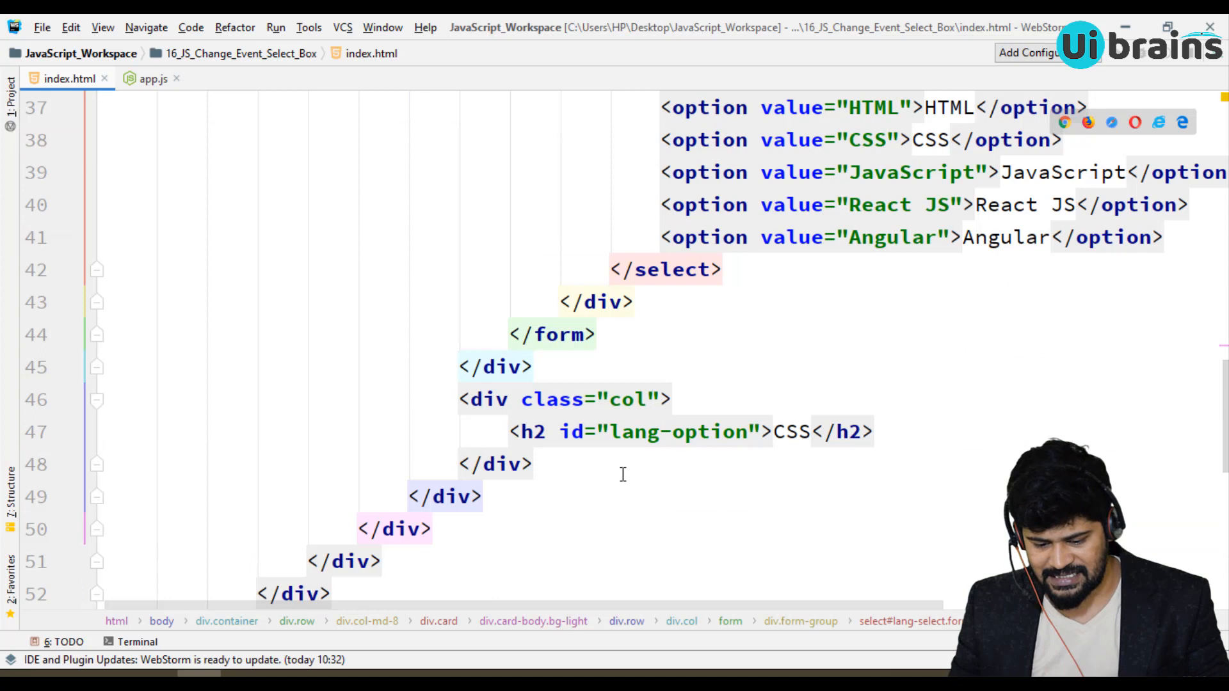
double_click(791, 431)
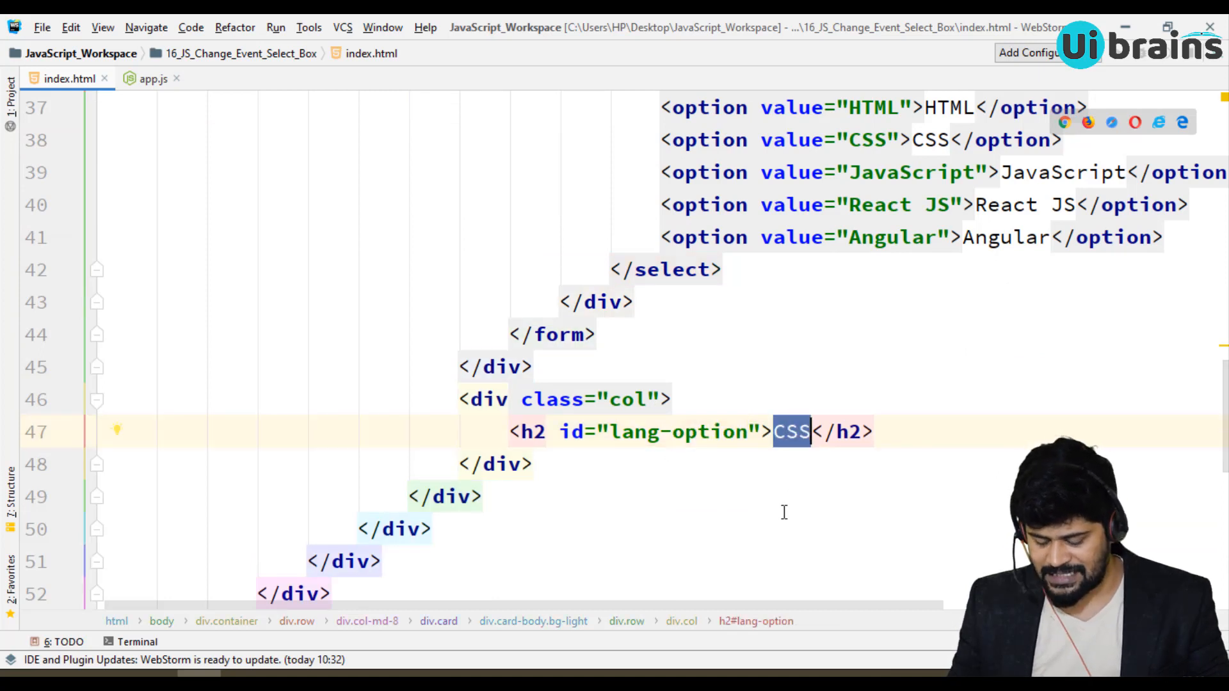
key(Delete)
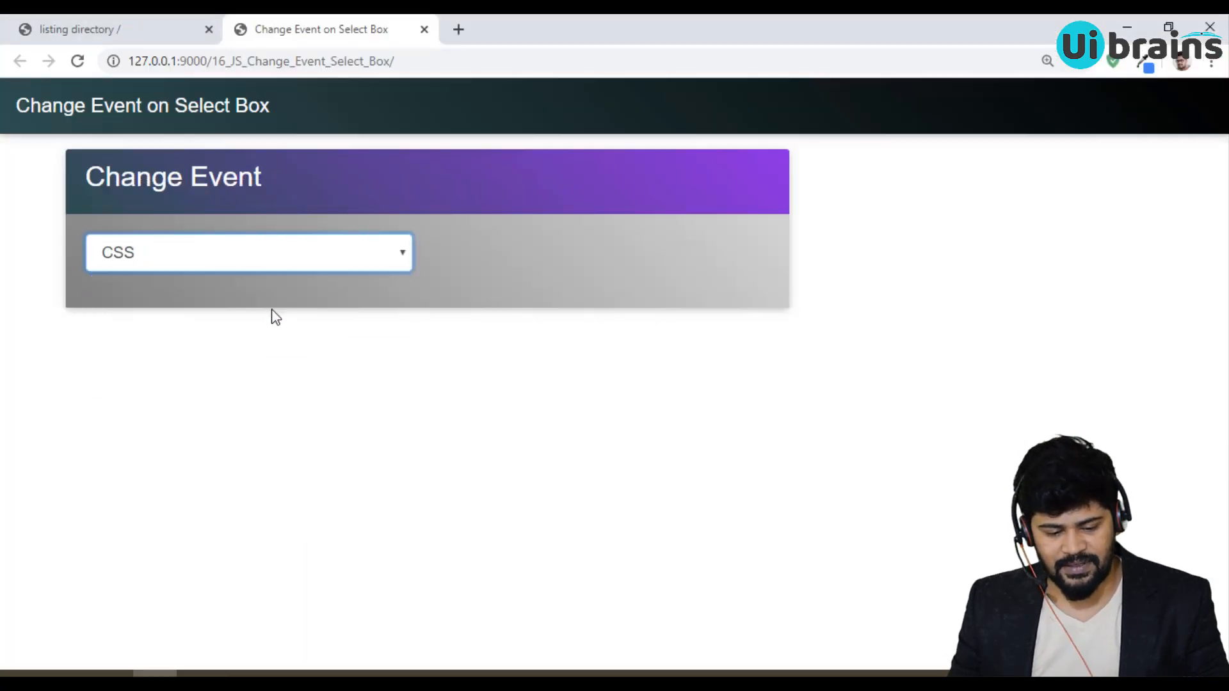
Reload the Change Event page in Chrome and confirm the h2 beside the select is empty
click(247, 252)
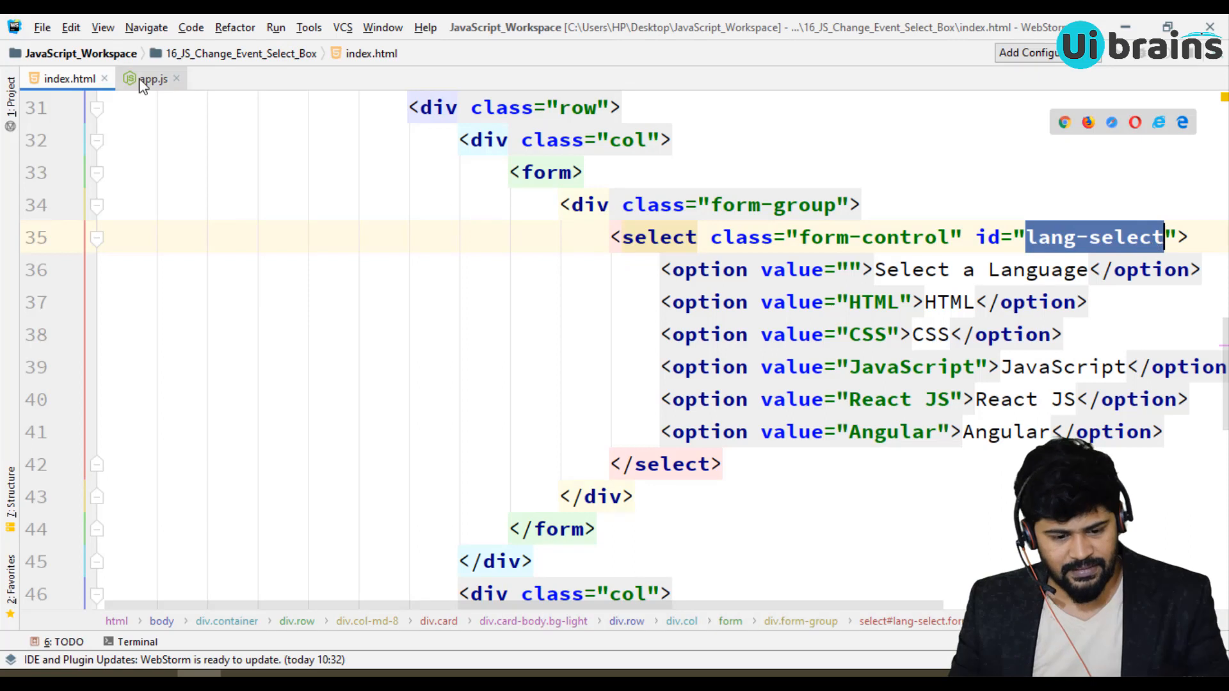
In app.js, declare let selectBox = document.querySelector('#lang-select') under a change-event comment
click(152, 78)
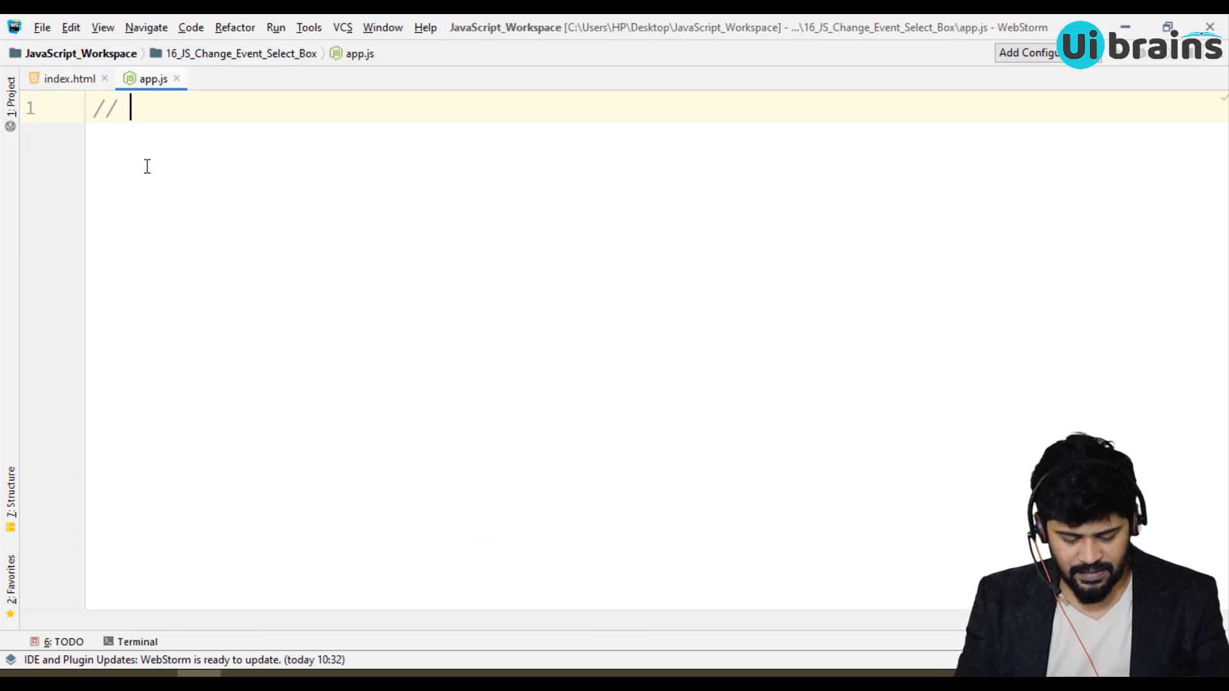
text(change event on)
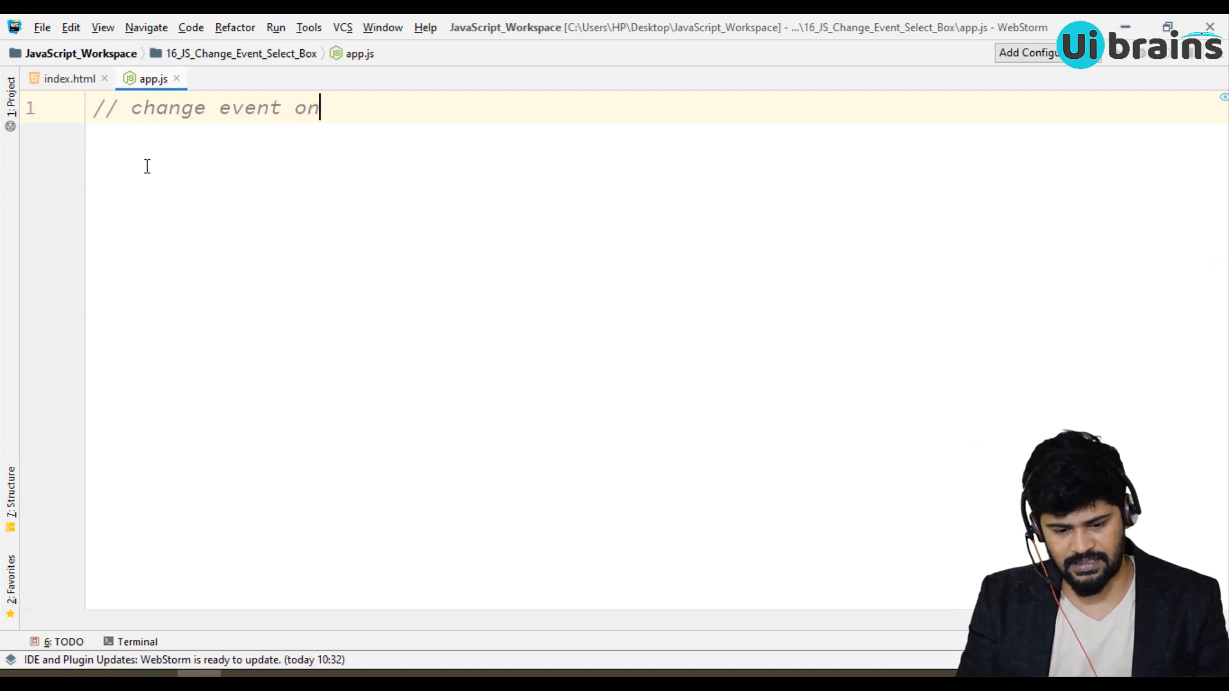
text(select box)
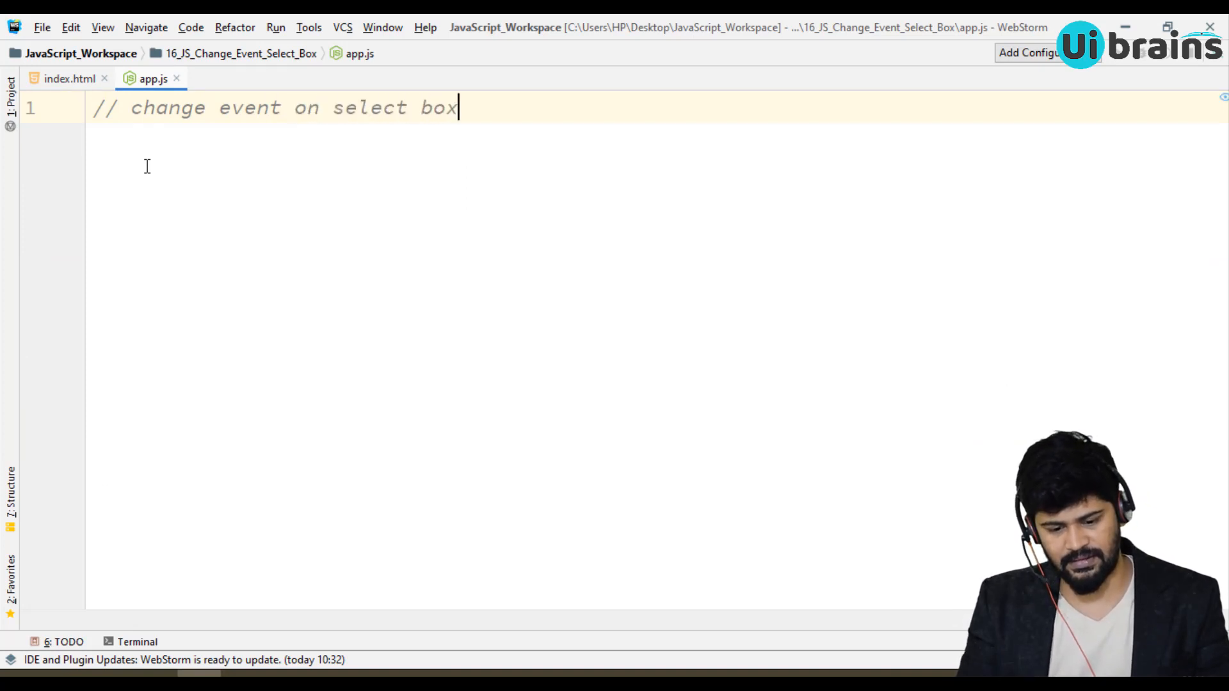
text(let)
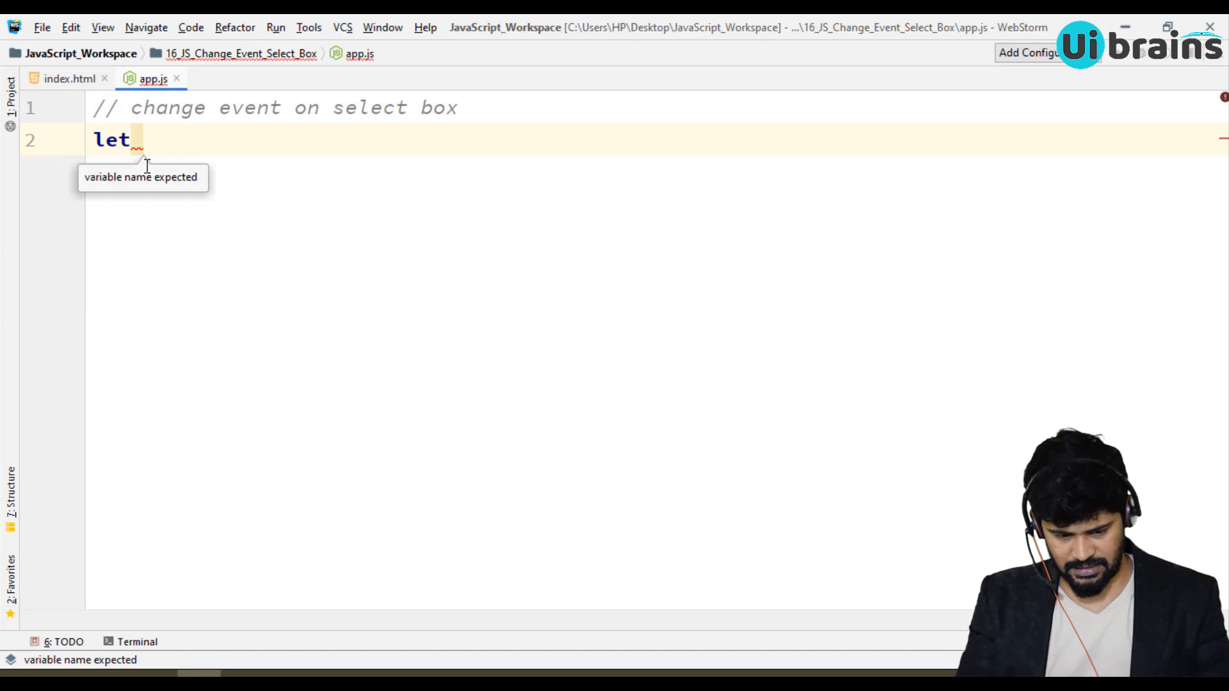
text(selec)
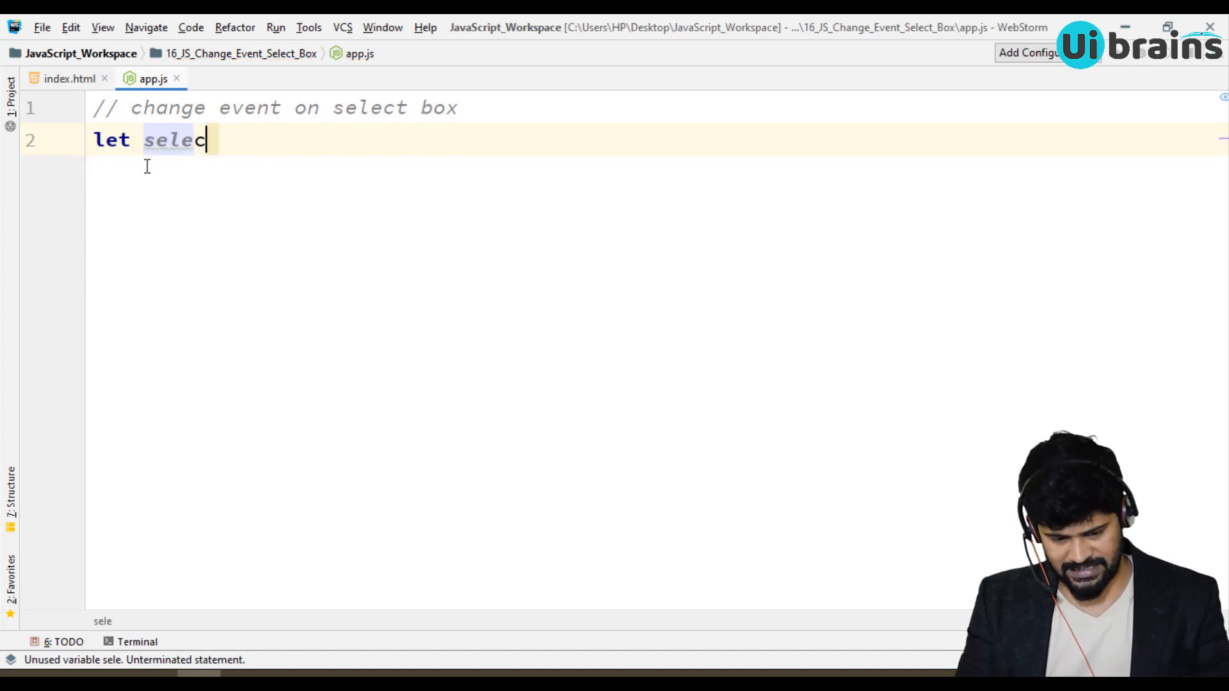
text(tBox = doc)
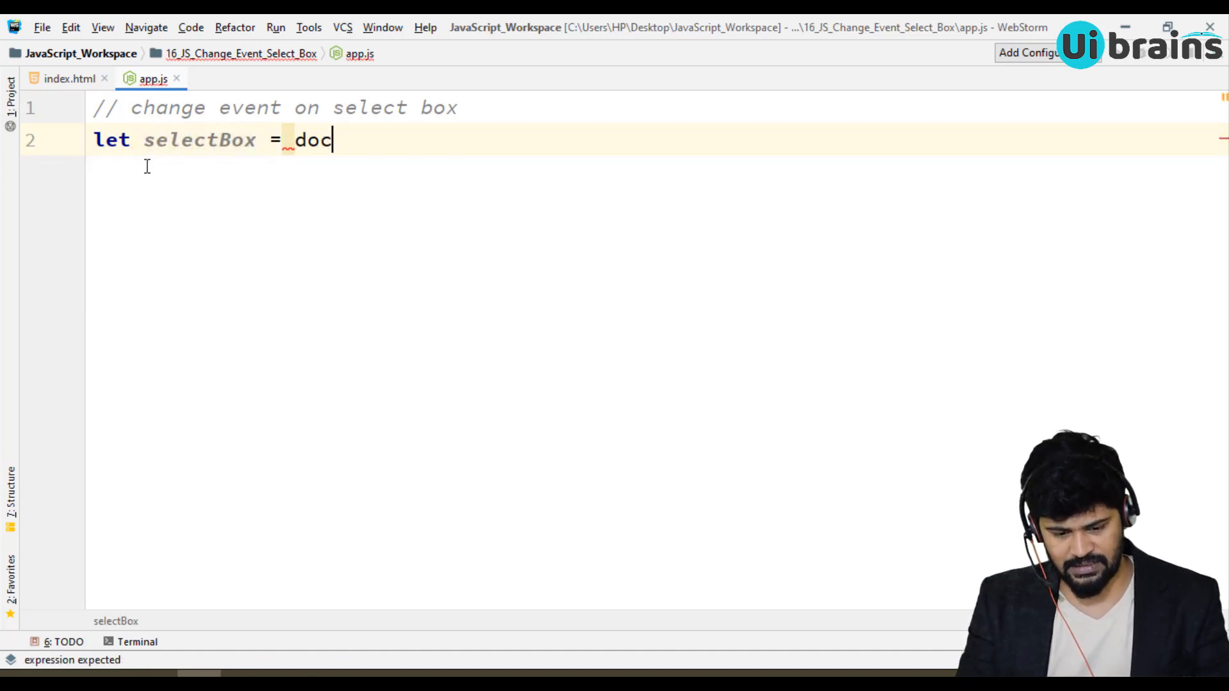
text(ument.querySelector('#)
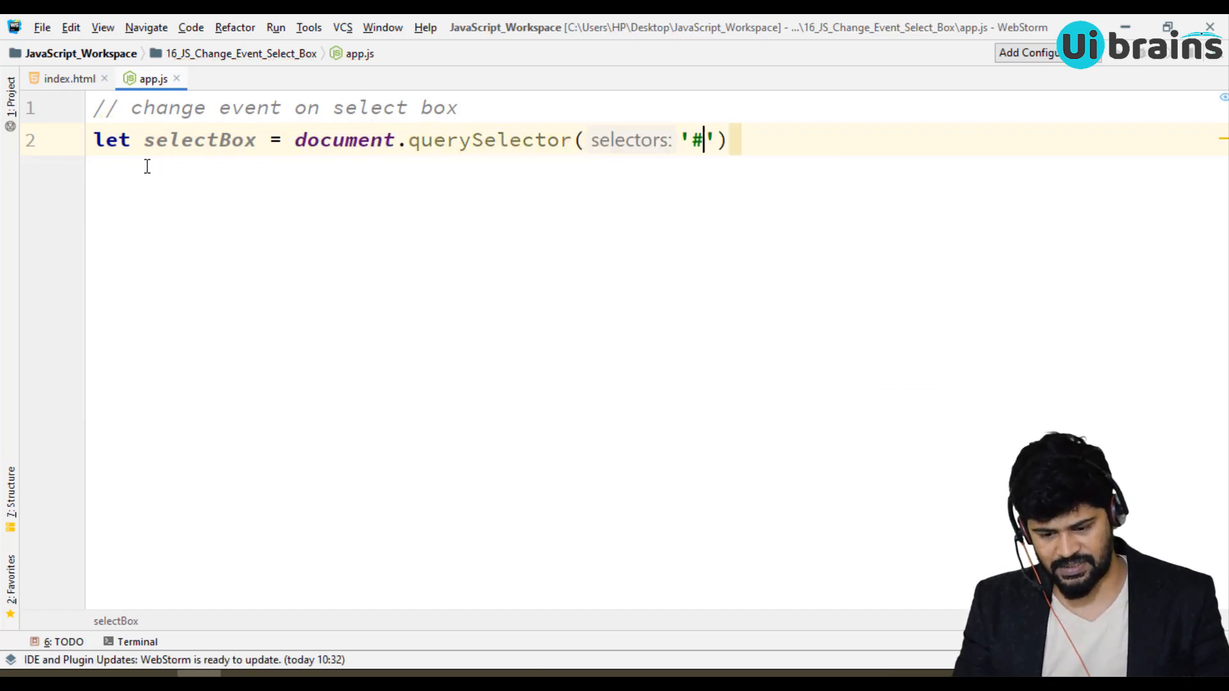
text(lang-select');)
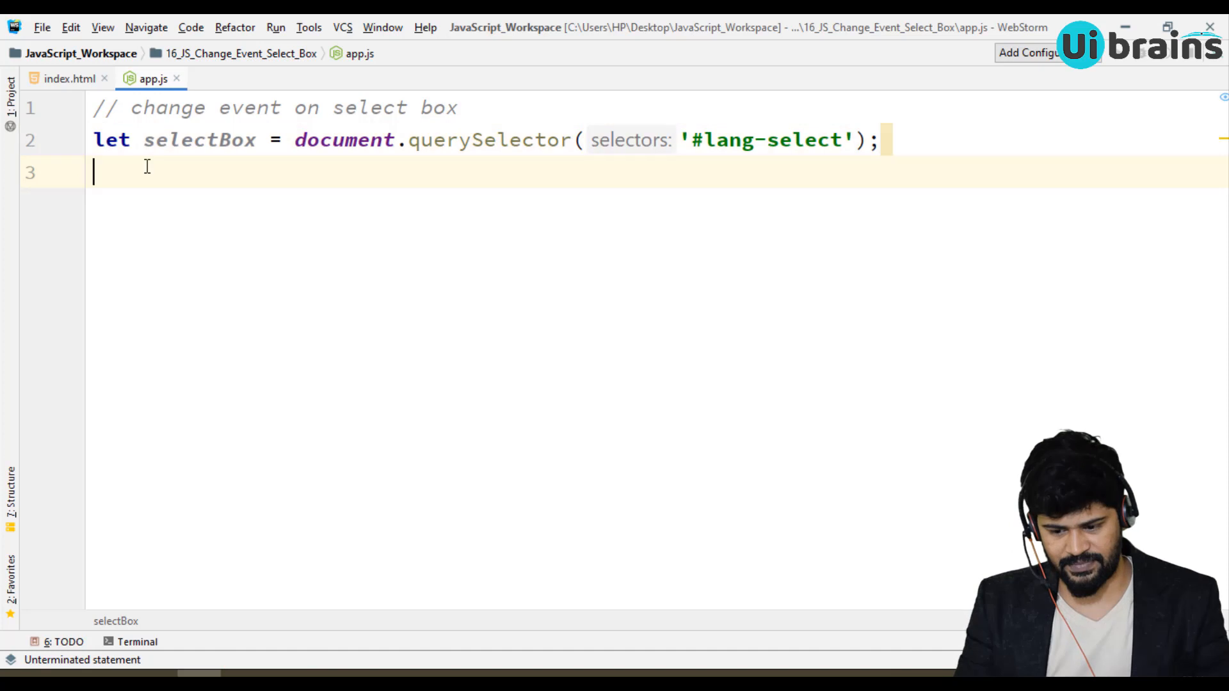
Attach a 'change' listener to selectBox whose callback calls alert('selected an option')
text(selectBox)
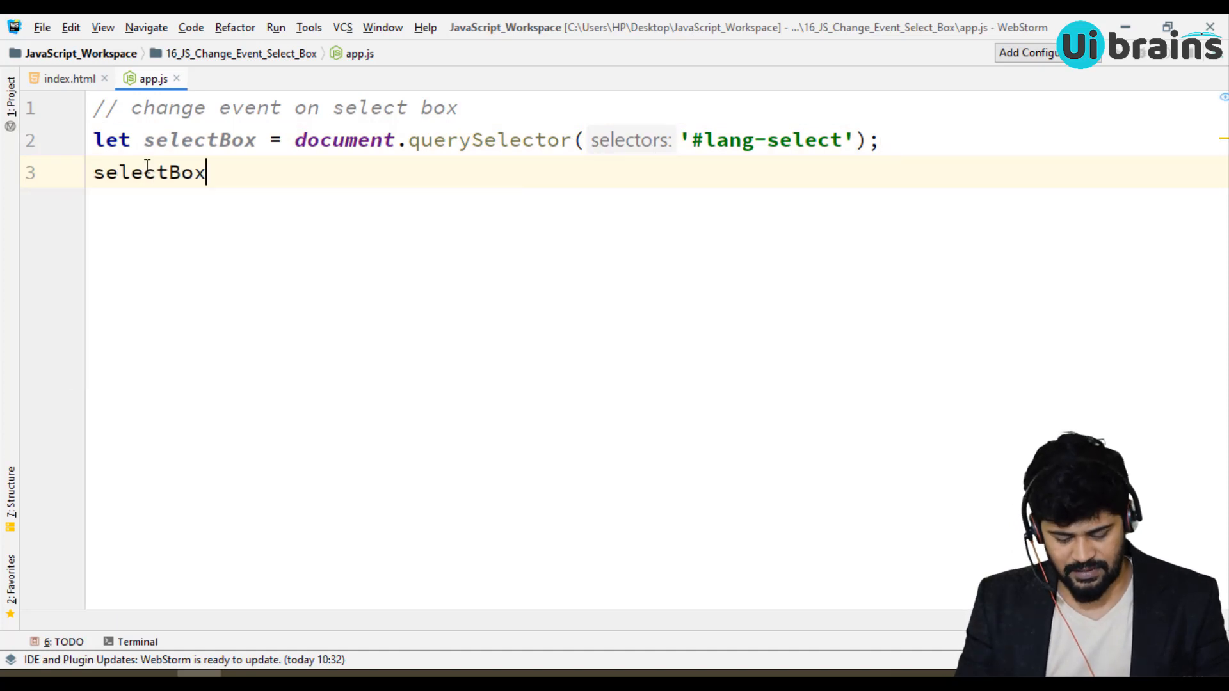
text(.addEventListener(''))
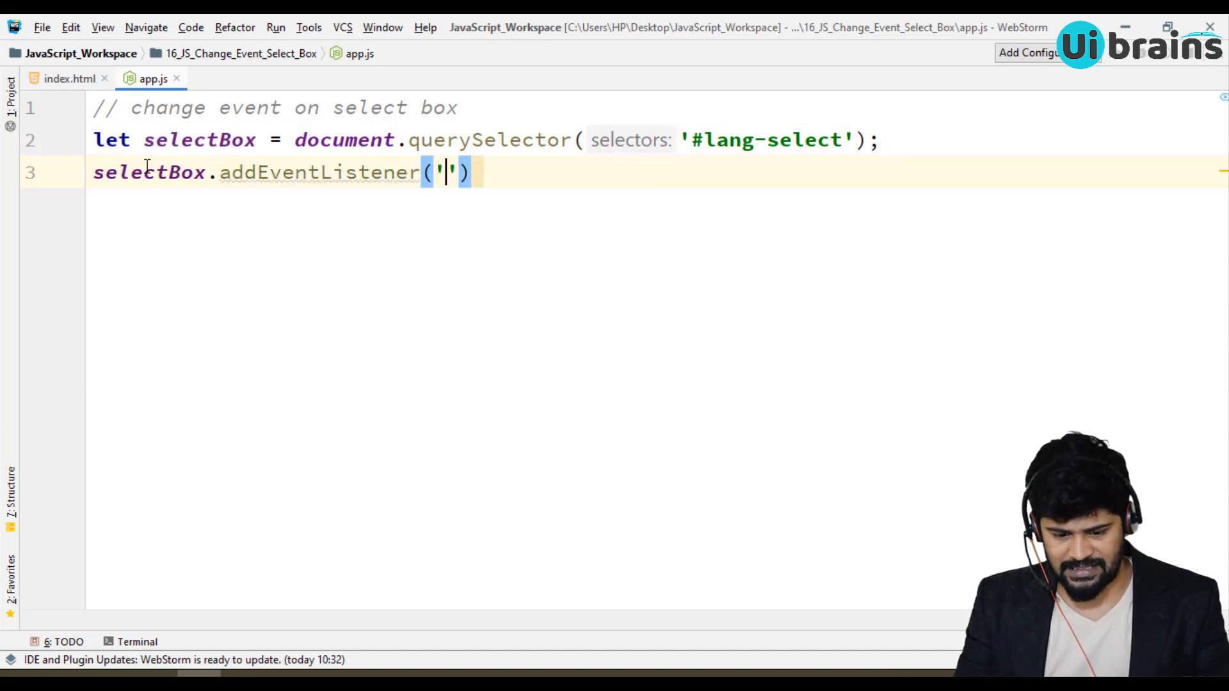
text(c)
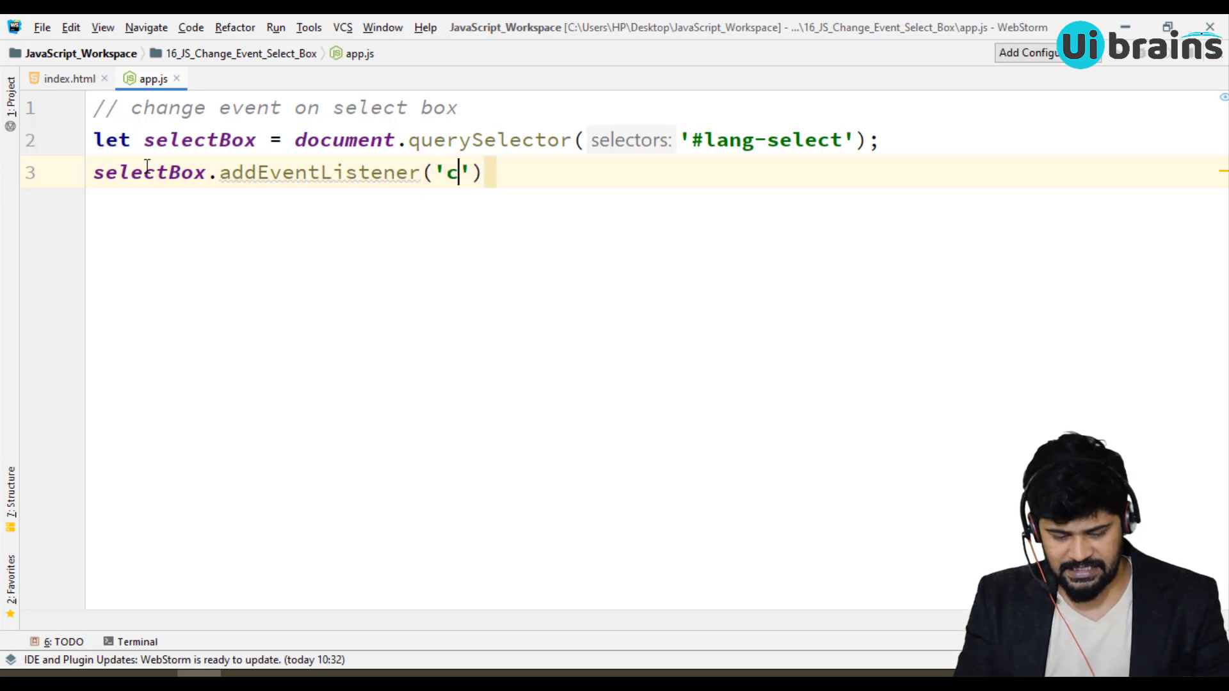
text(hange)
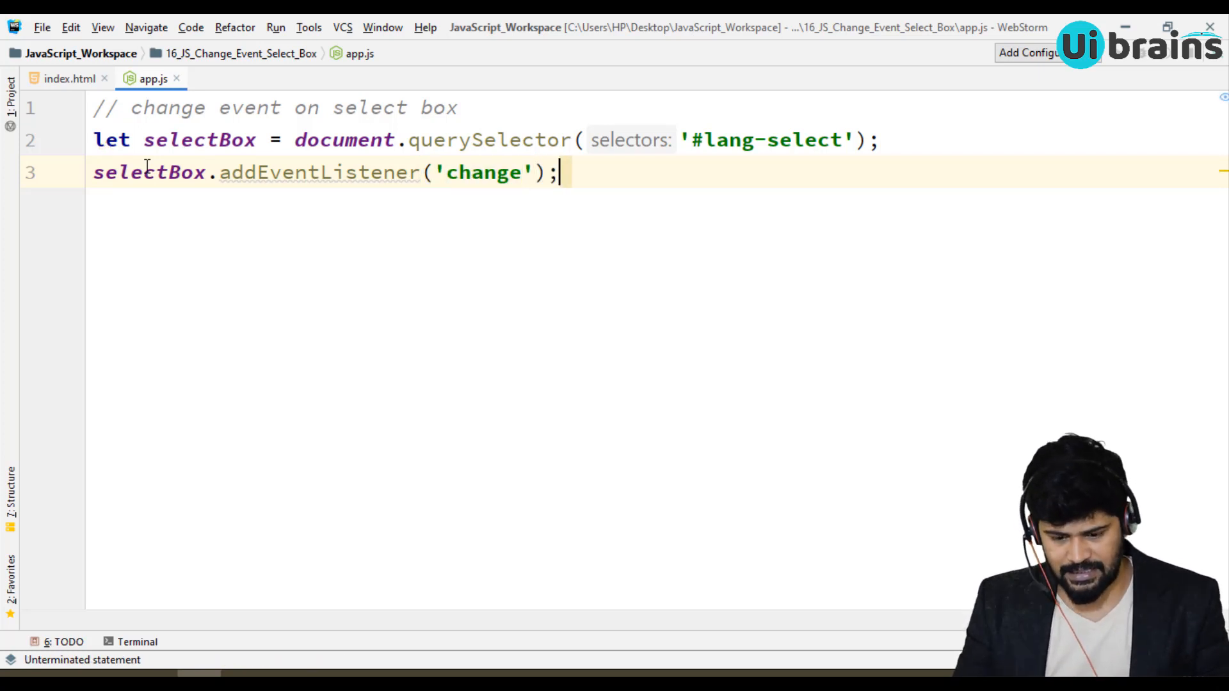
text(, function ()
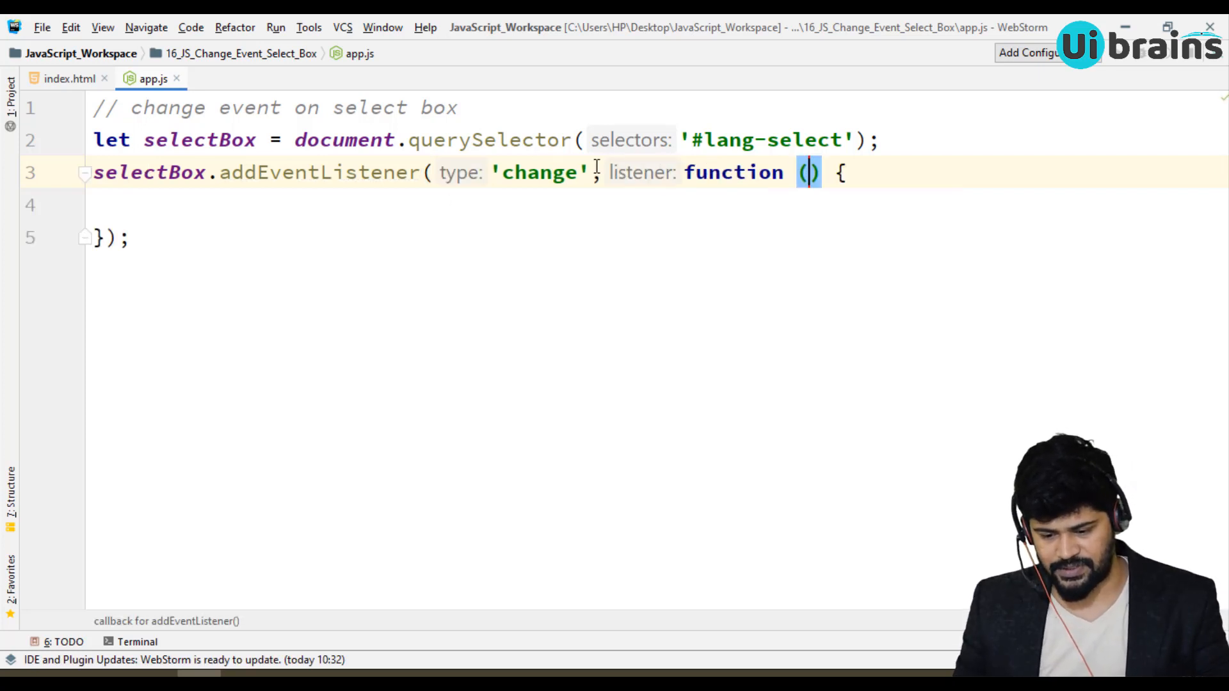
key(enter)
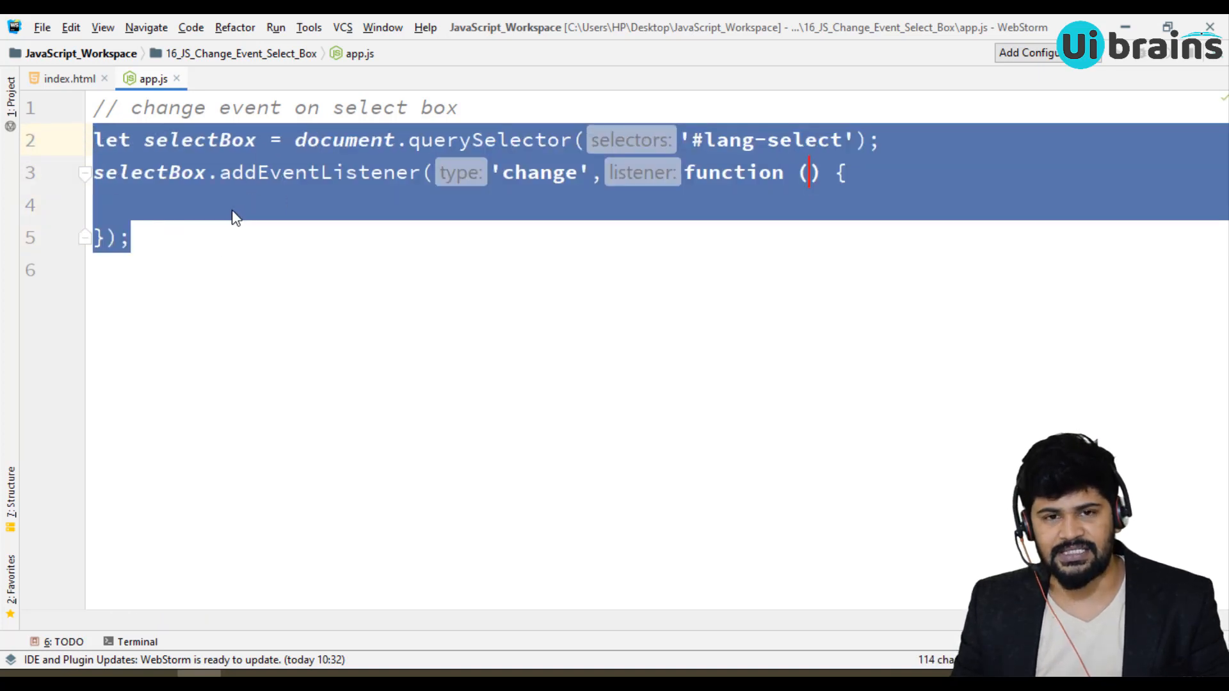
text(alert()
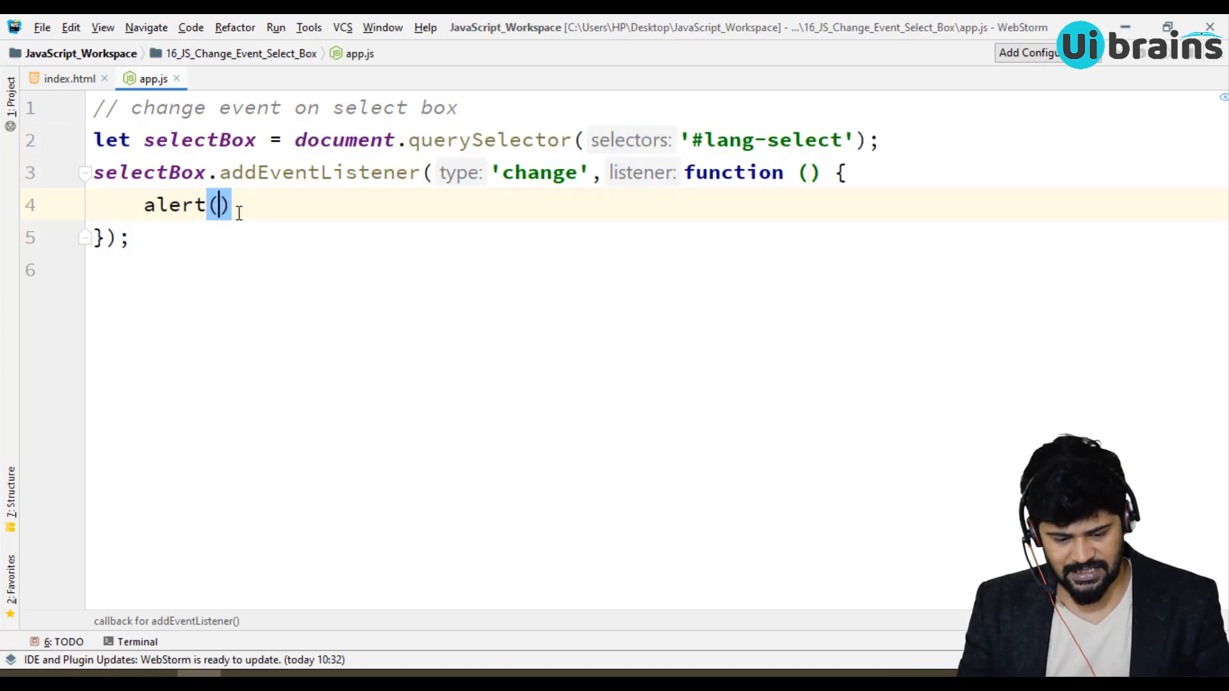
text(')
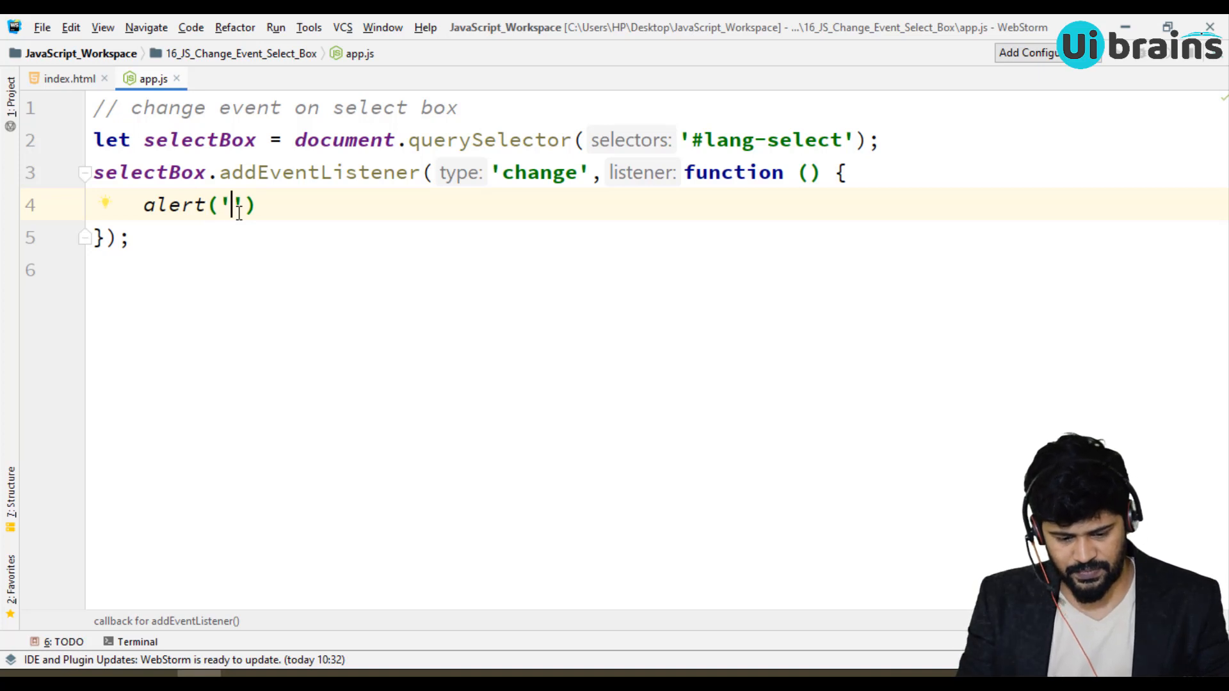
text(sele)
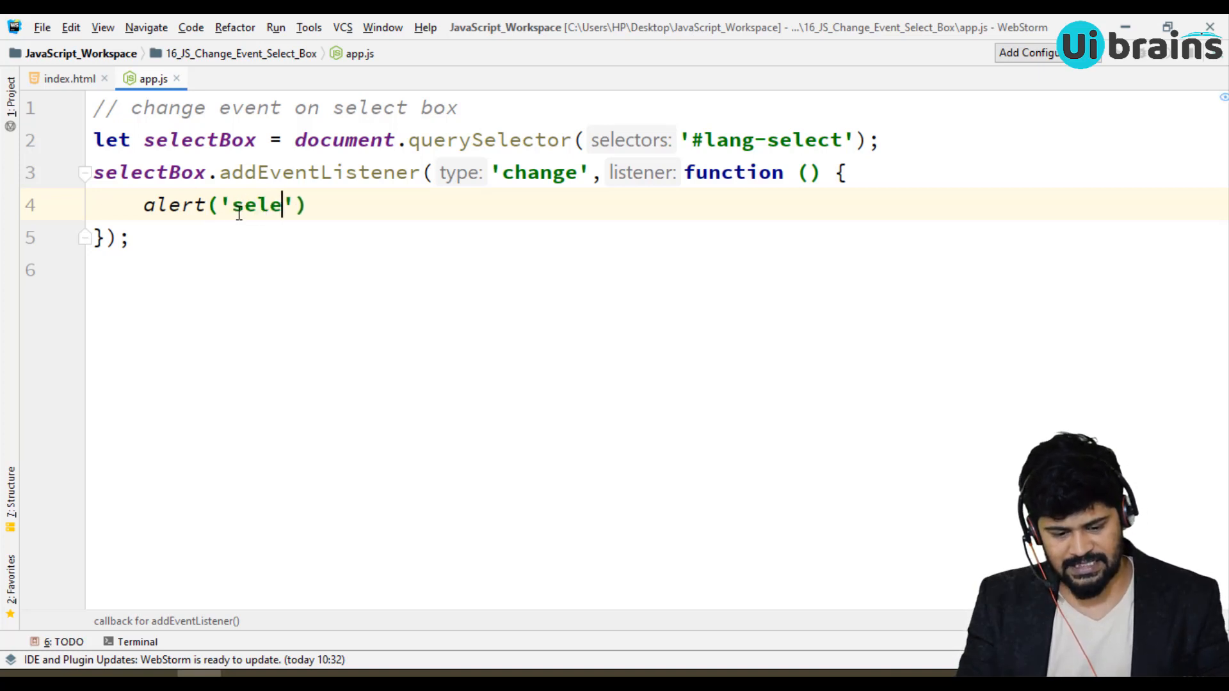
text(cted an opt)
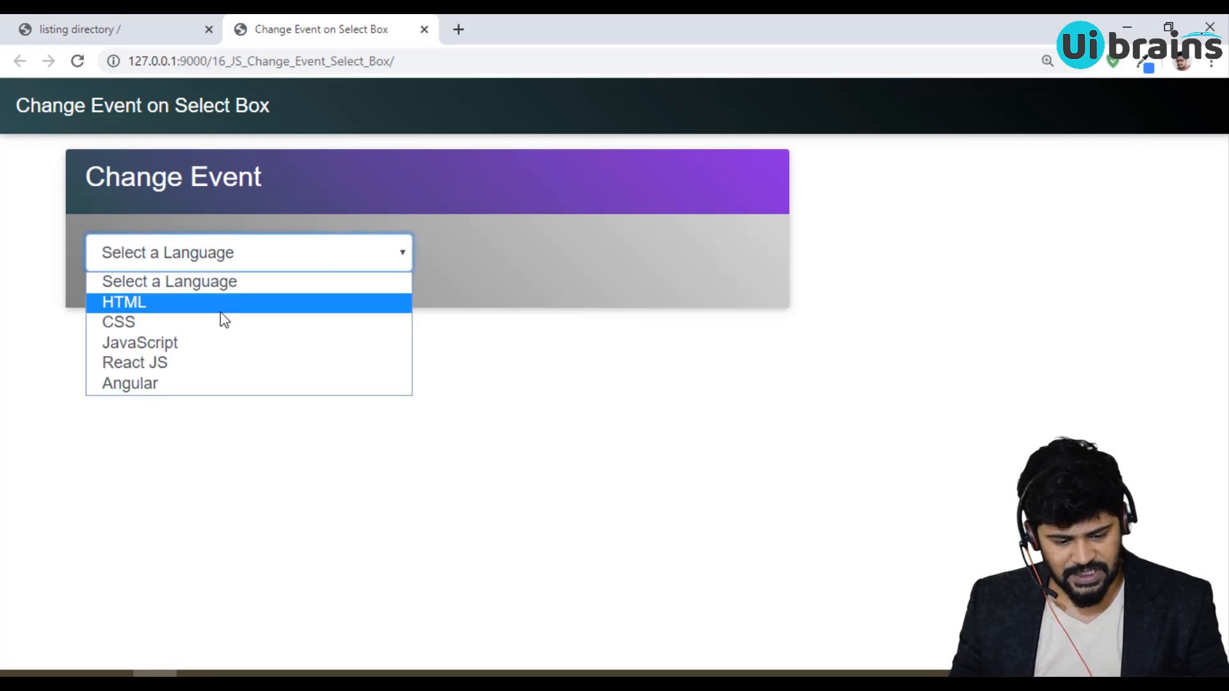
Choose HTML in the language select, dismiss the 'selected an option' alert, and reopen the choices
click(123, 302)
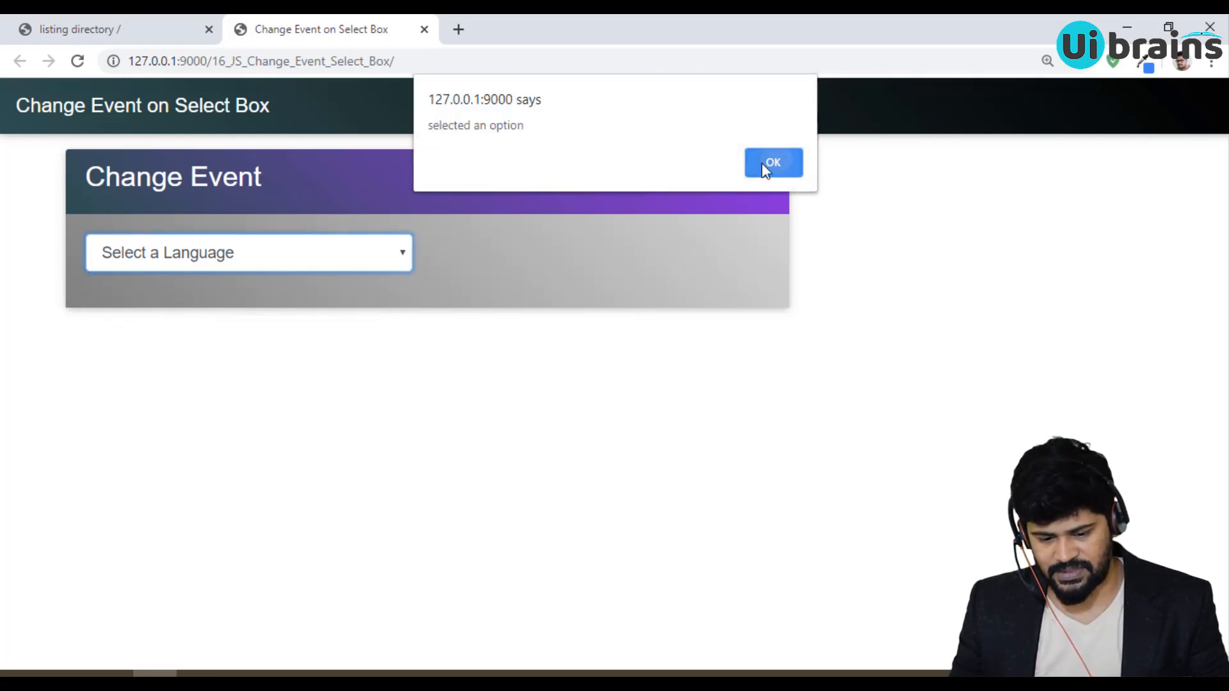
click(773, 163)
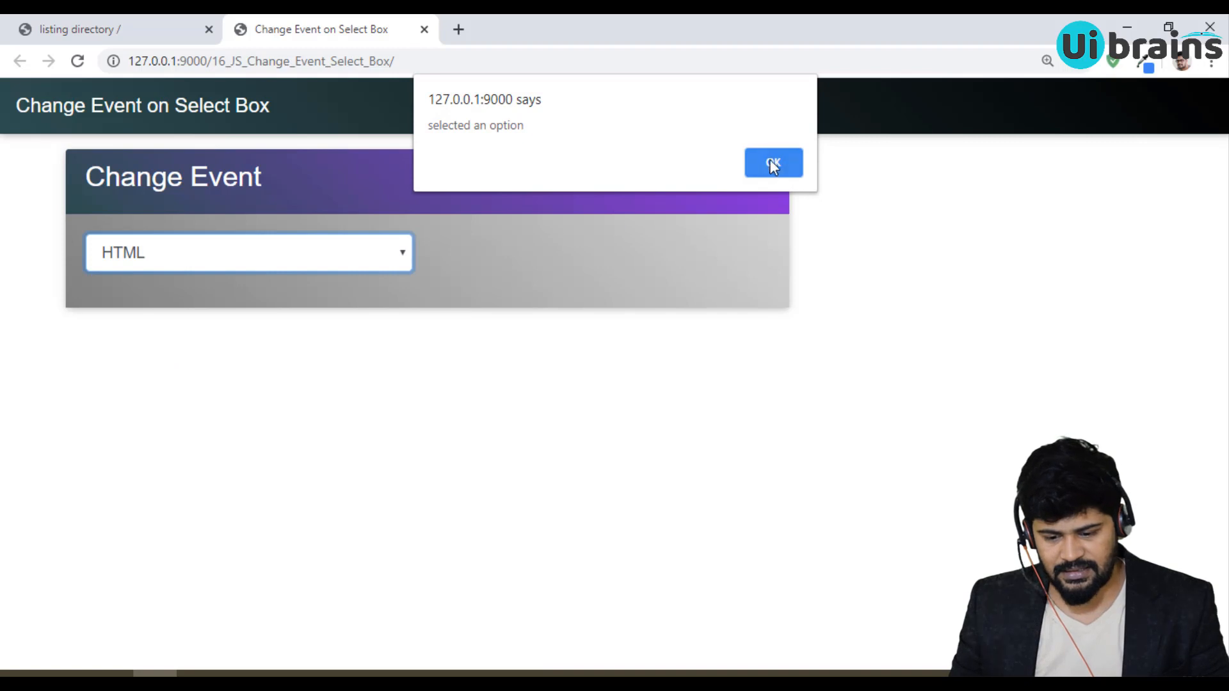
click(773, 163)
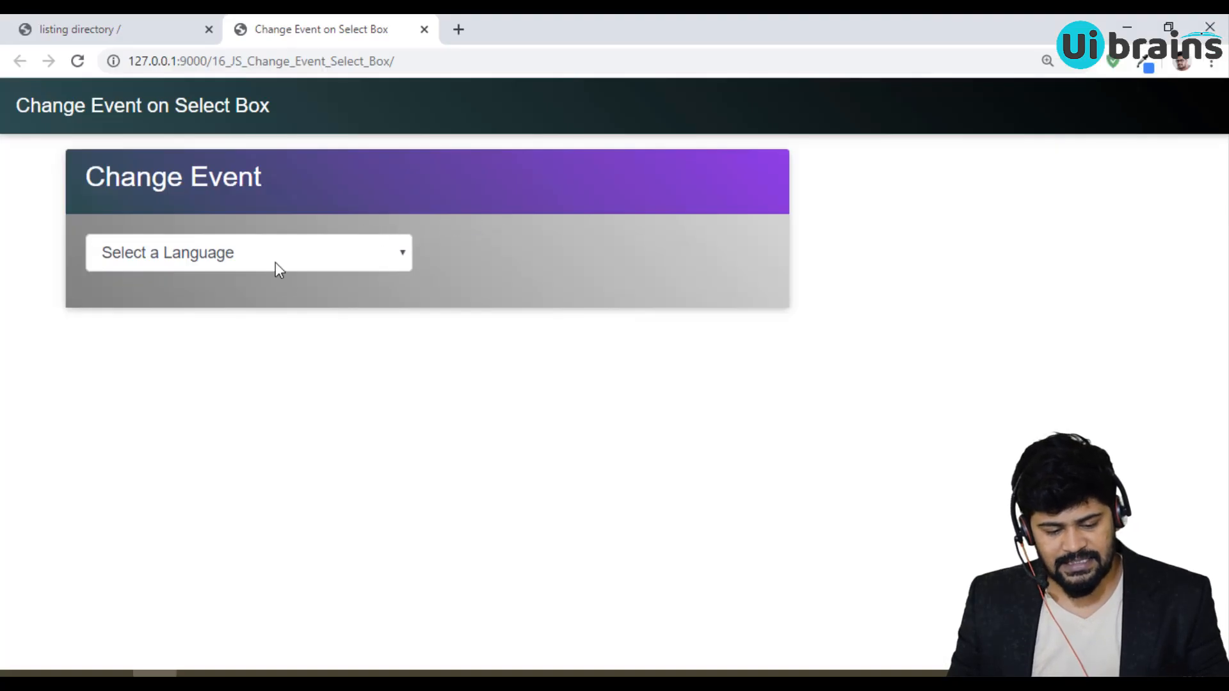
click(249, 253)
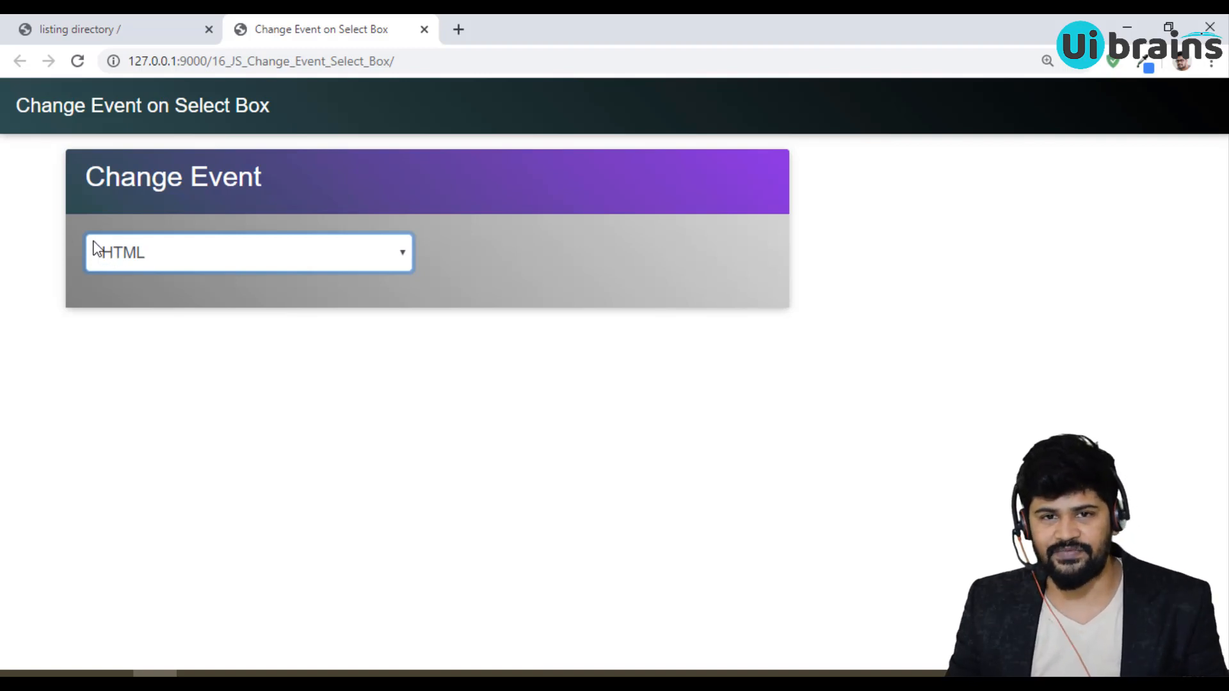
mouse_move(73, 217)
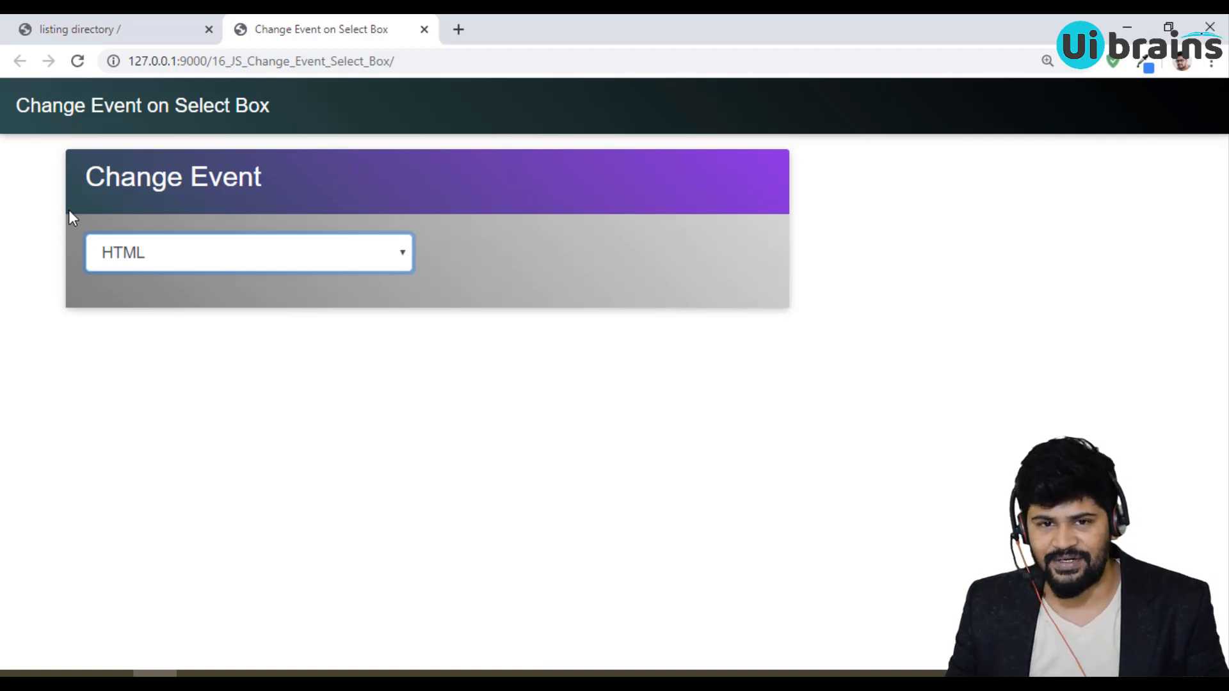
click(248, 252)
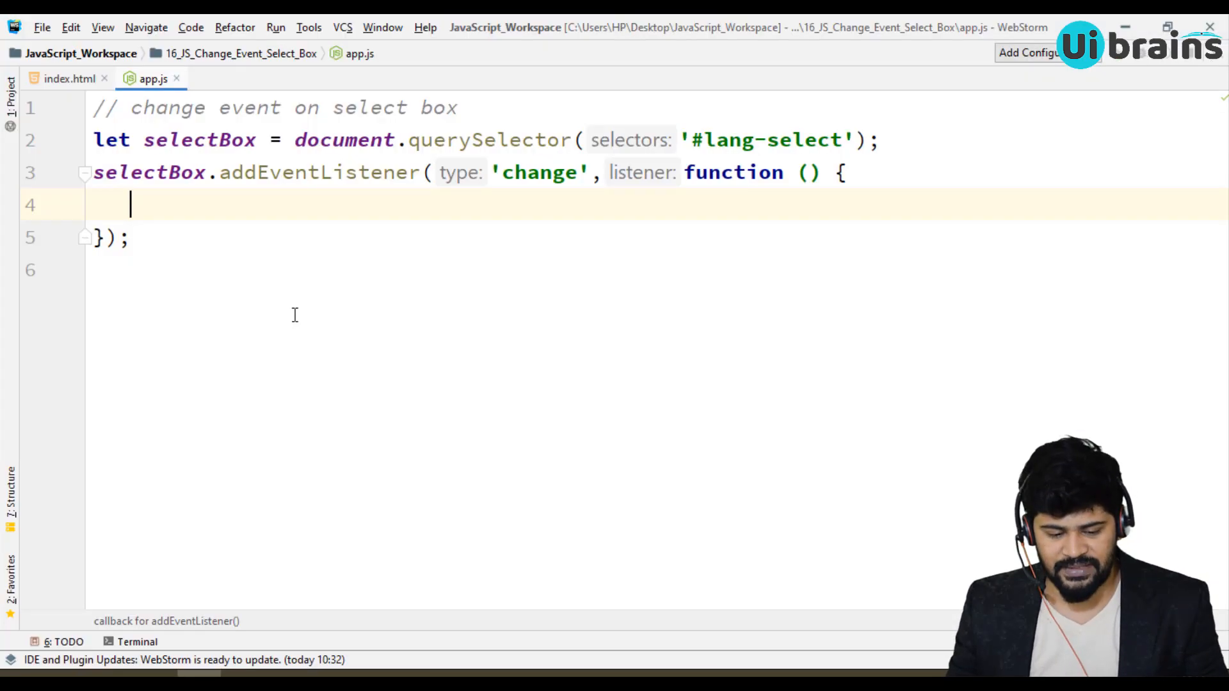
Start let selectedOption = selectBox.value in the callback and grab the lang-option id from index.html
text(let)
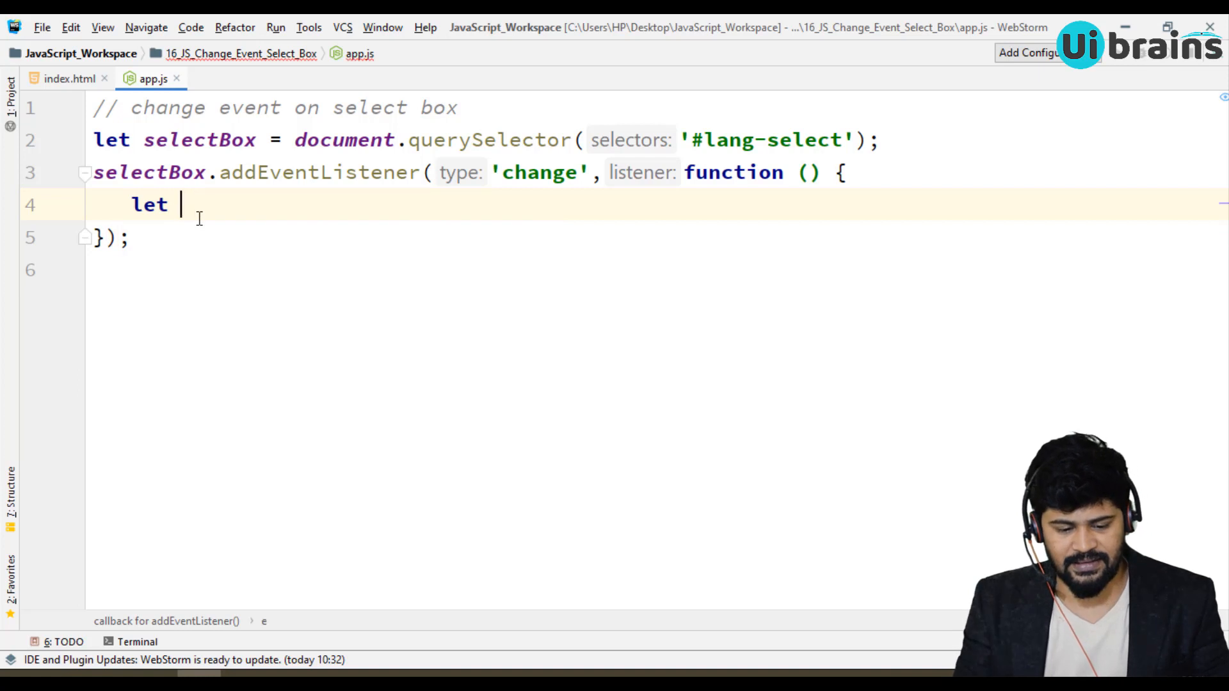
text(selectedOpti)
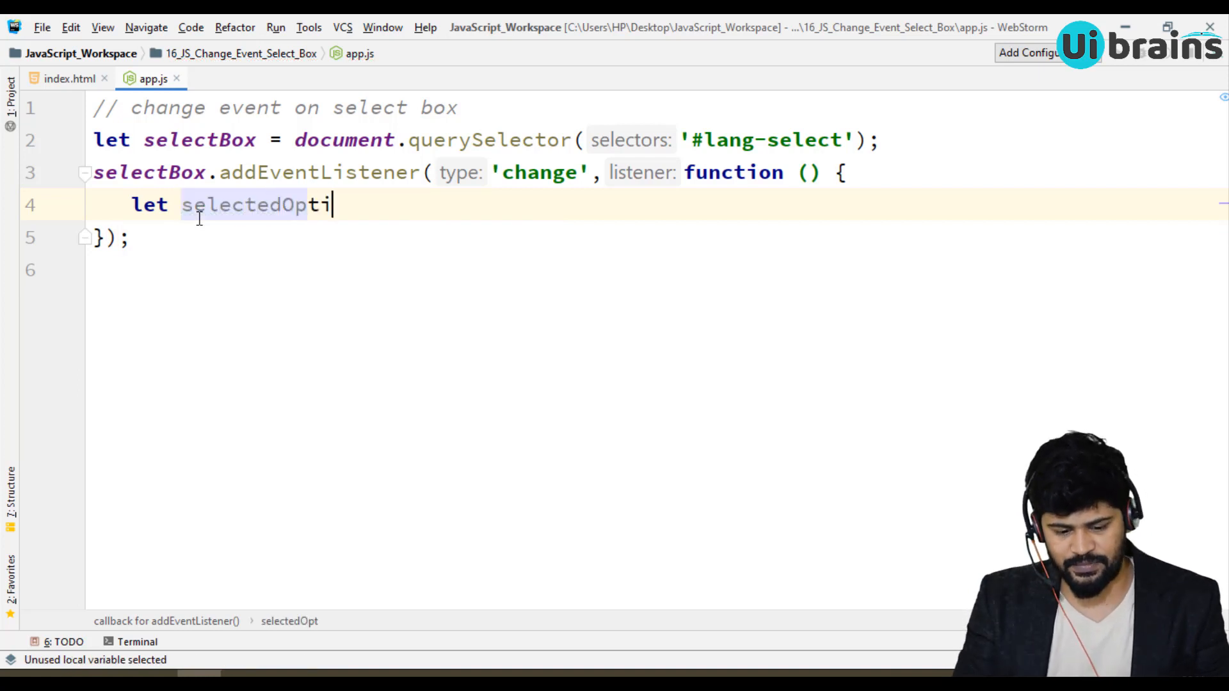
text(on = sele)
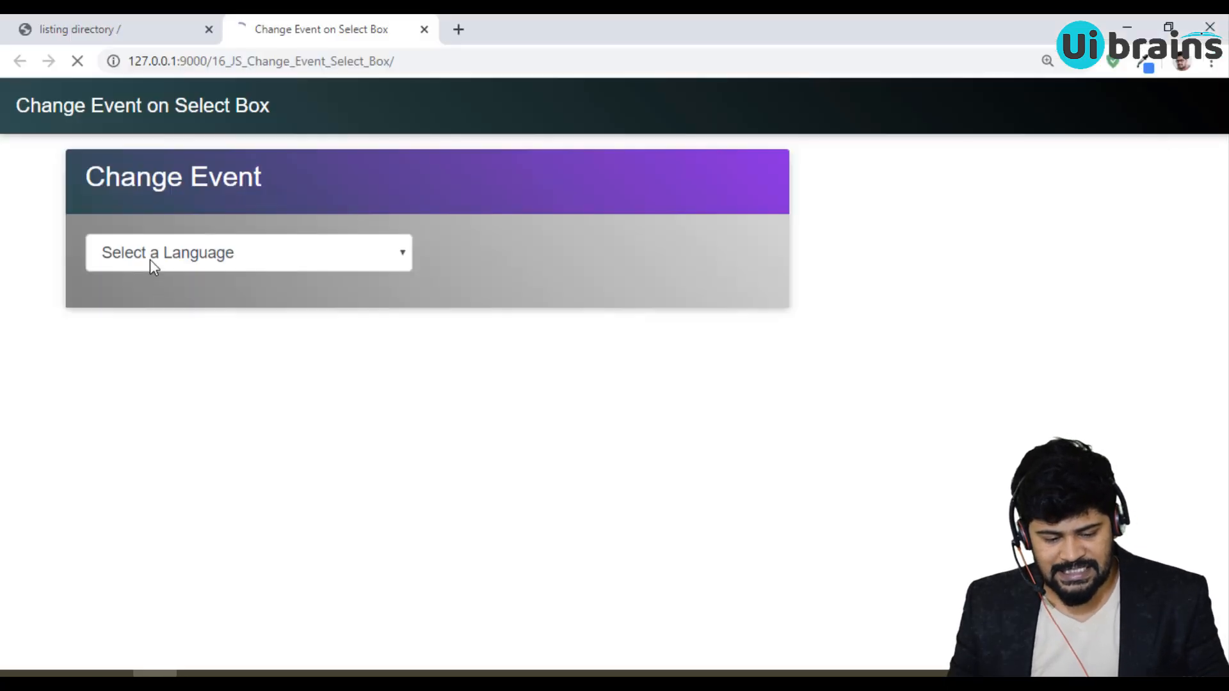
click(247, 253)
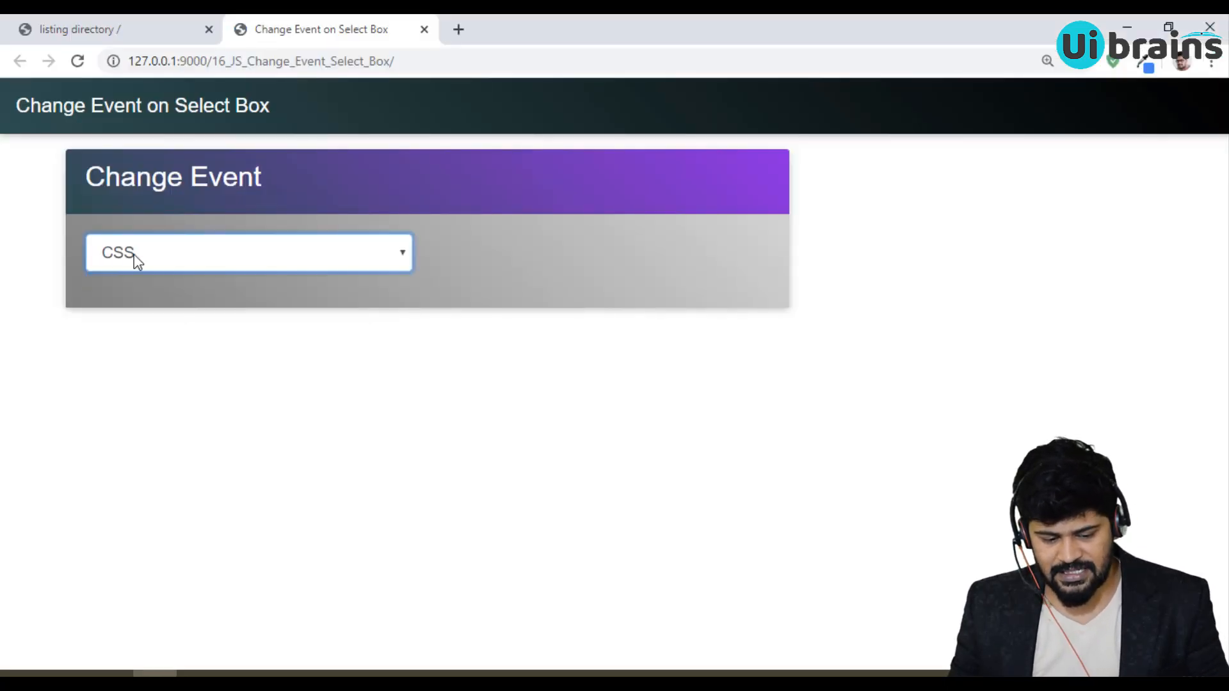
mouse_move(516, 244)
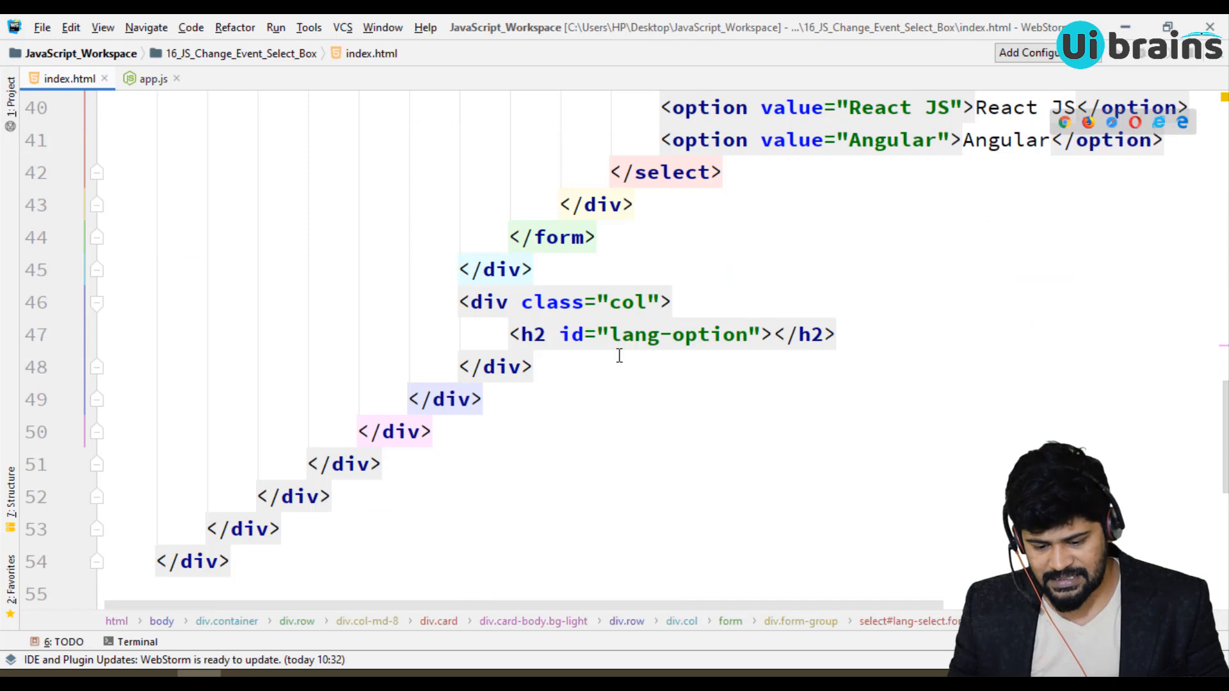
double_click(678, 334)
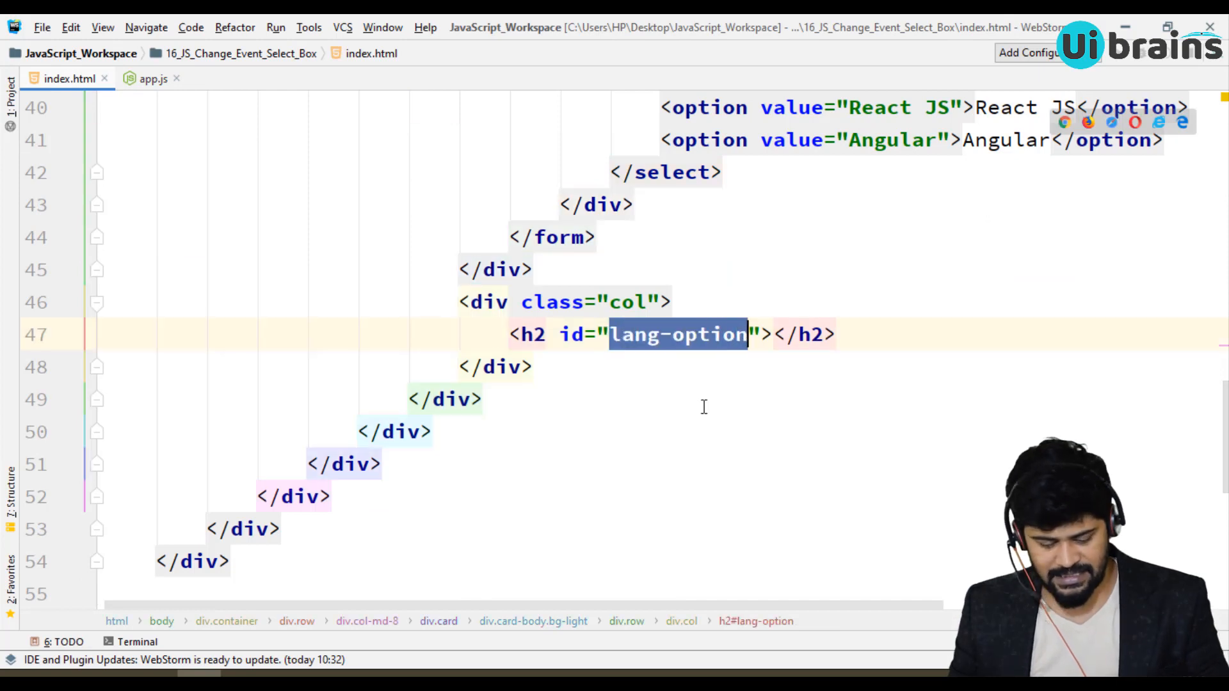
click(153, 78)
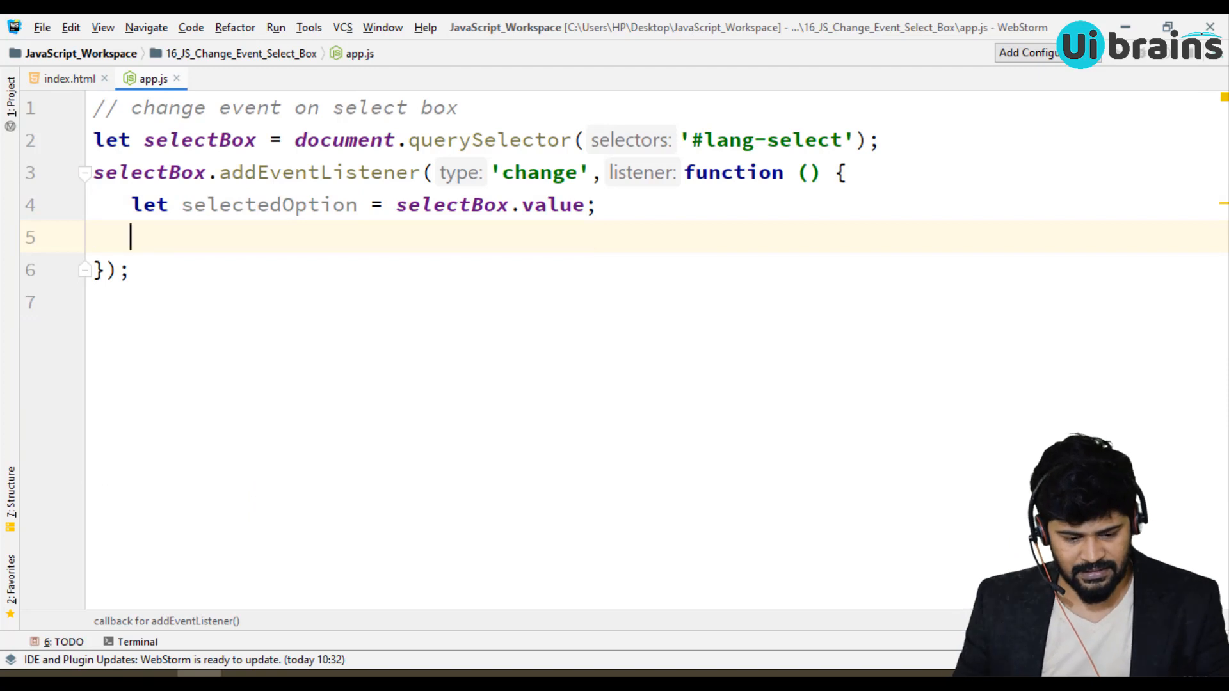
Add let languageOptionEL = document.querySelector('#lang-option') inside the callback
text(let)
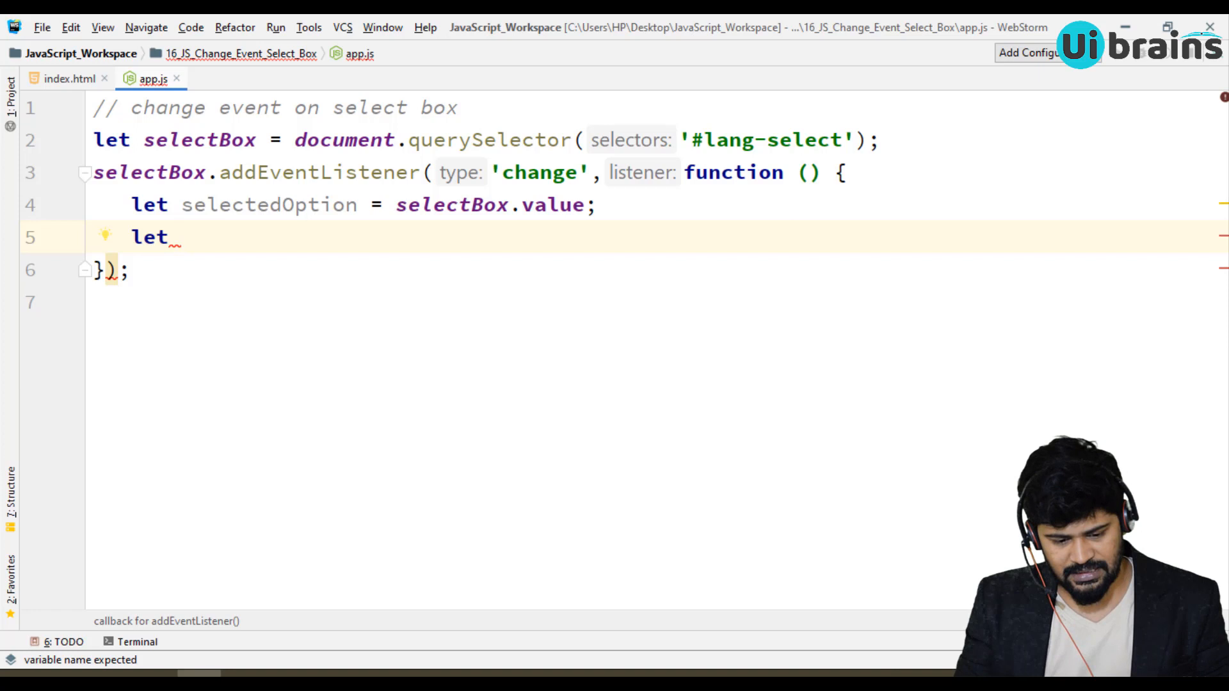
text(option)
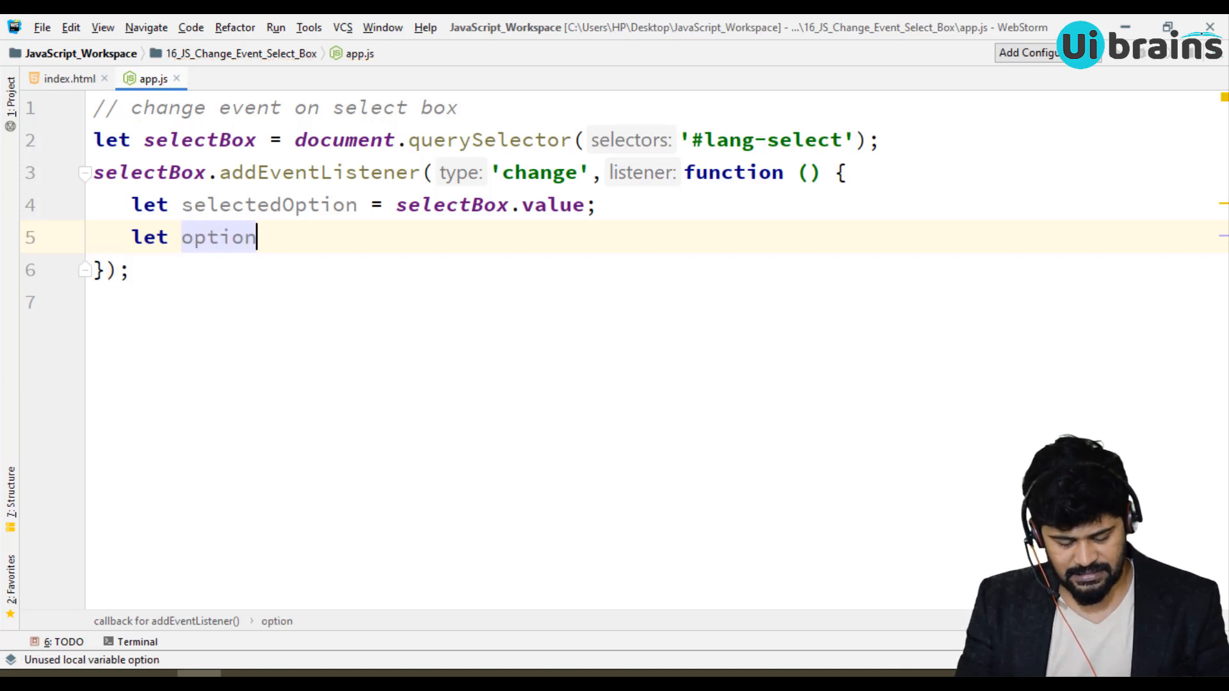
text(lagnu)
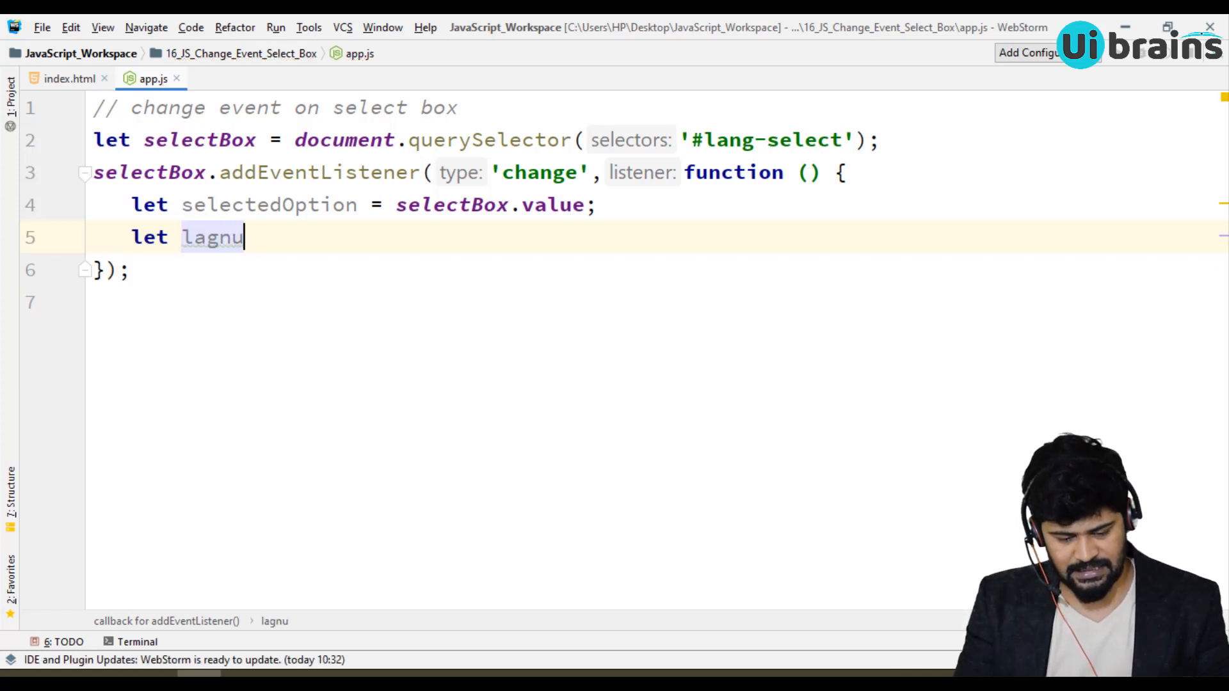
text(age)
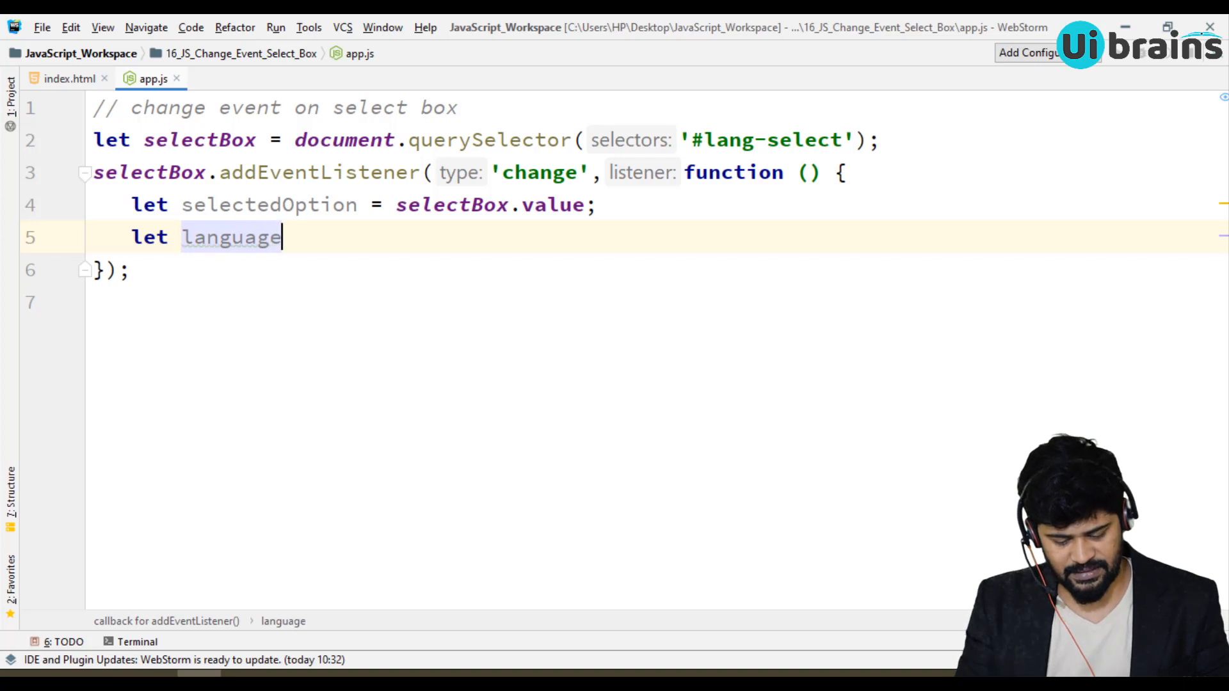
text(OptionEl)
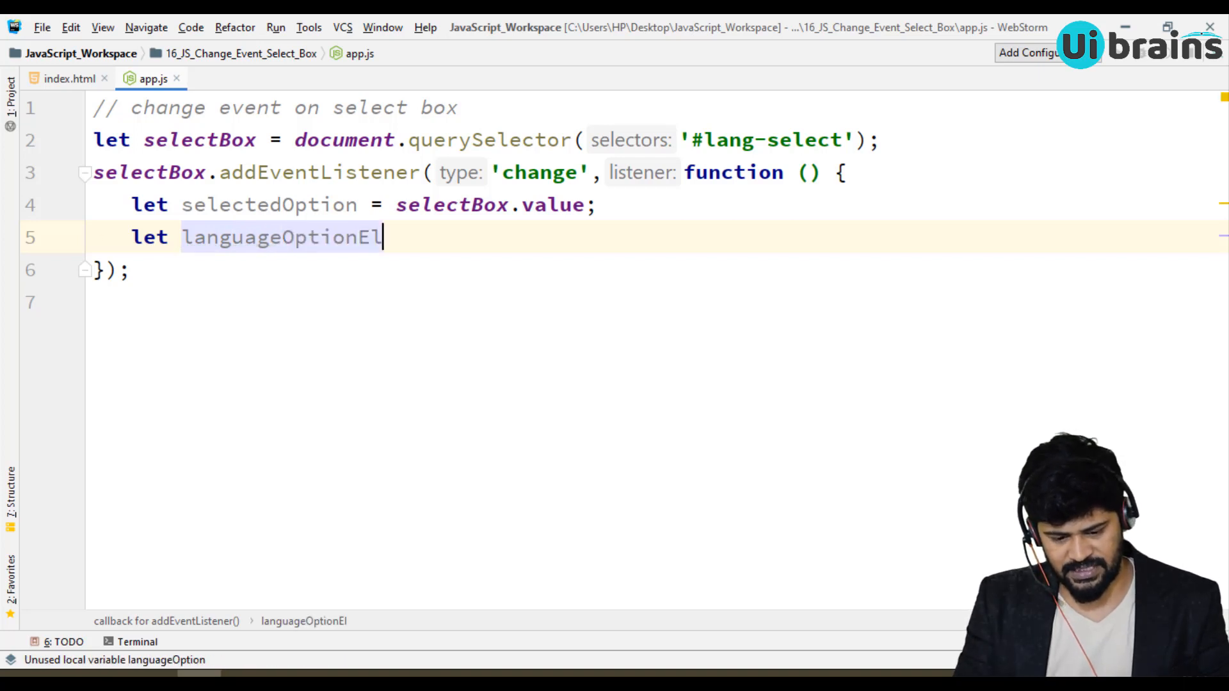
text(L)
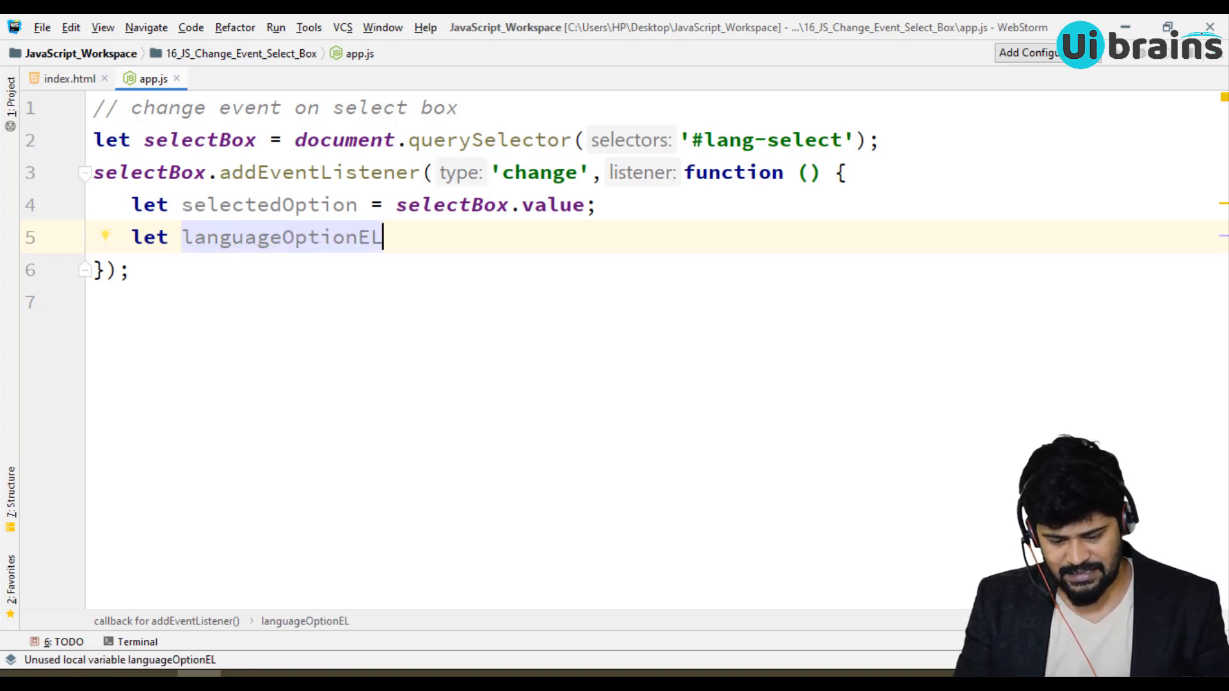
text(= document.querySelector()
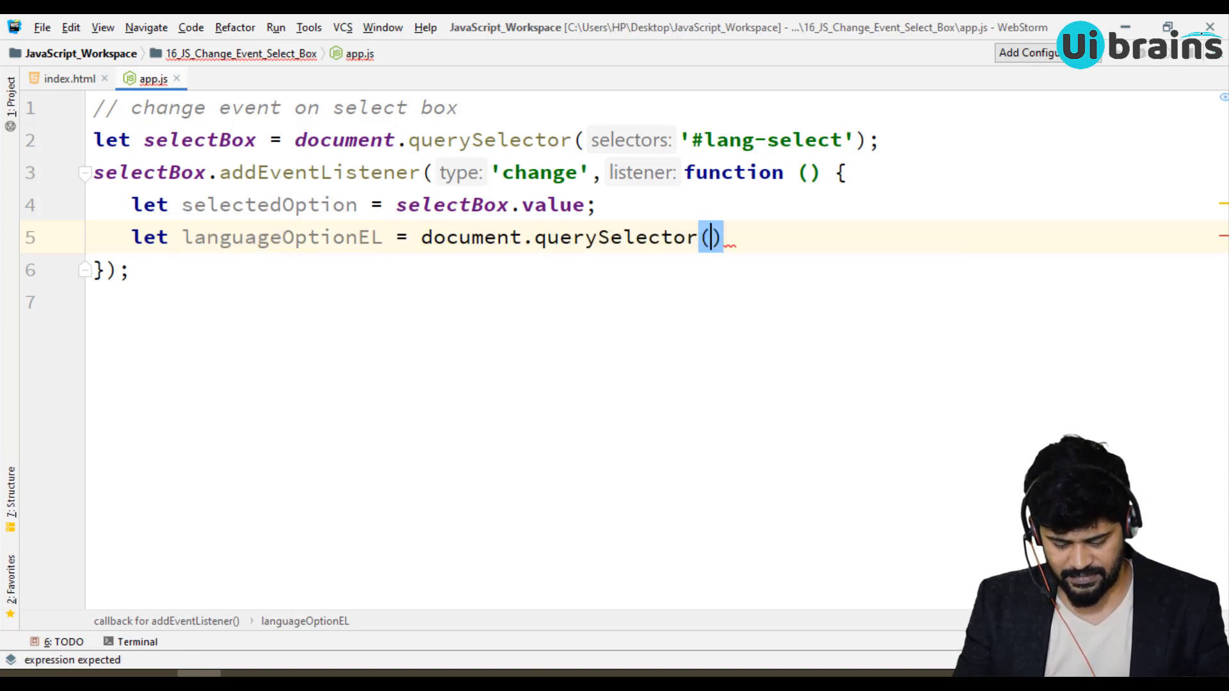
text('#lang-option')
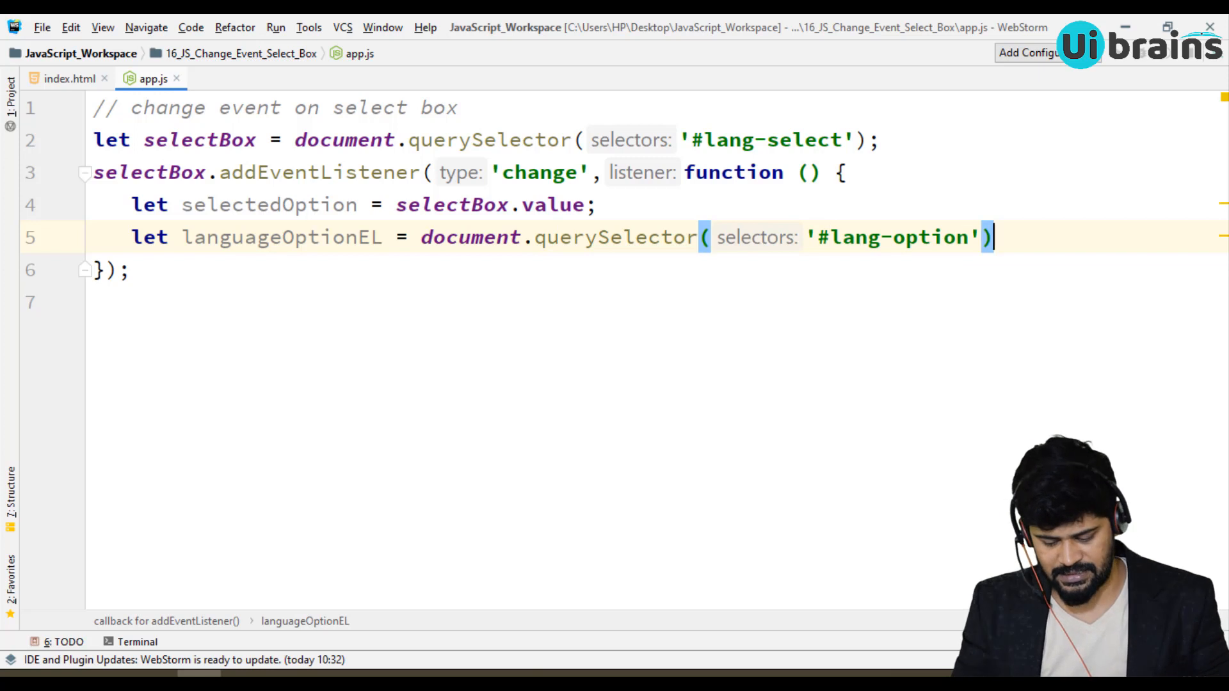
Set languageOptionEL.innerText = selectedOption so the heading shows the chosen value
double_click(280, 236)
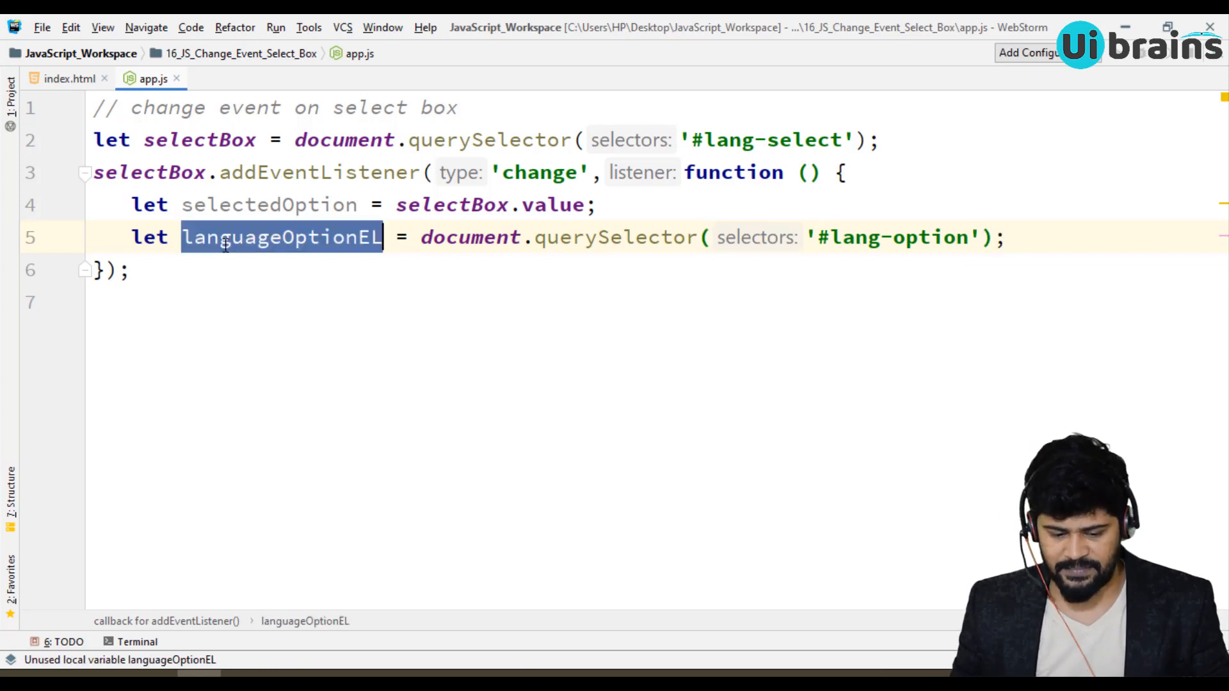
double_click(268, 204)
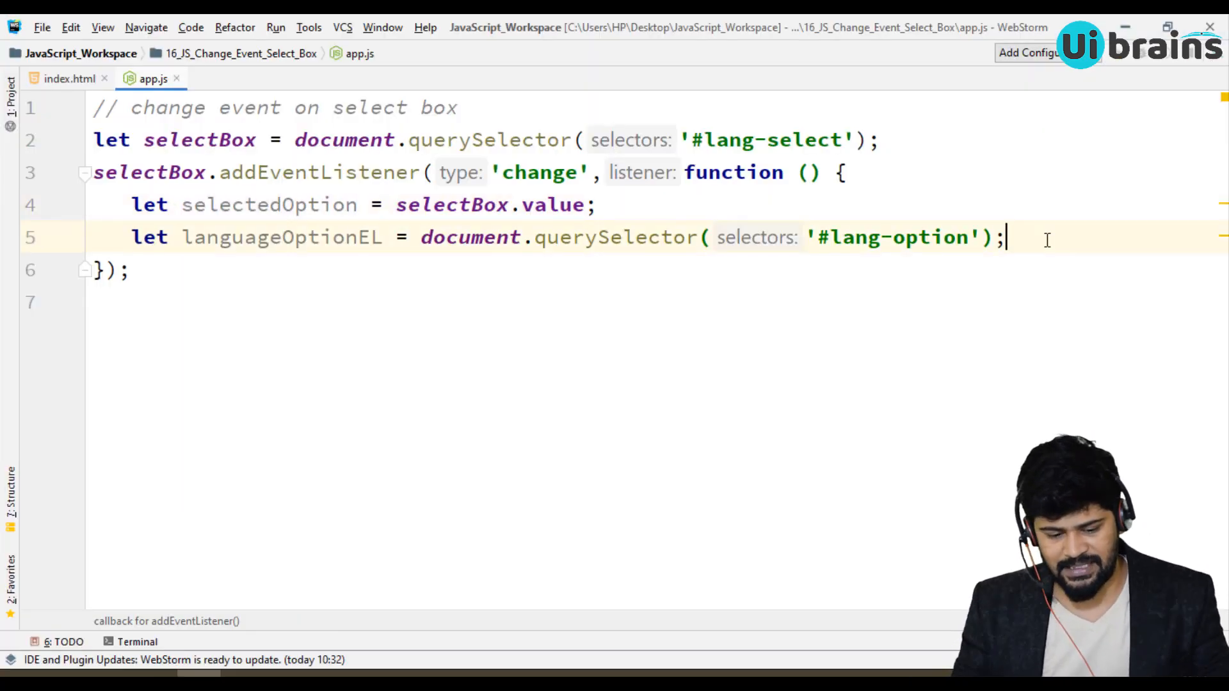
text(languageOptionEL.i)
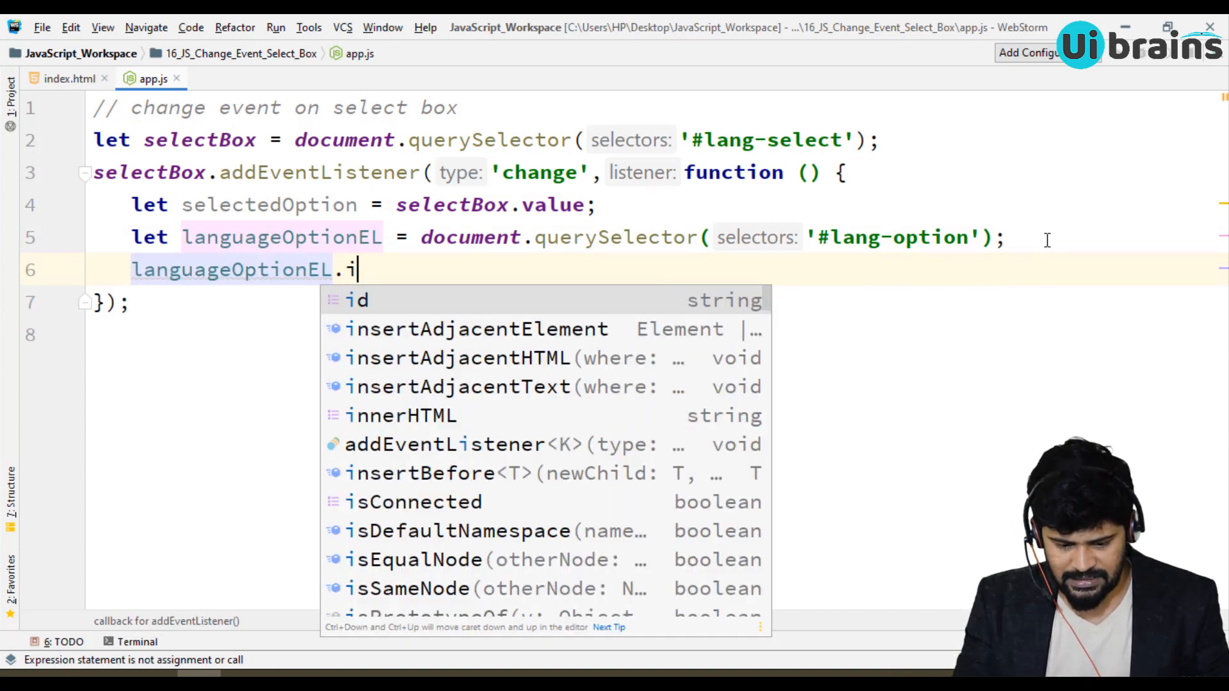
text(nnerText = selectedOption;)
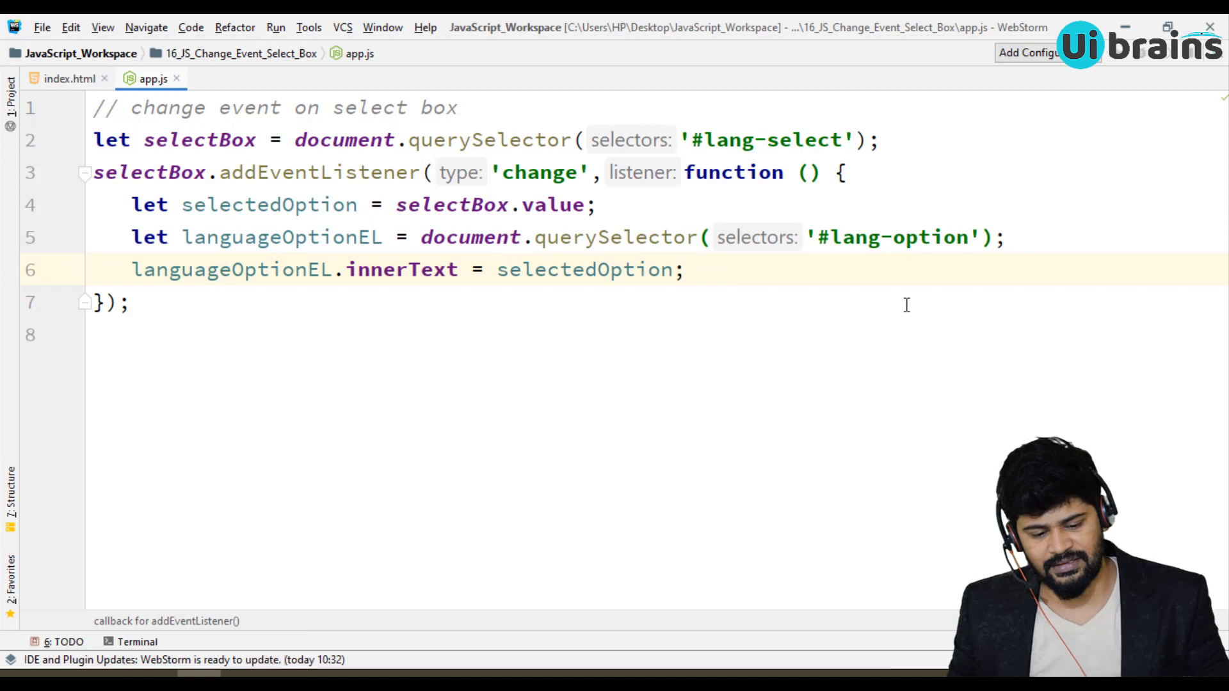
double_click(584, 270)
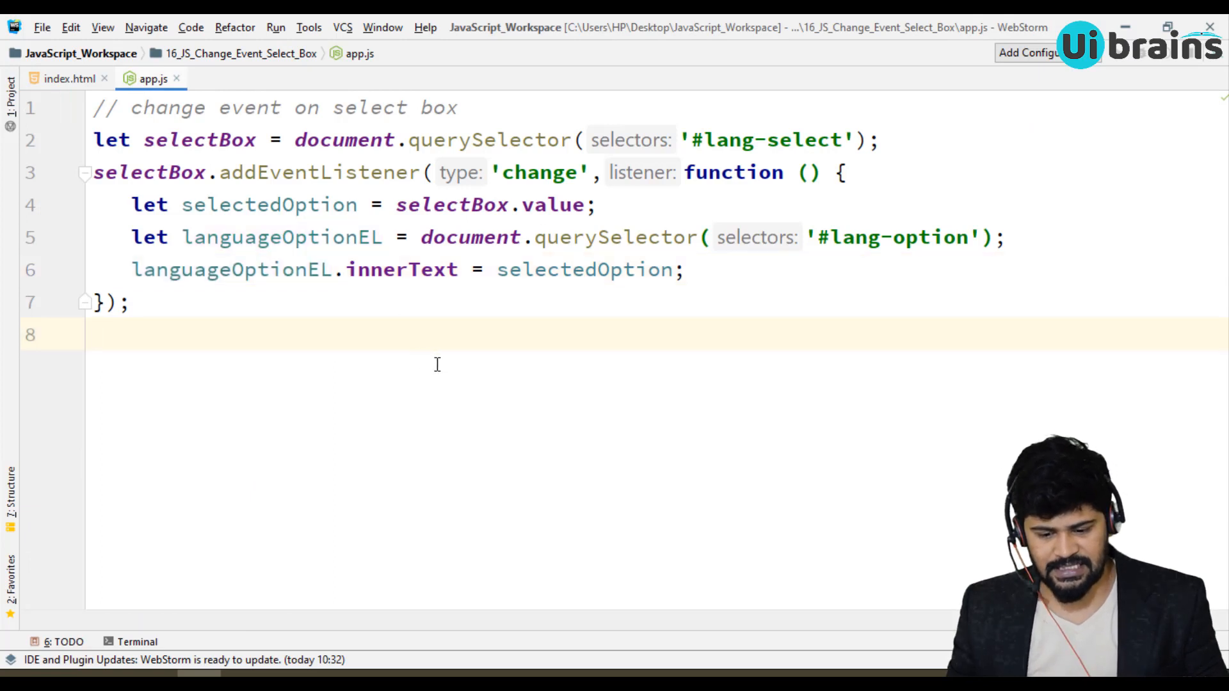
click(247, 252)
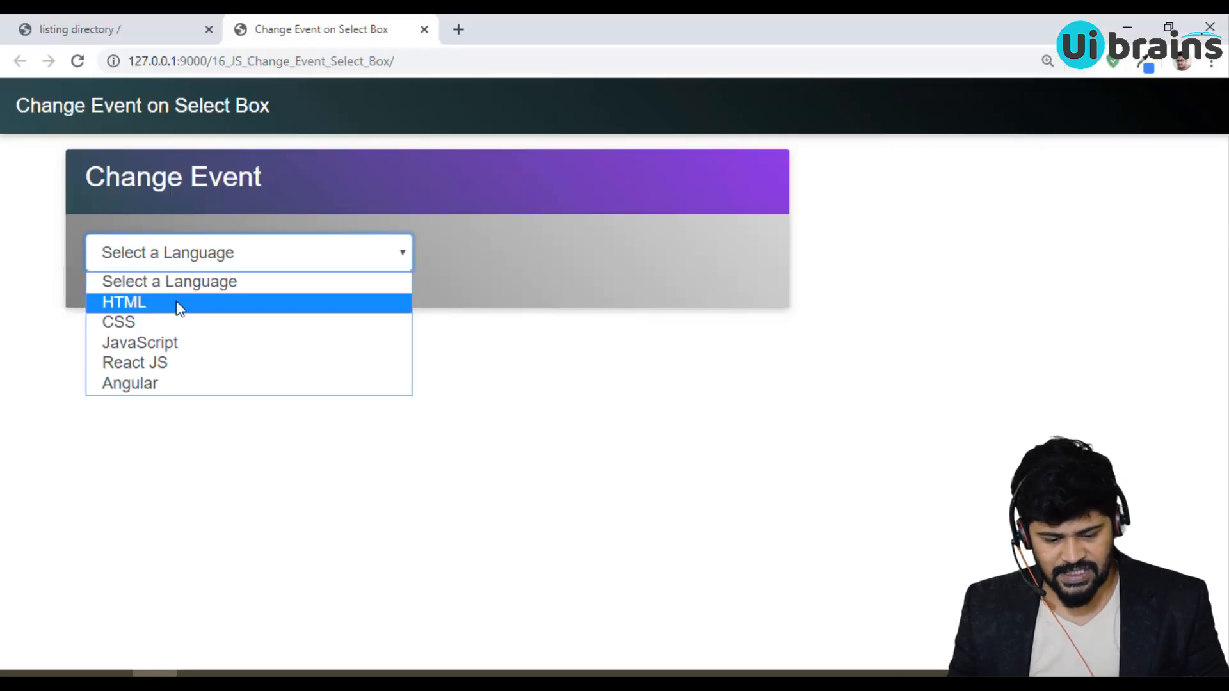
click(117, 321)
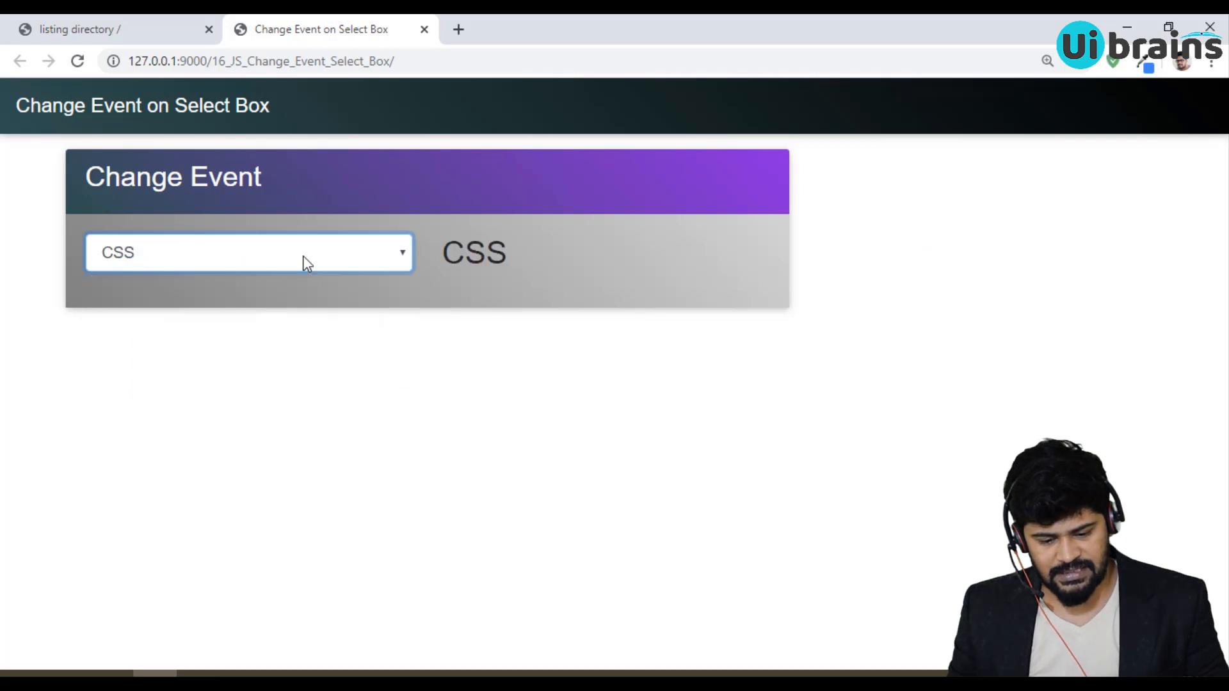
click(248, 252)
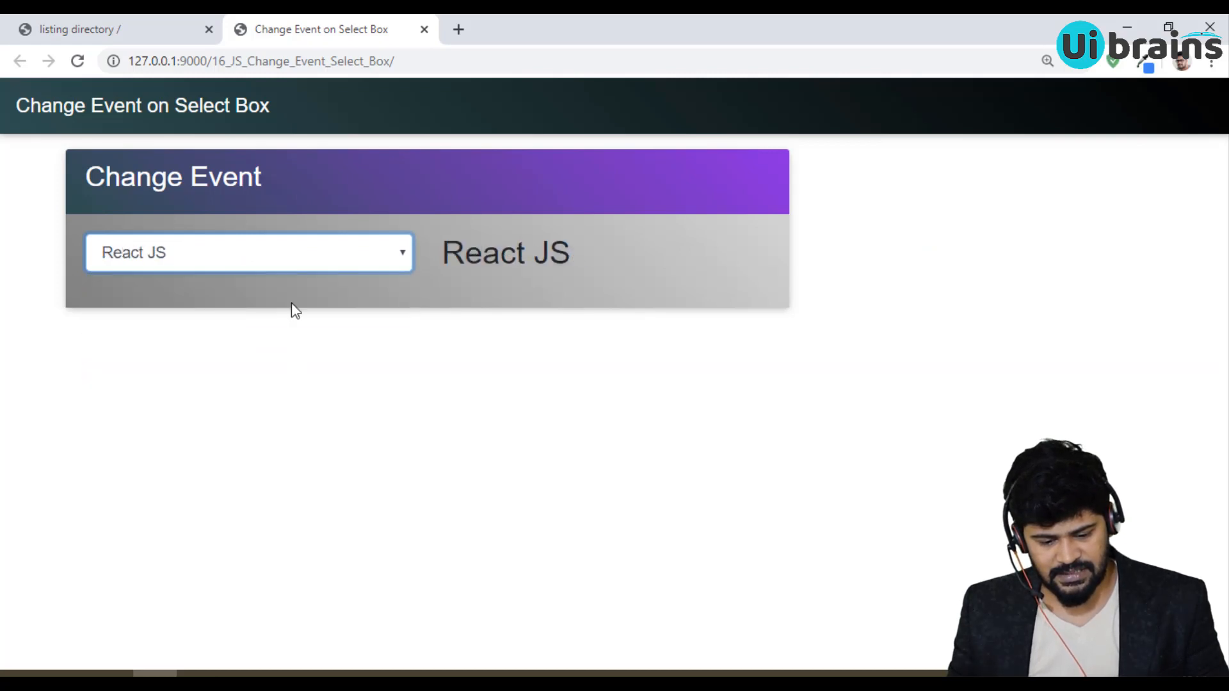
click(247, 253)
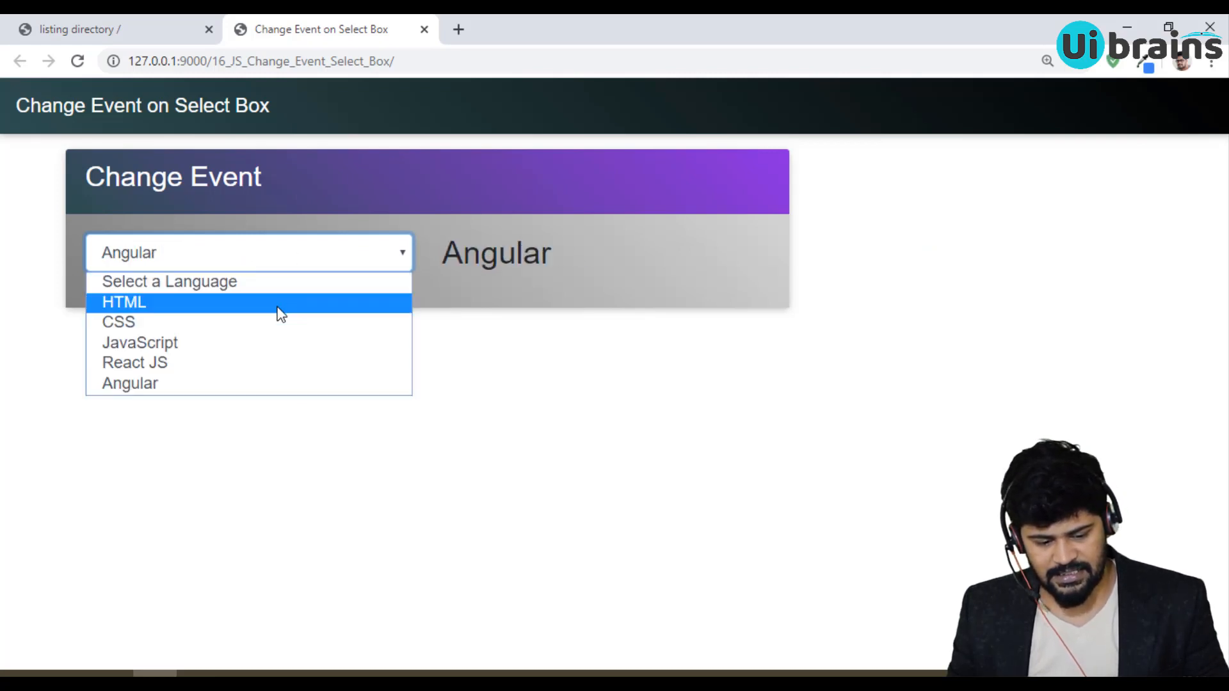
click(169, 281)
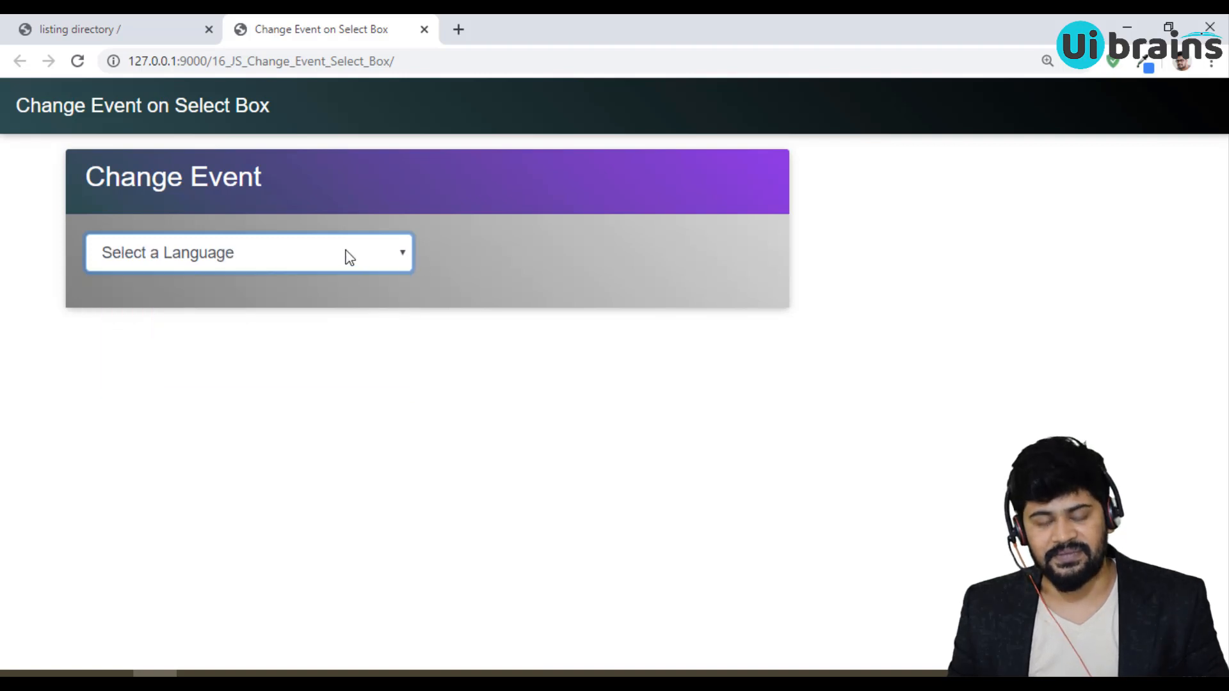
click(248, 252)
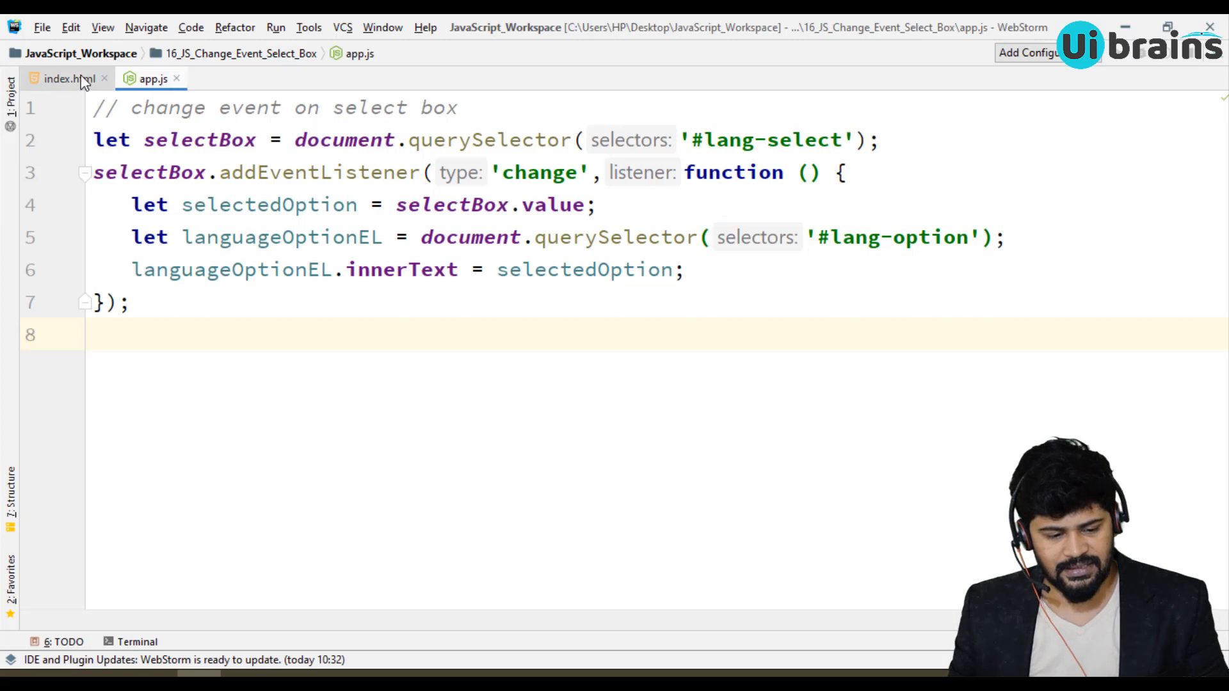
click(62, 78)
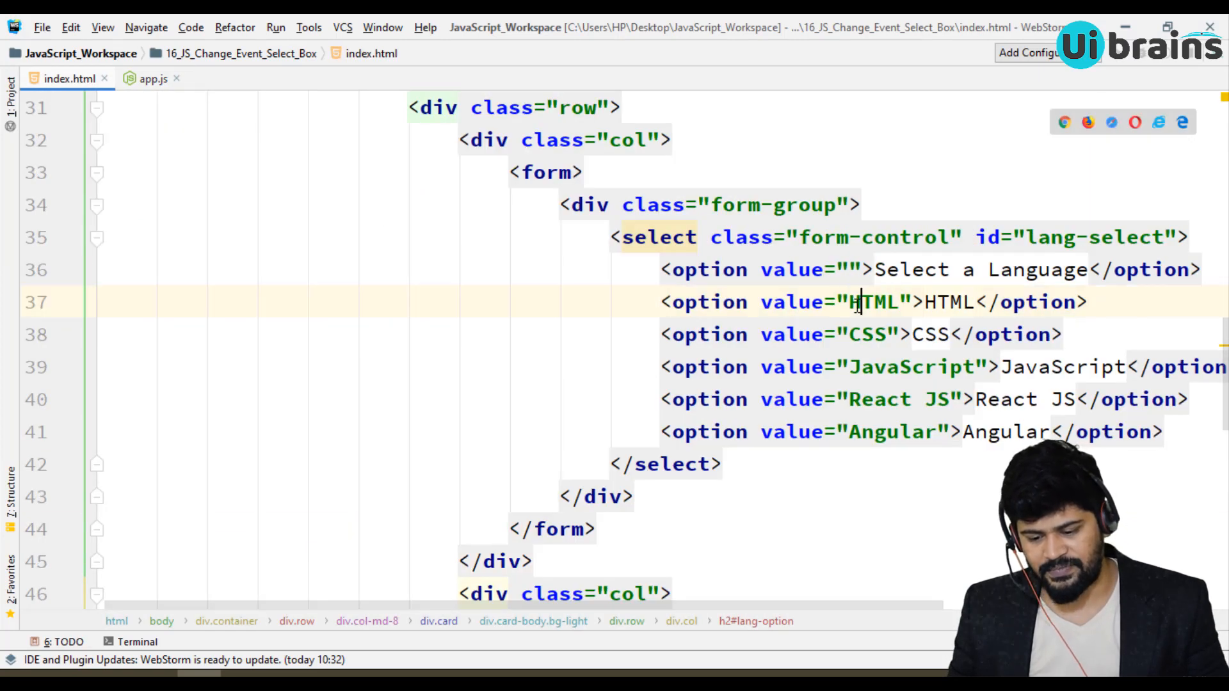
double_click(949, 302)
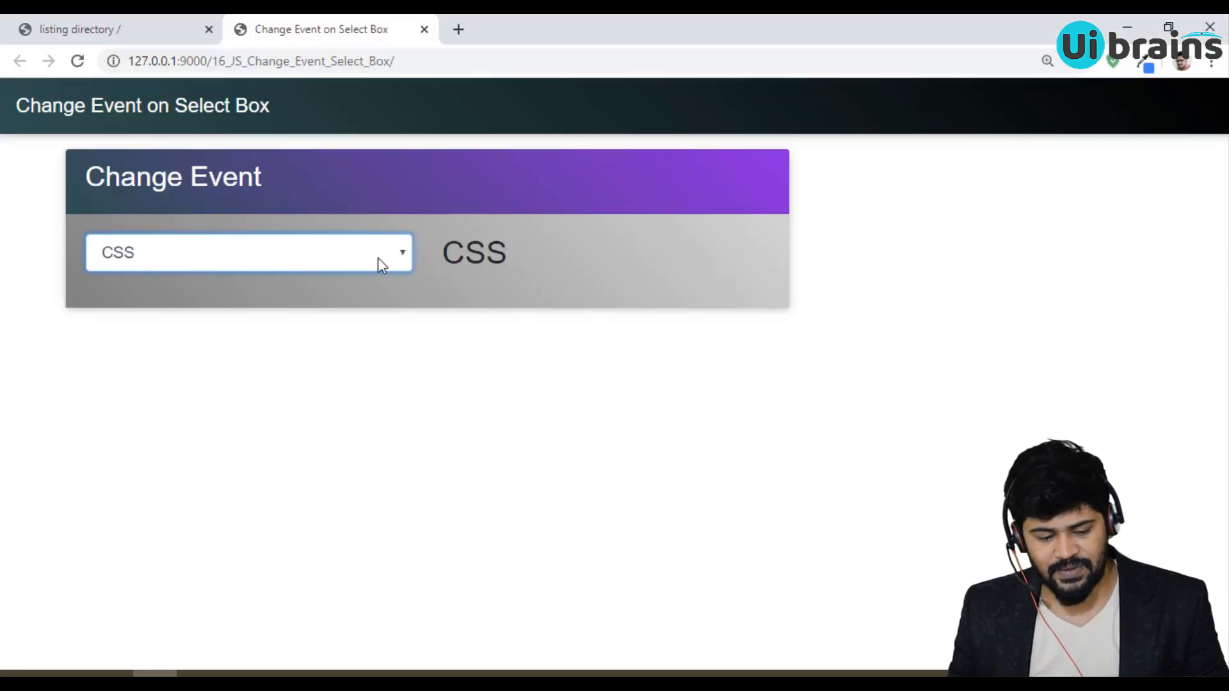
click(247, 252)
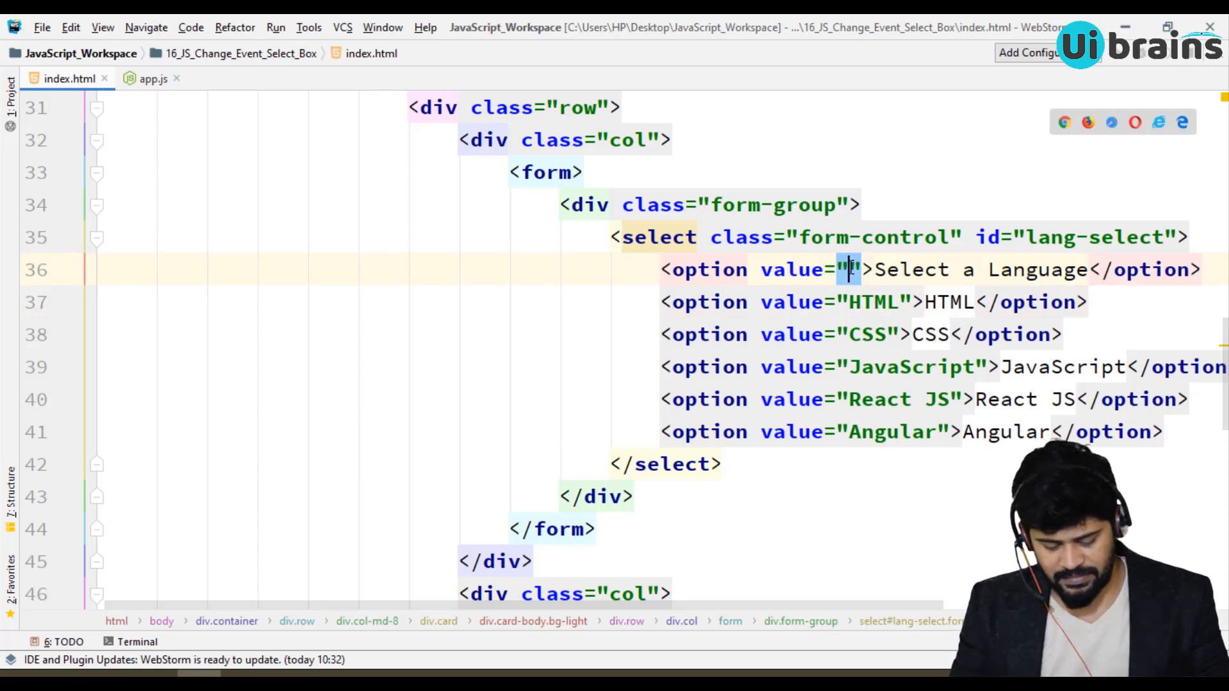
text(naveen)
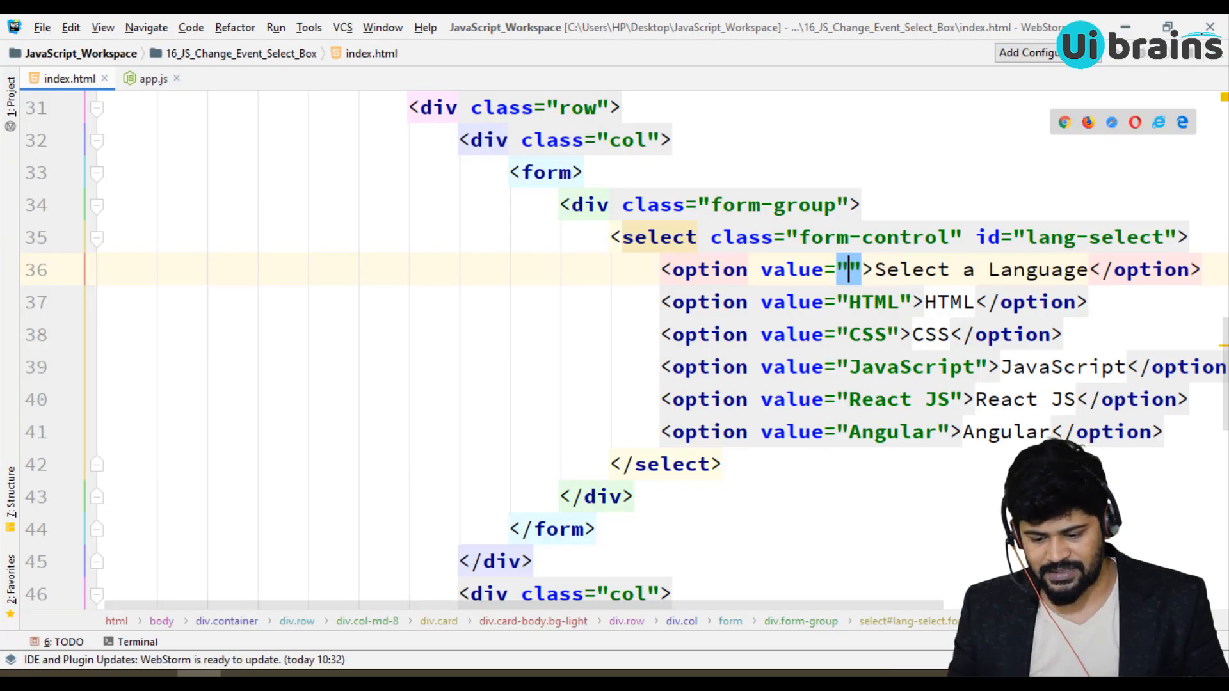
double_click(979, 270)
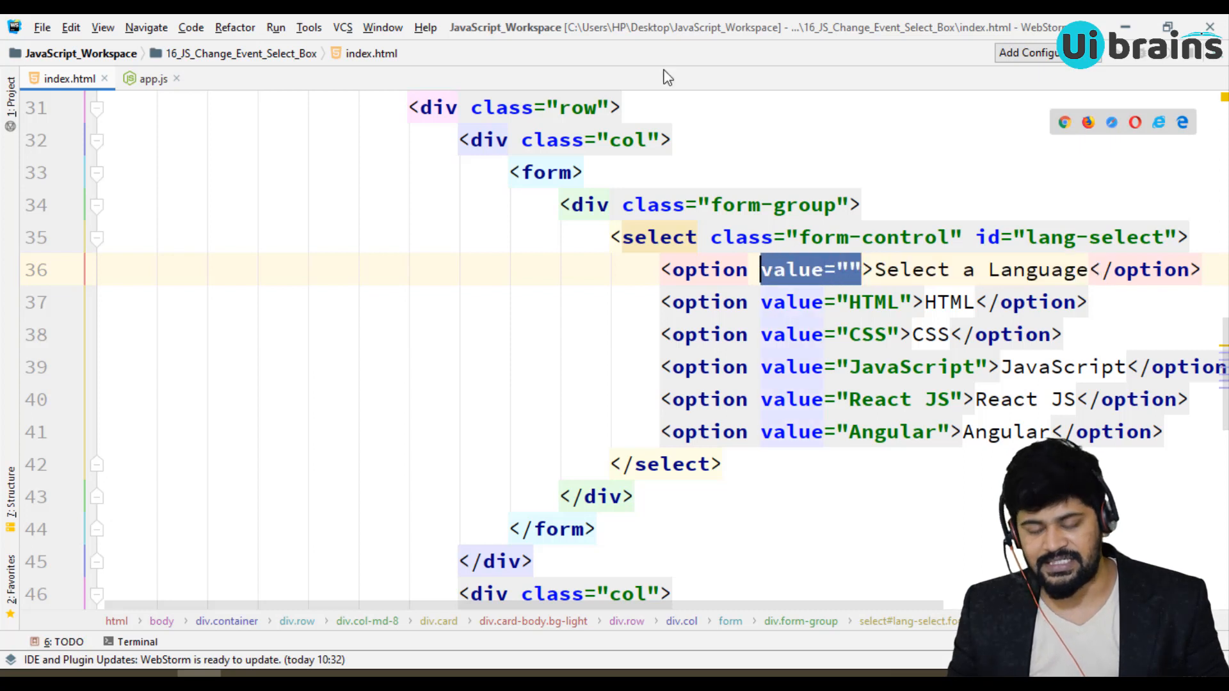
click(153, 78)
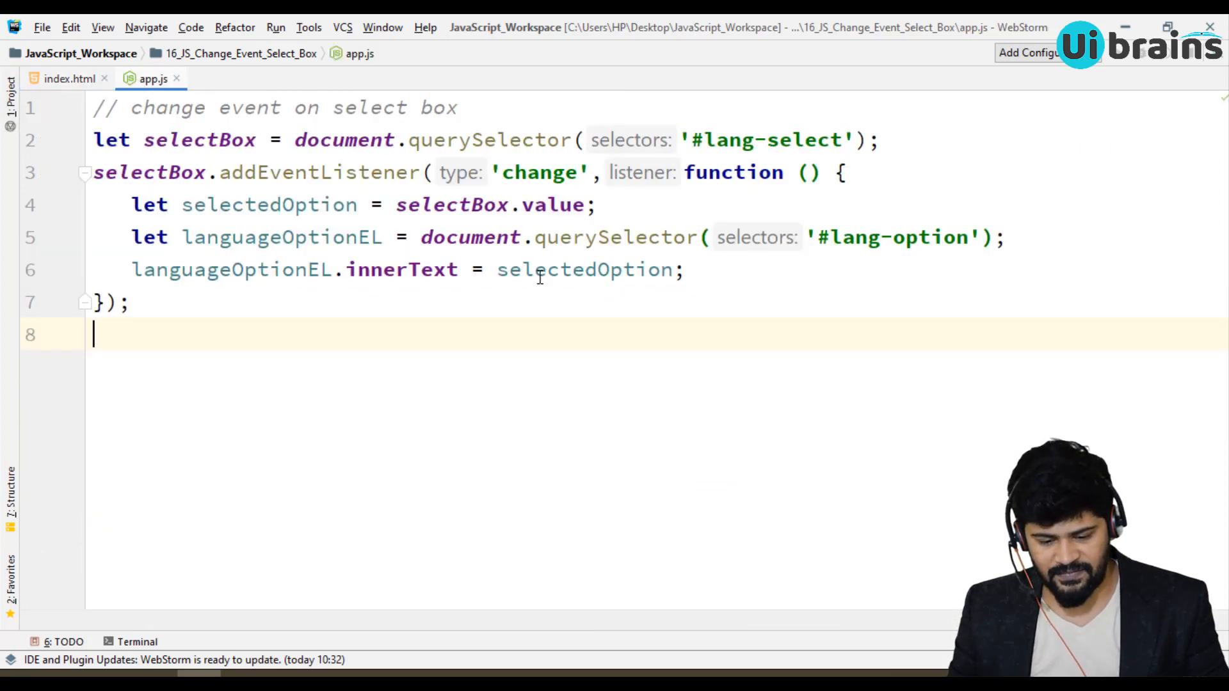
click(70, 78)
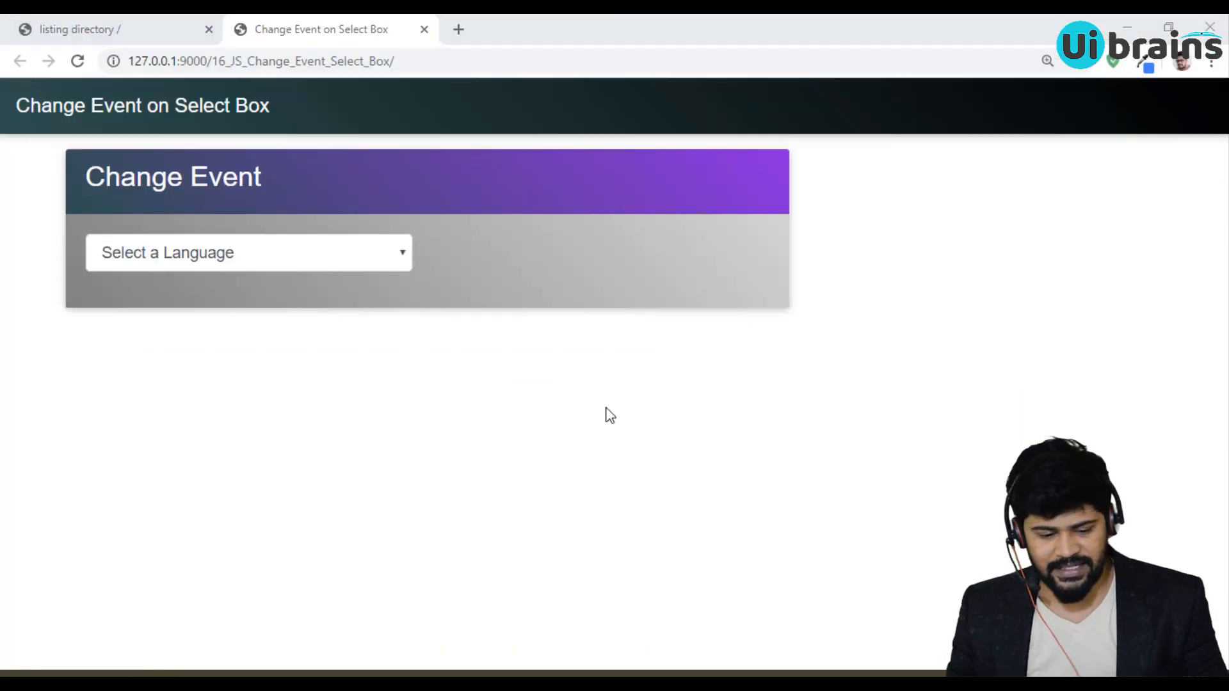
Give the <h2 id="lang-option"> in index.html class="text-white"
click(247, 253)
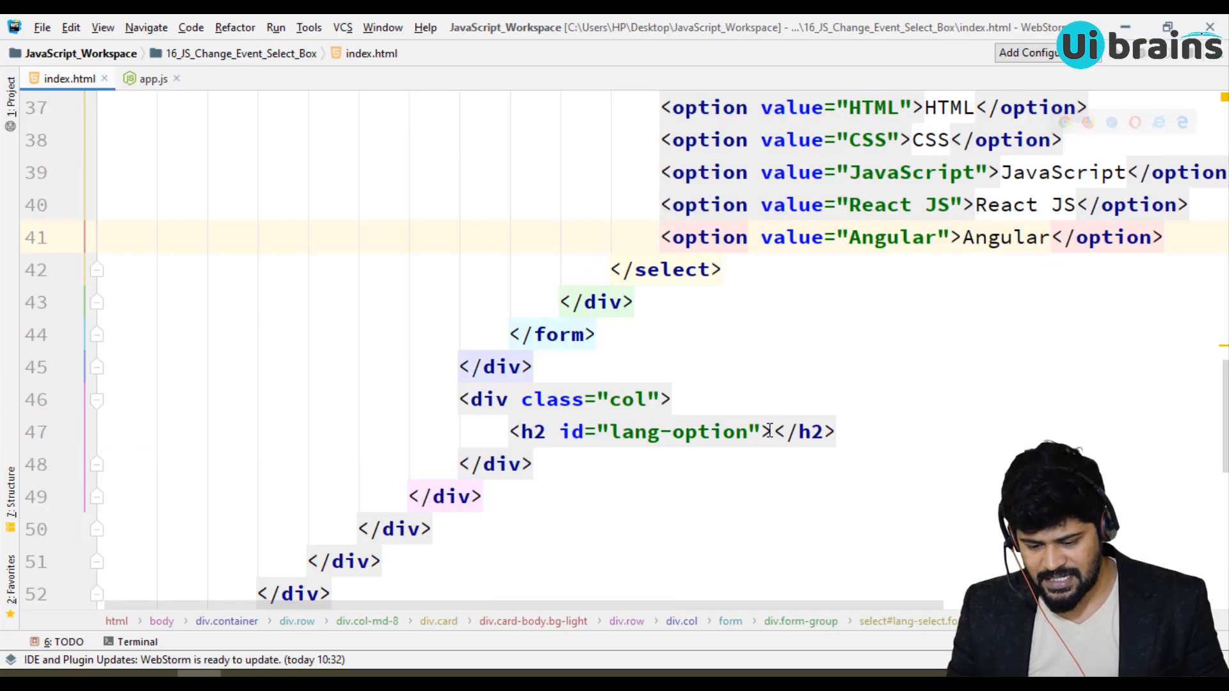
text(c)
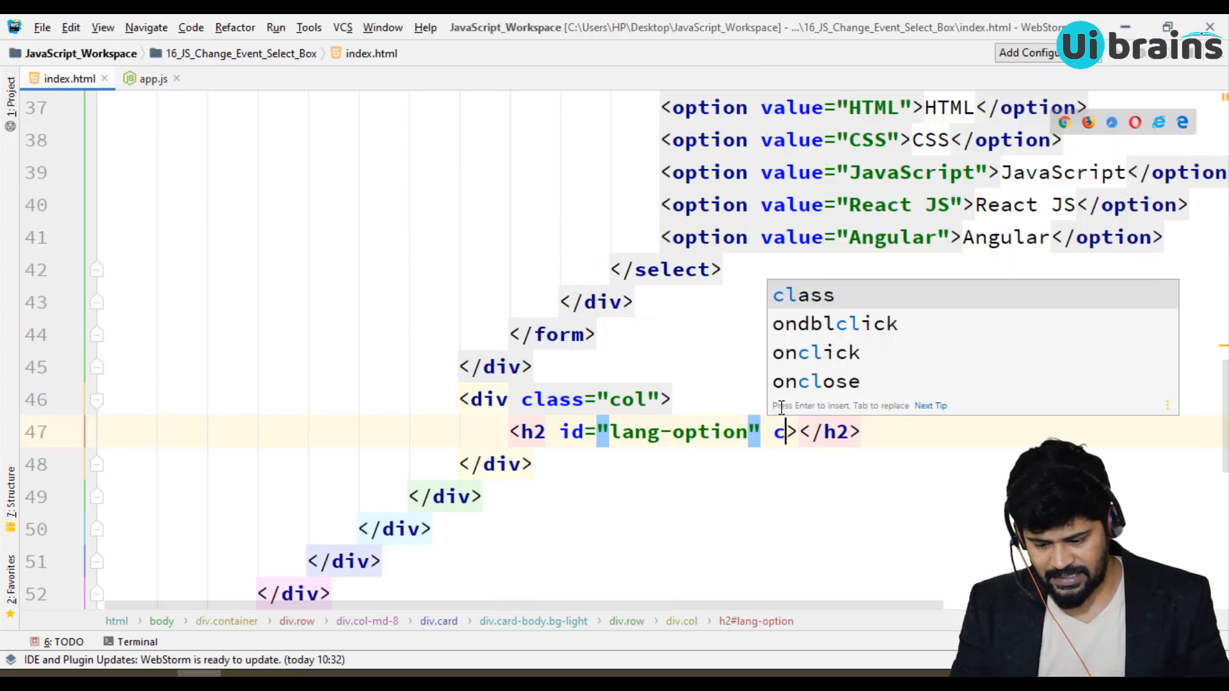
text(class="text-white")
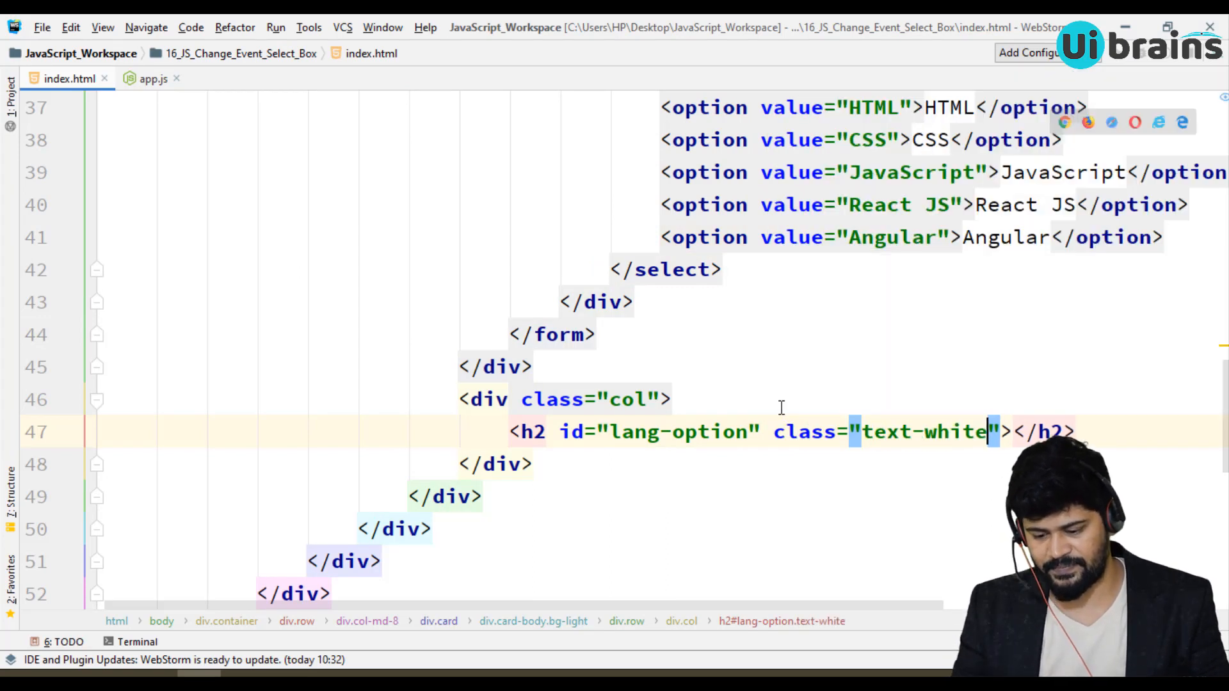